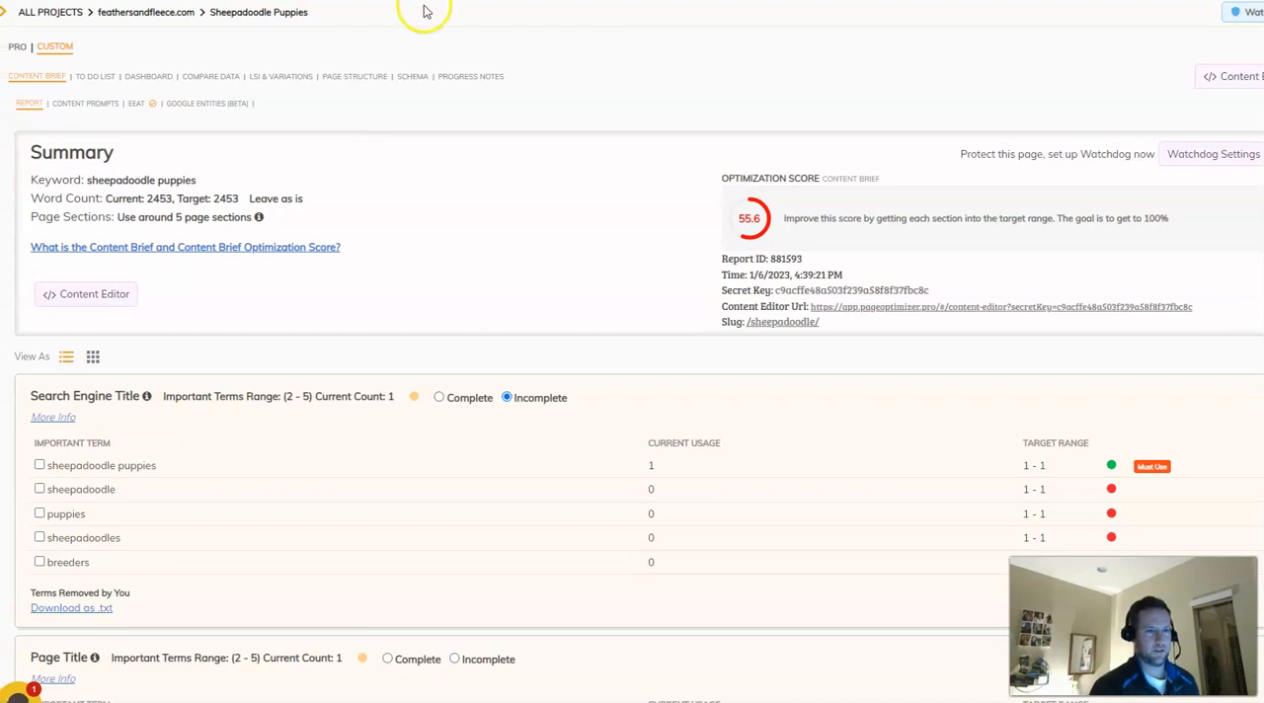
pyautogui.moveTo(503, 63)
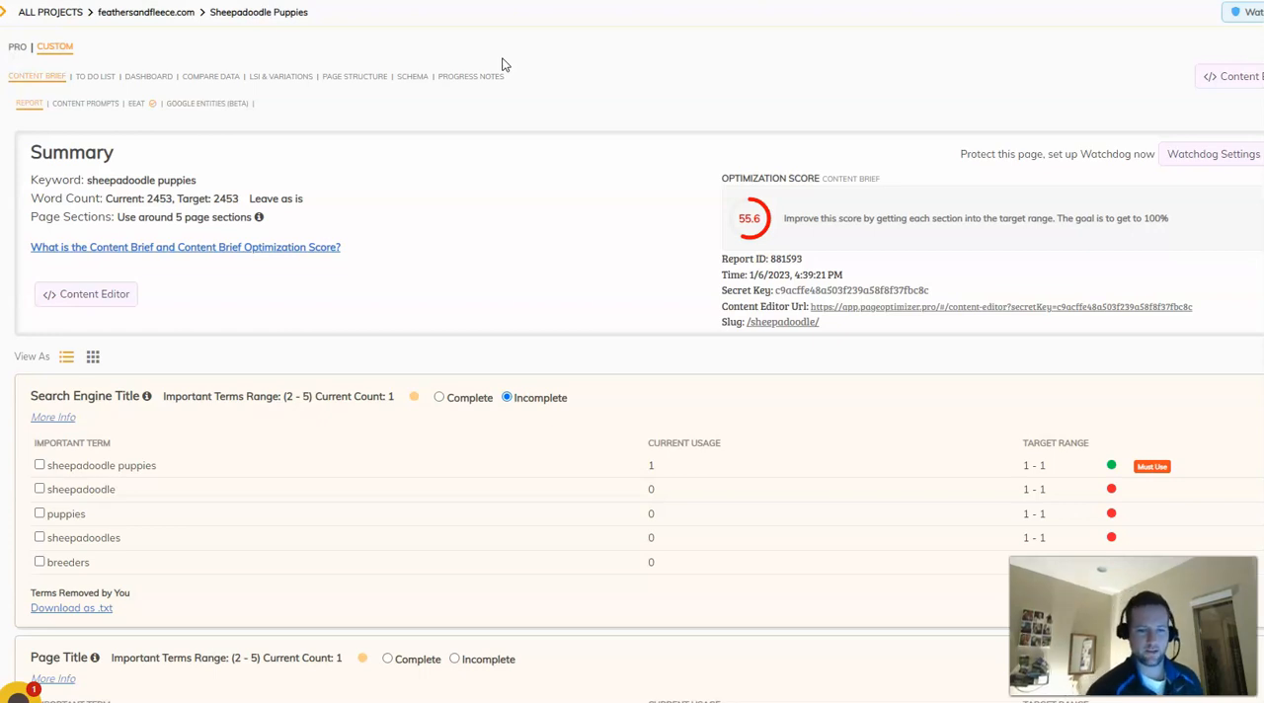
pyautogui.moveTo(441, 185)
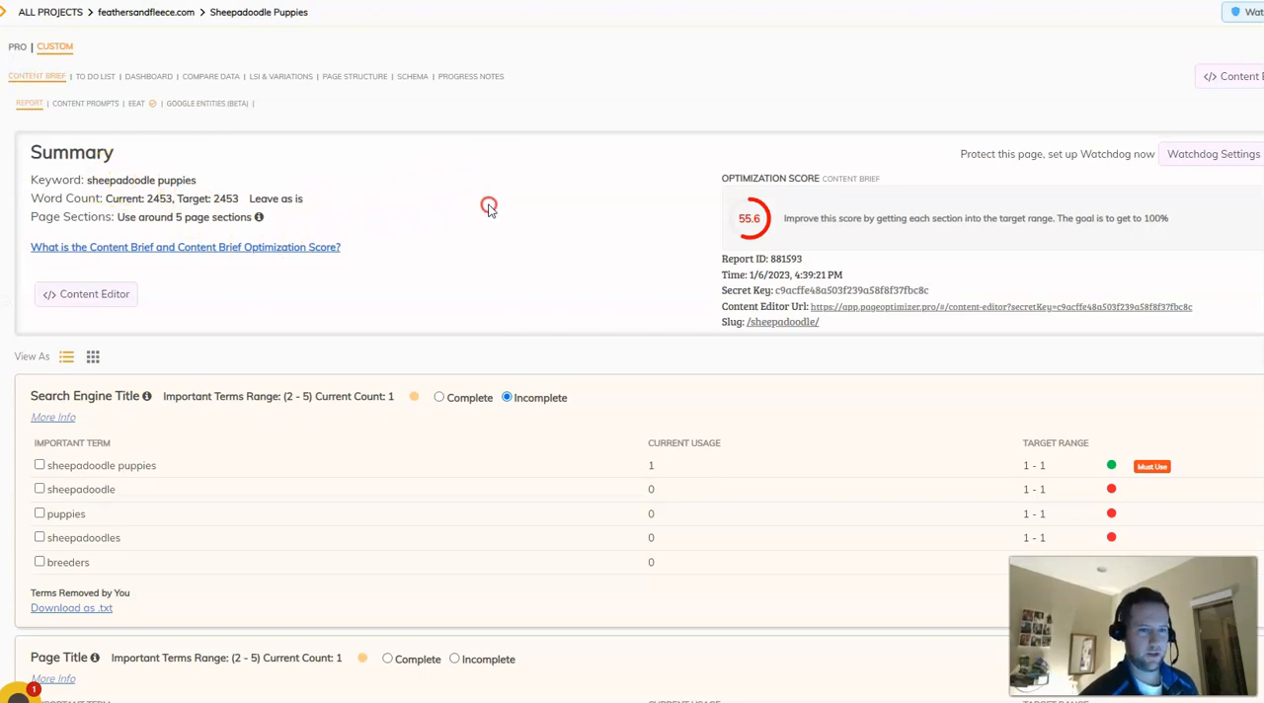
pyautogui.moveTo(253, 424)
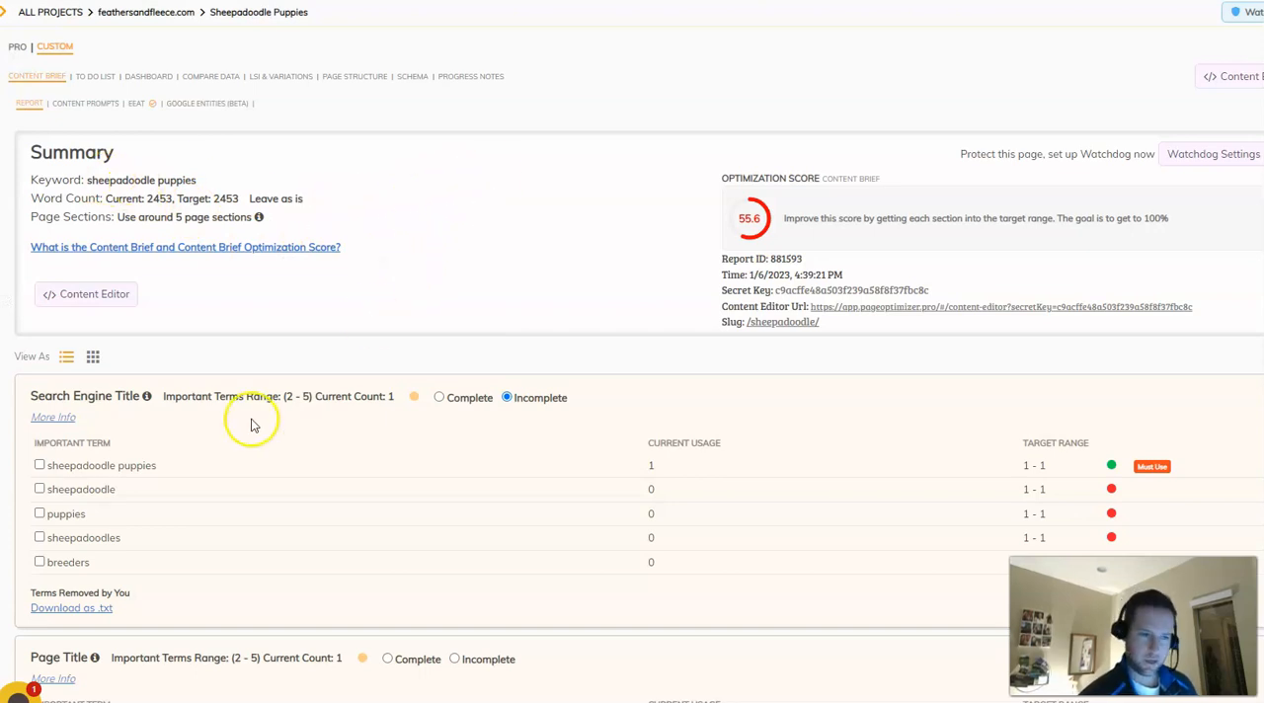
pyautogui.moveTo(255, 197)
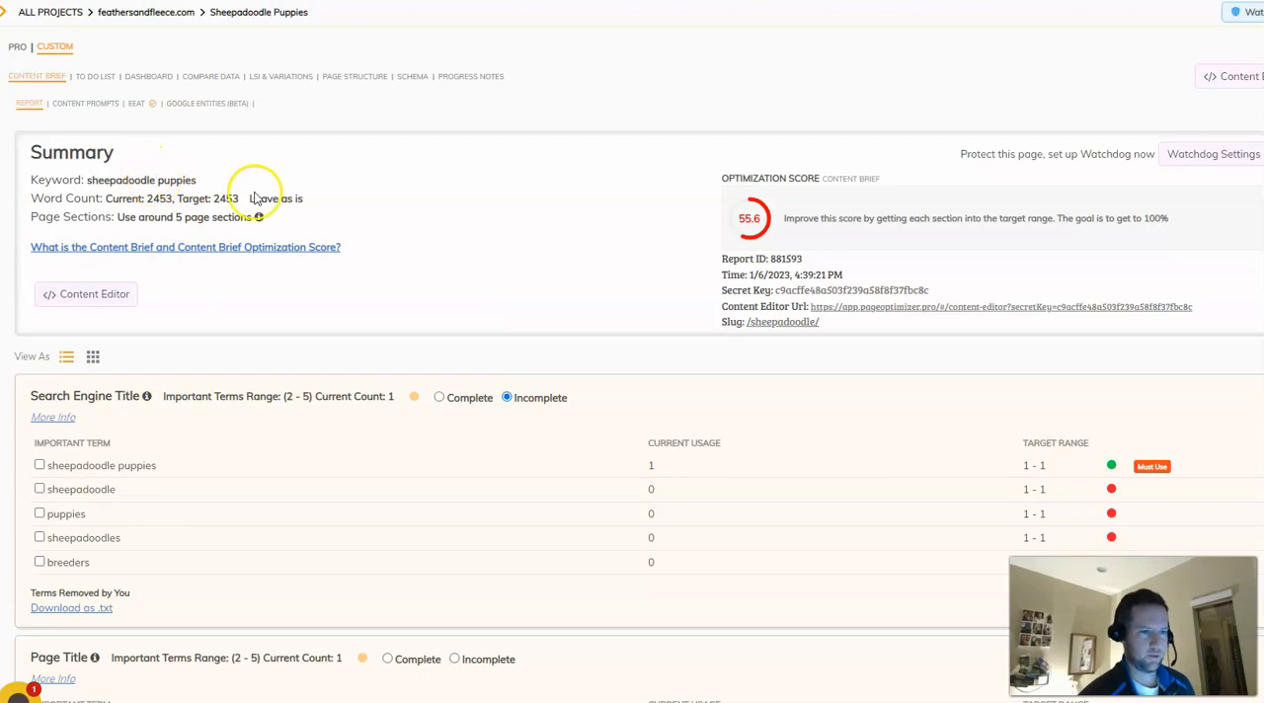
# Review the EEAT signals comparison against competitor pages
pyautogui.scroll(-3)
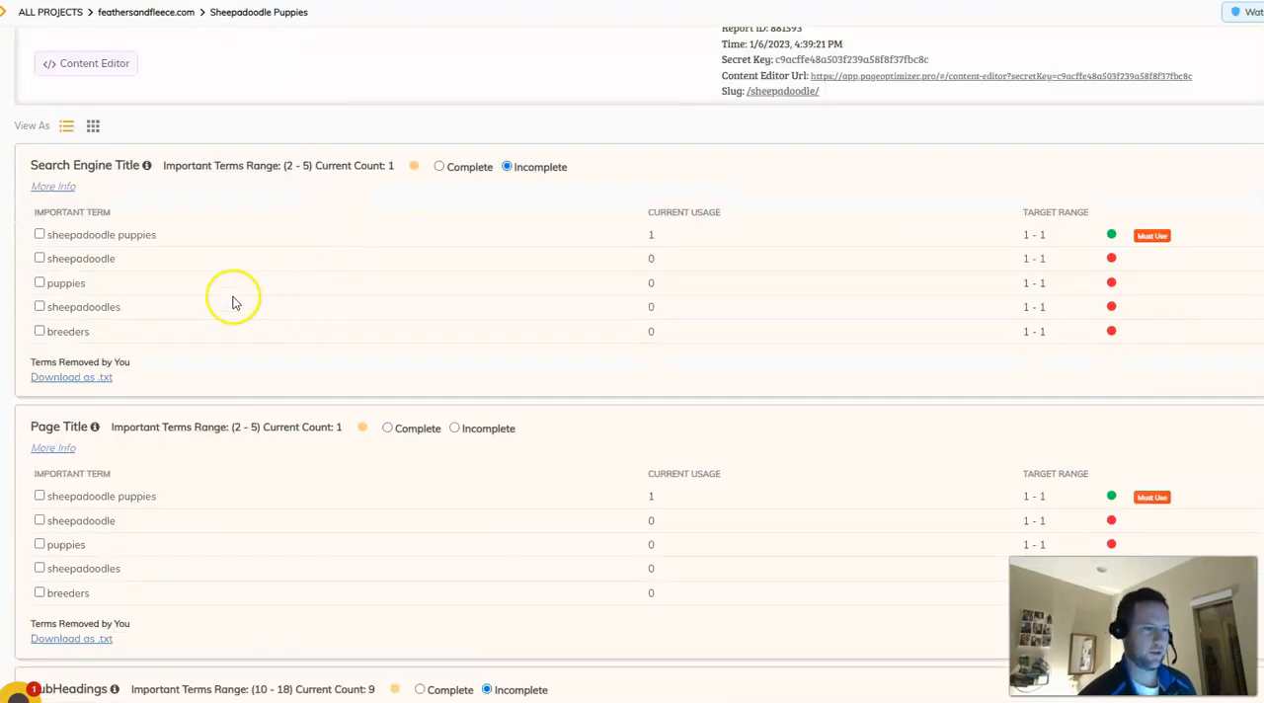
pyautogui.scroll(3)
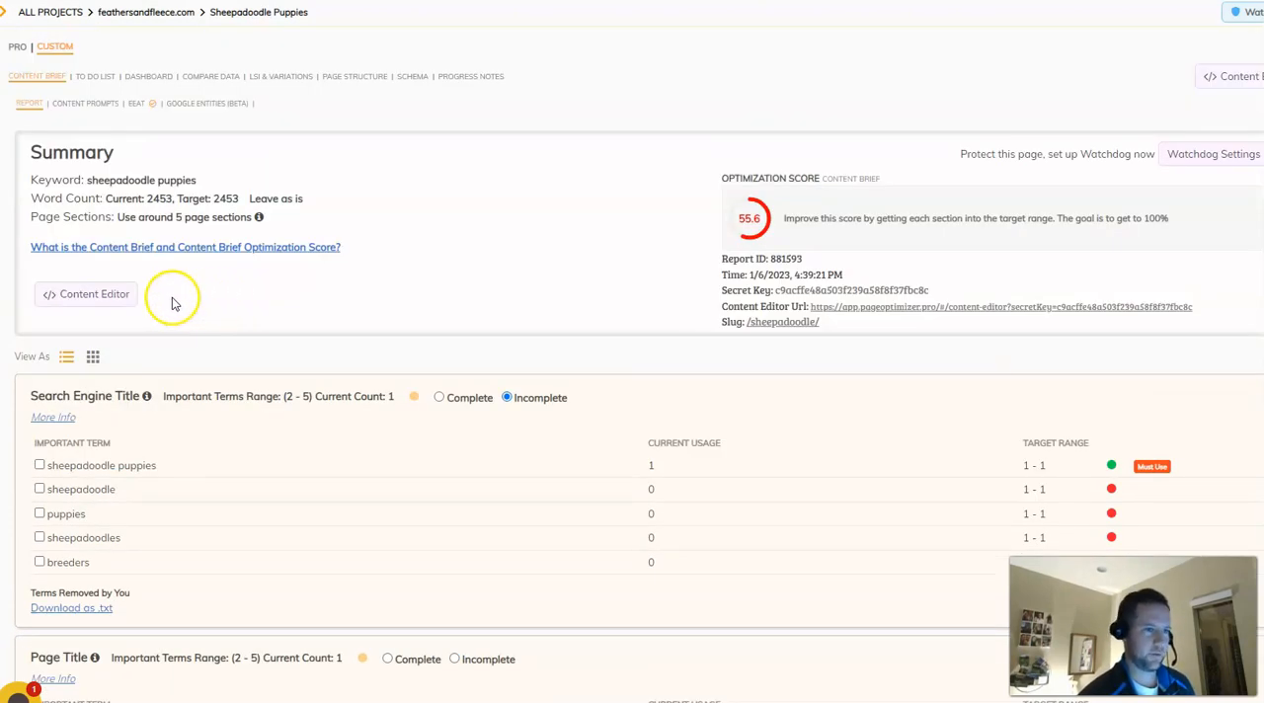
pyautogui.moveTo(91, 393)
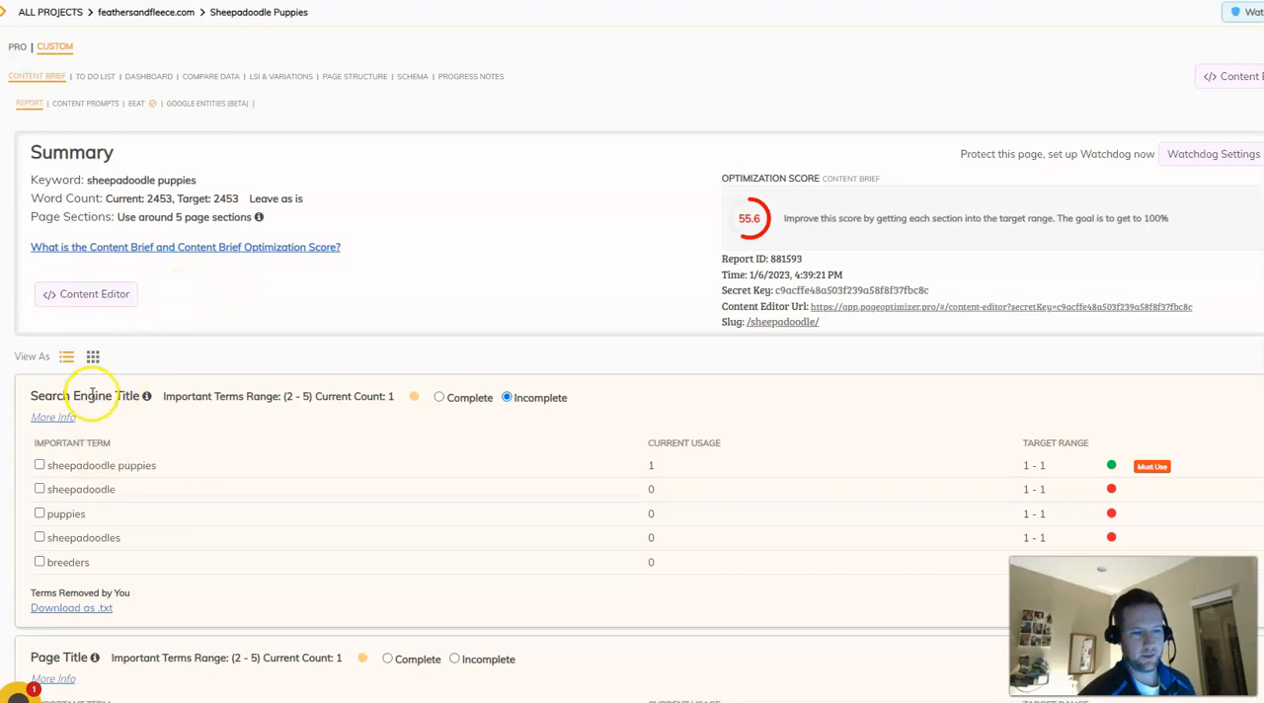
pyautogui.scroll(-3)
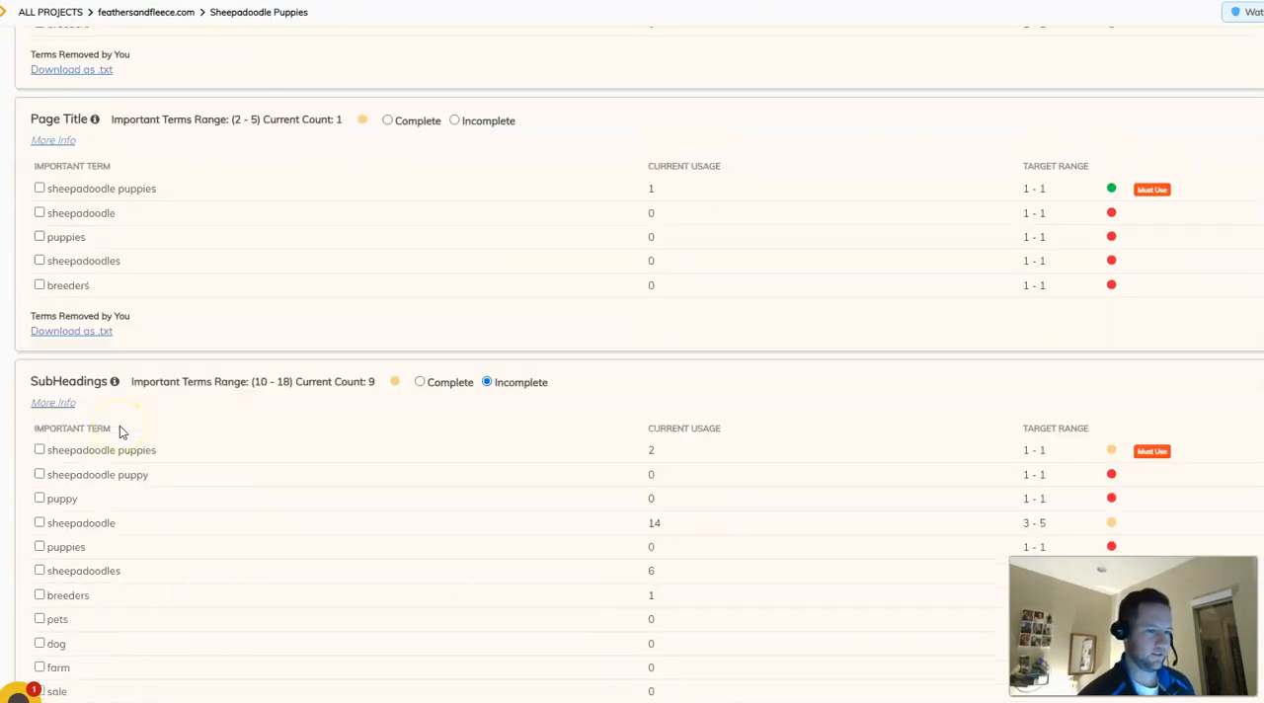
pyautogui.scroll(-3)
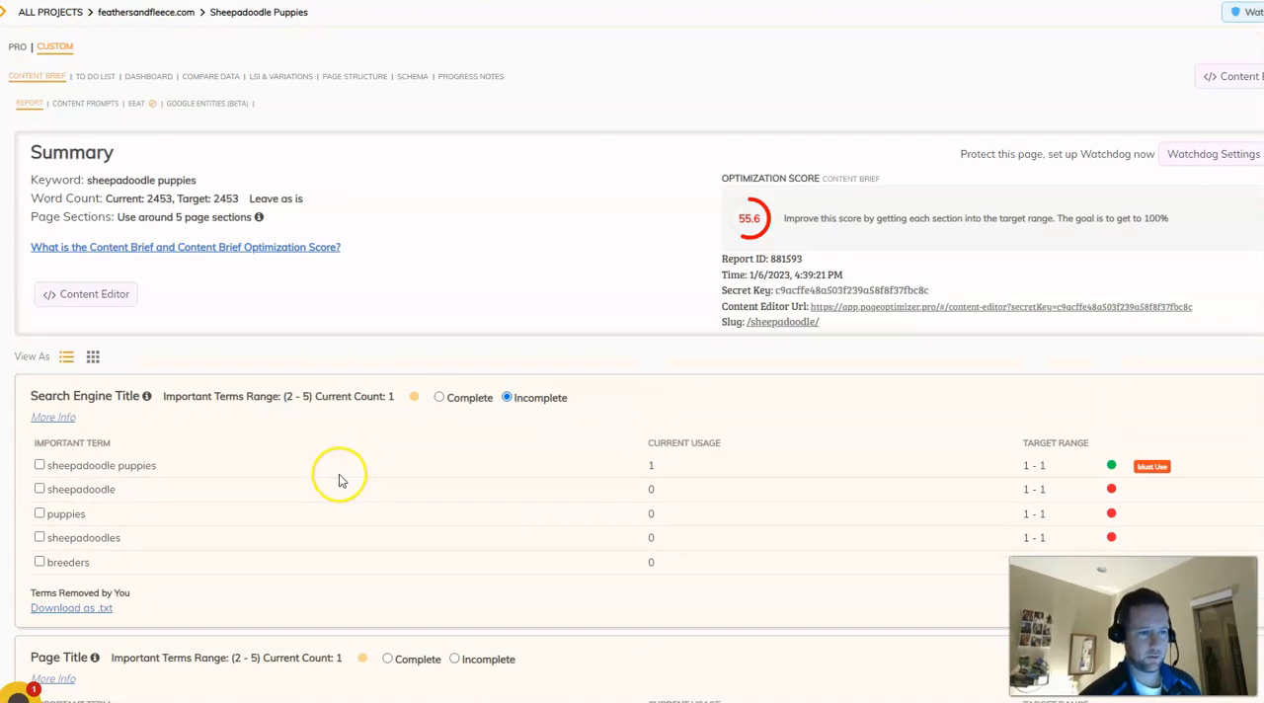
pyautogui.moveTo(367, 146)
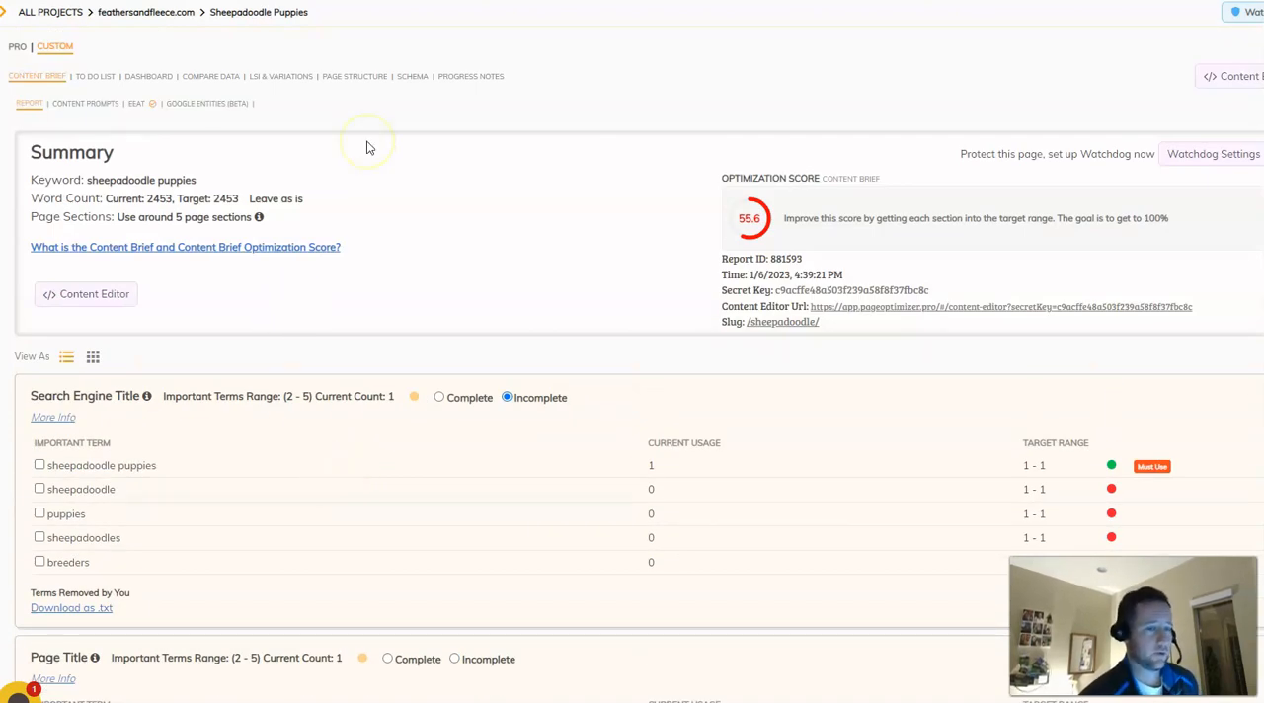
pyautogui.moveTo(314, 127)
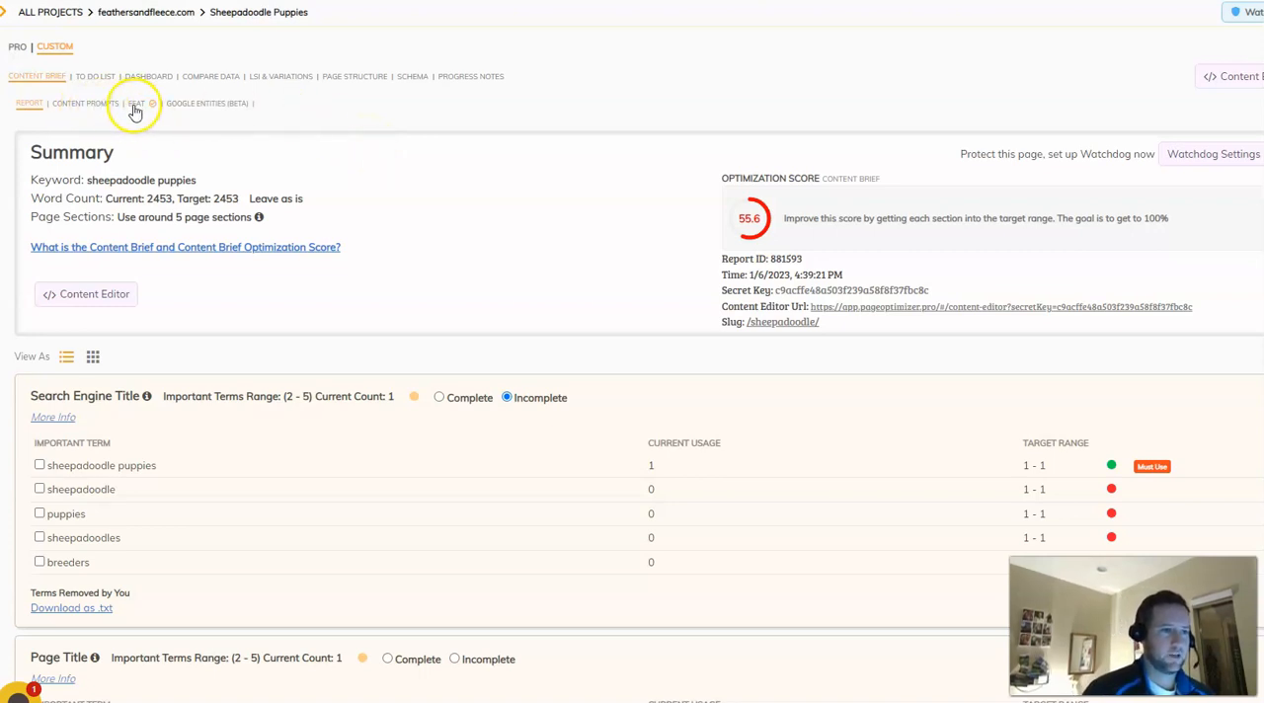
pyautogui.click(140, 102)
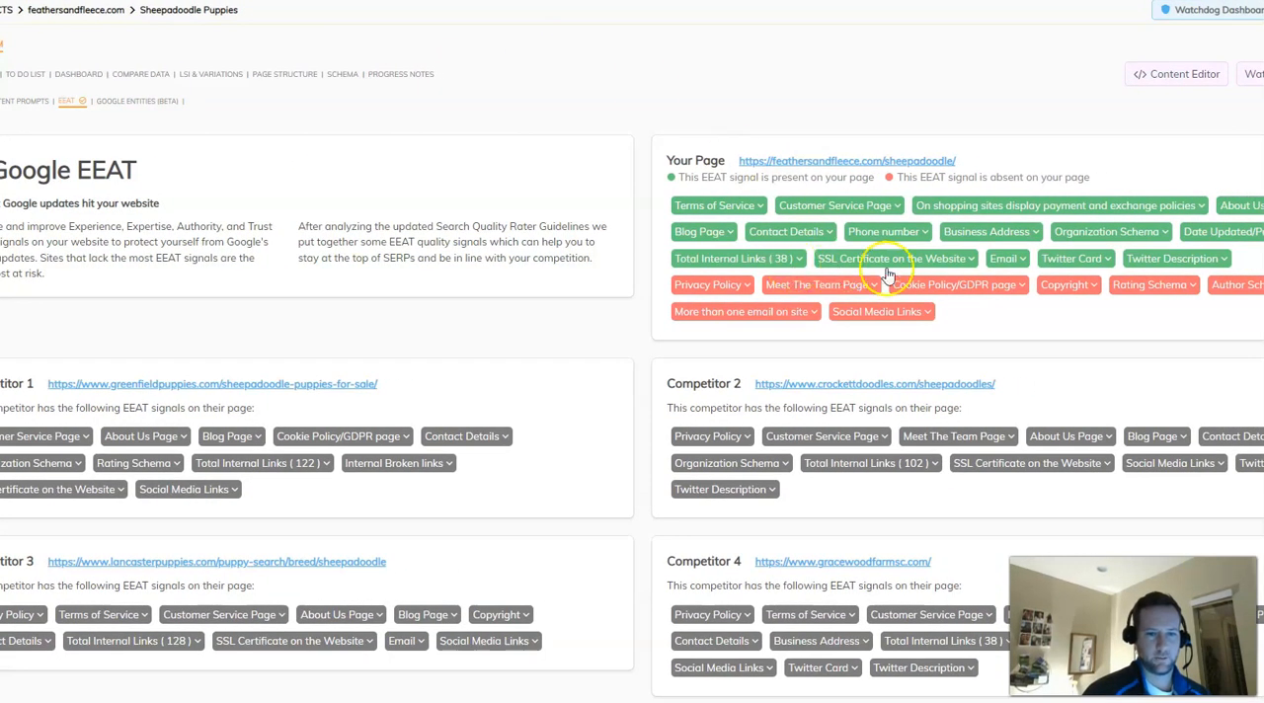
pyautogui.moveTo(1197, 316)
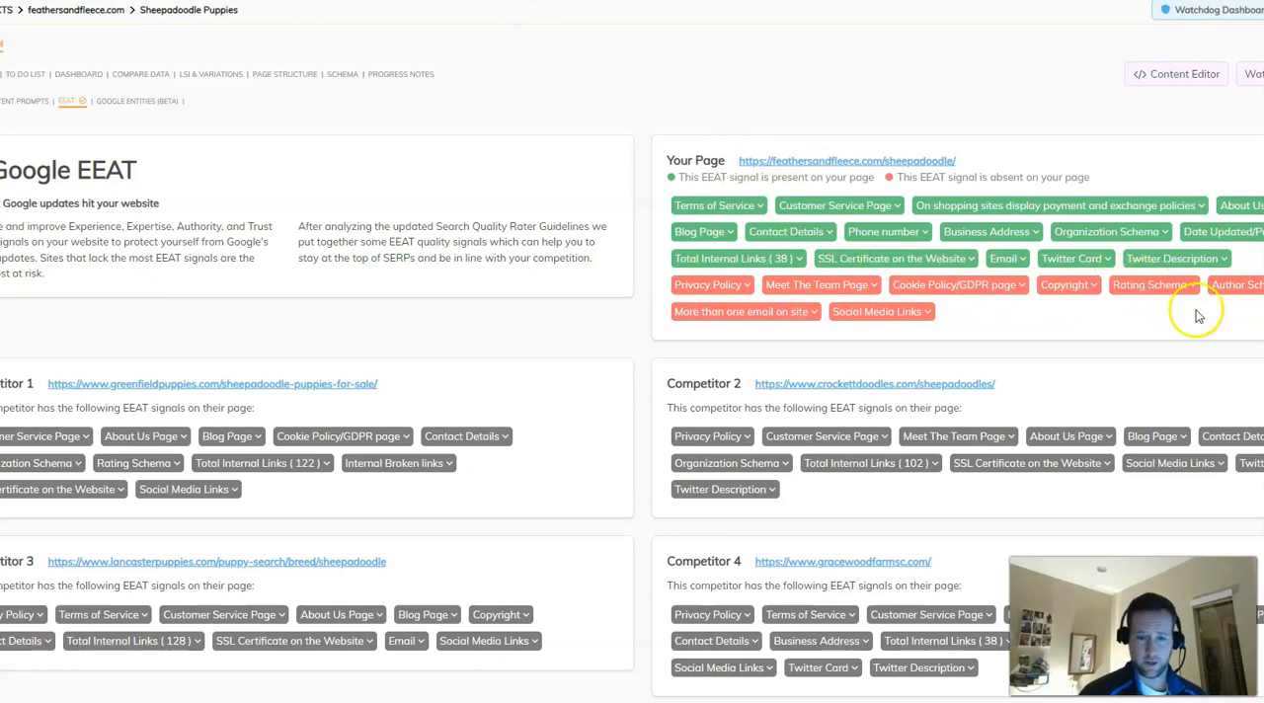
pyautogui.scroll(-3)
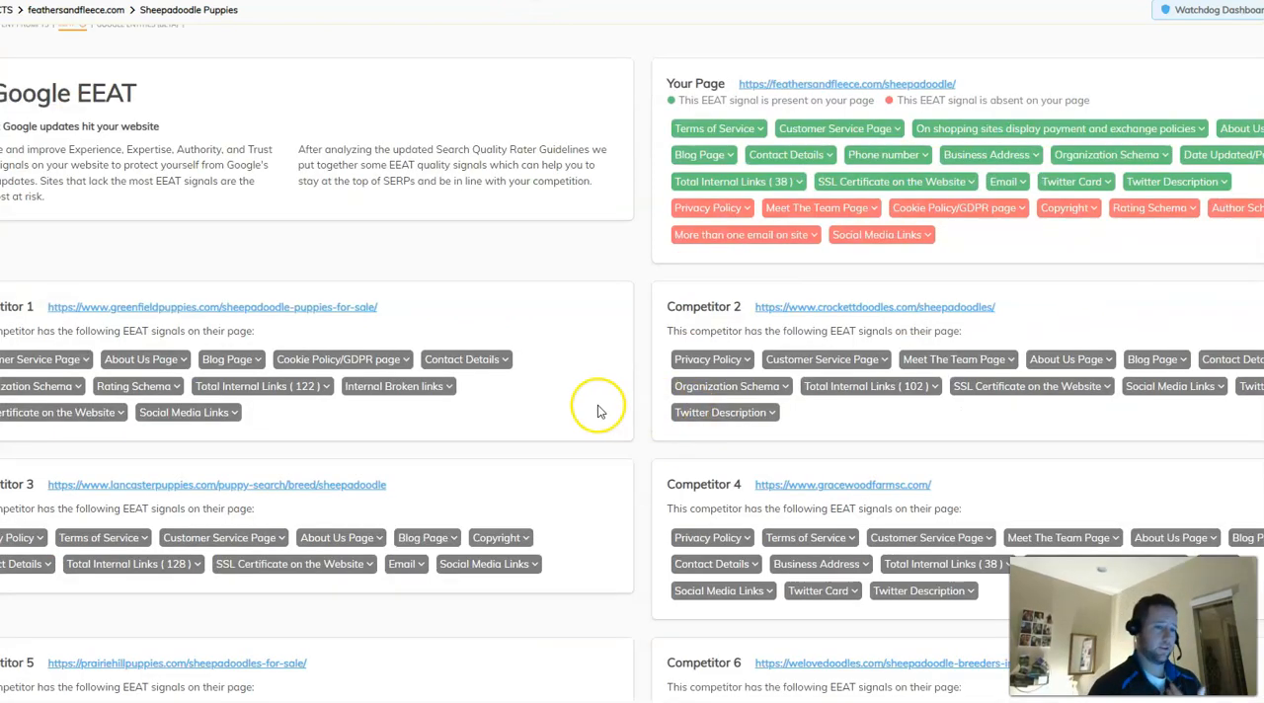
pyautogui.moveTo(659, 427)
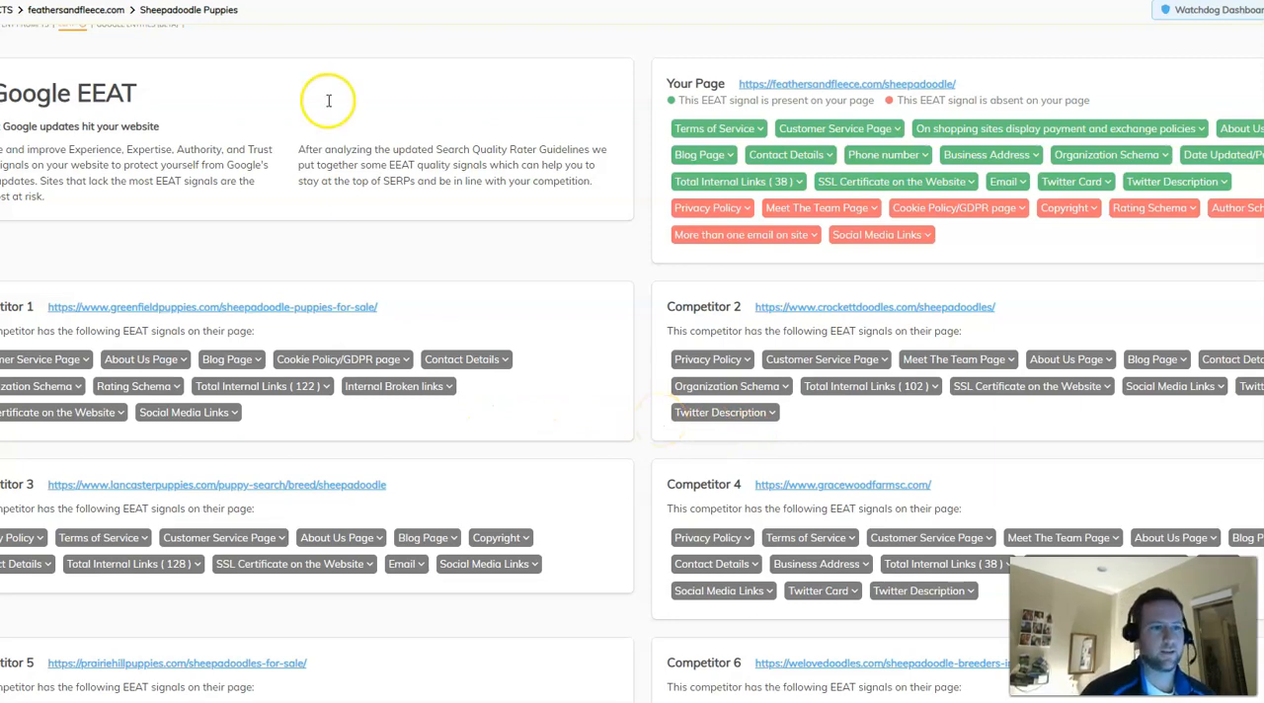
pyautogui.scroll(3)
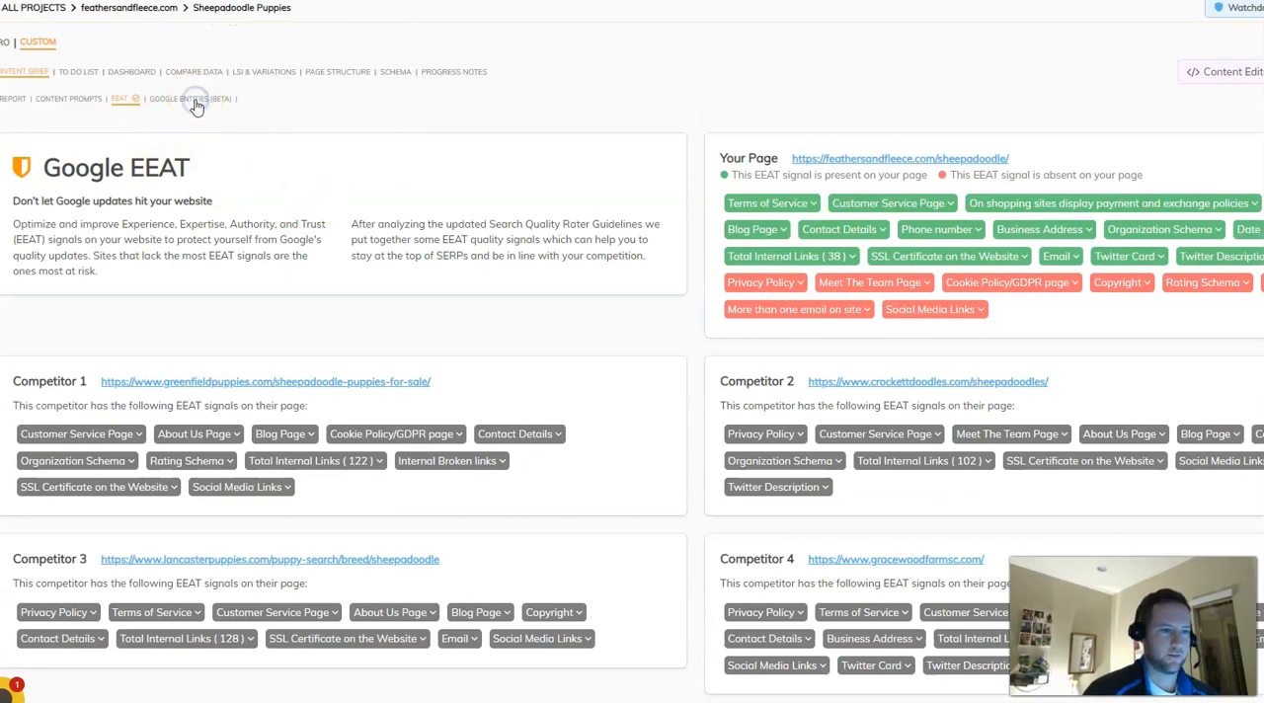
# Switch to the Google Entities dashboard of common categories and entities
pyautogui.click(190, 98)
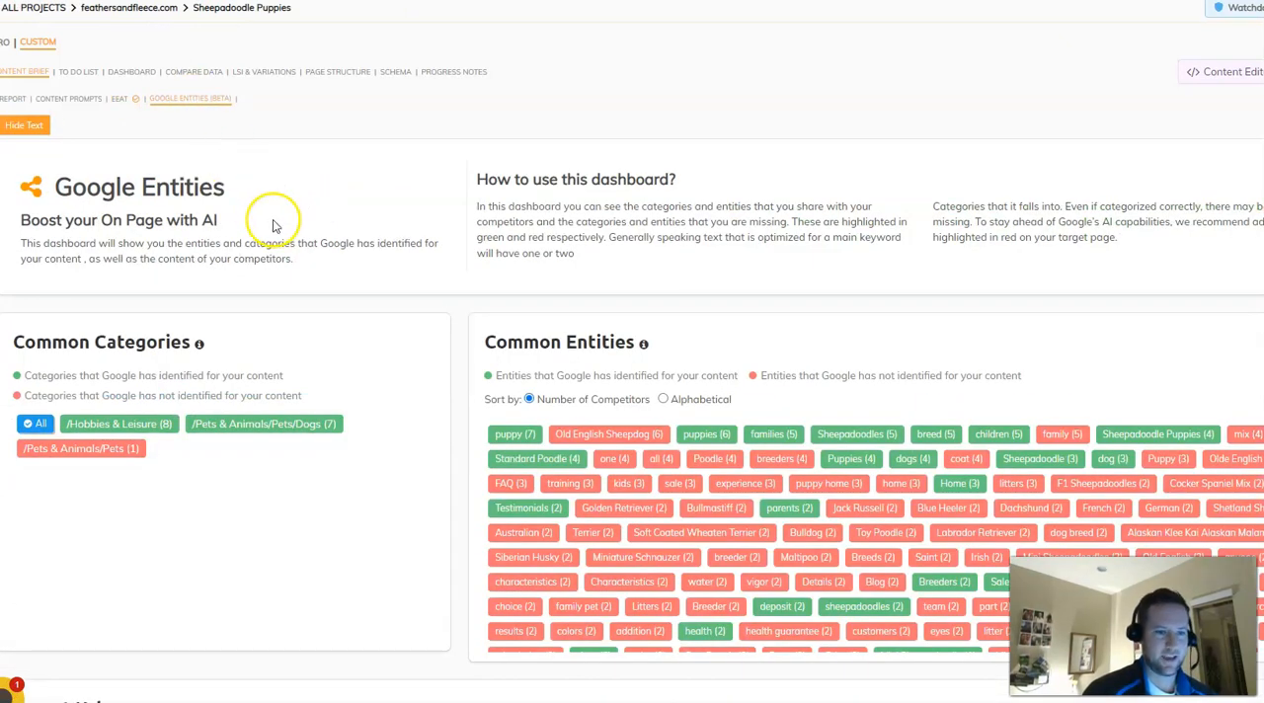
pyautogui.moveTo(277, 221)
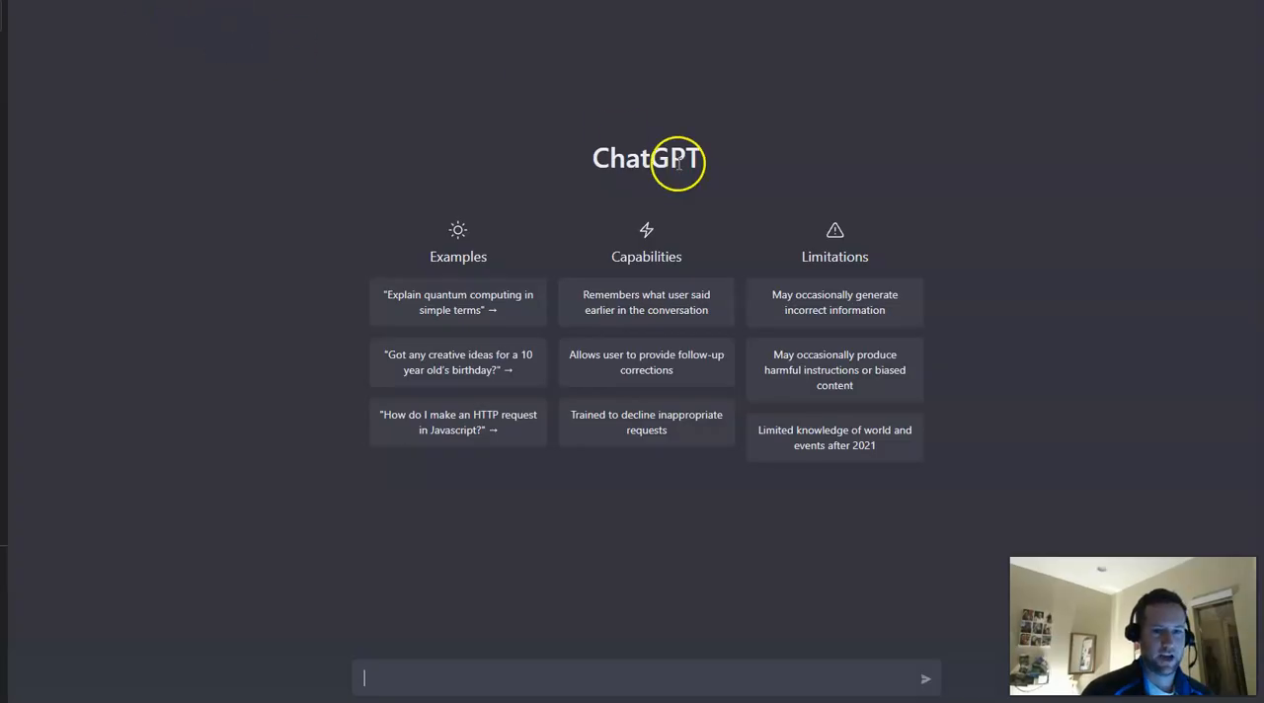
pyautogui.moveTo(391, 223)
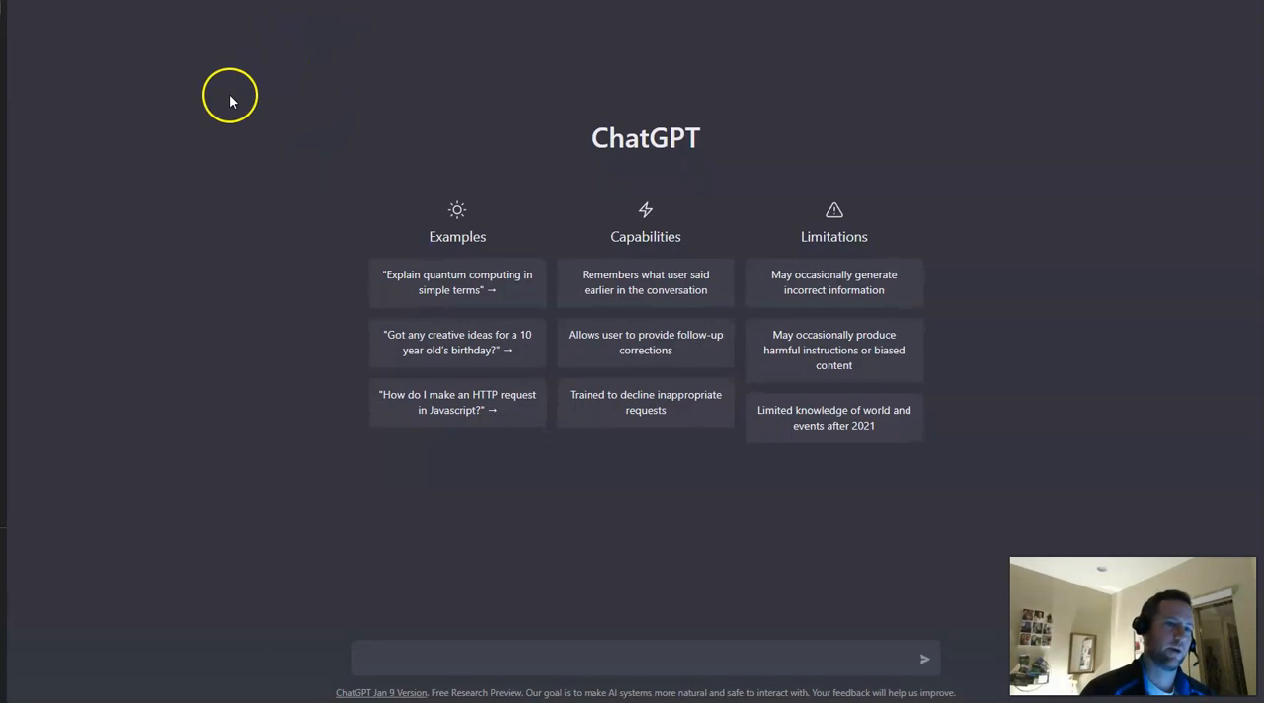
pyautogui.moveTo(210, 116)
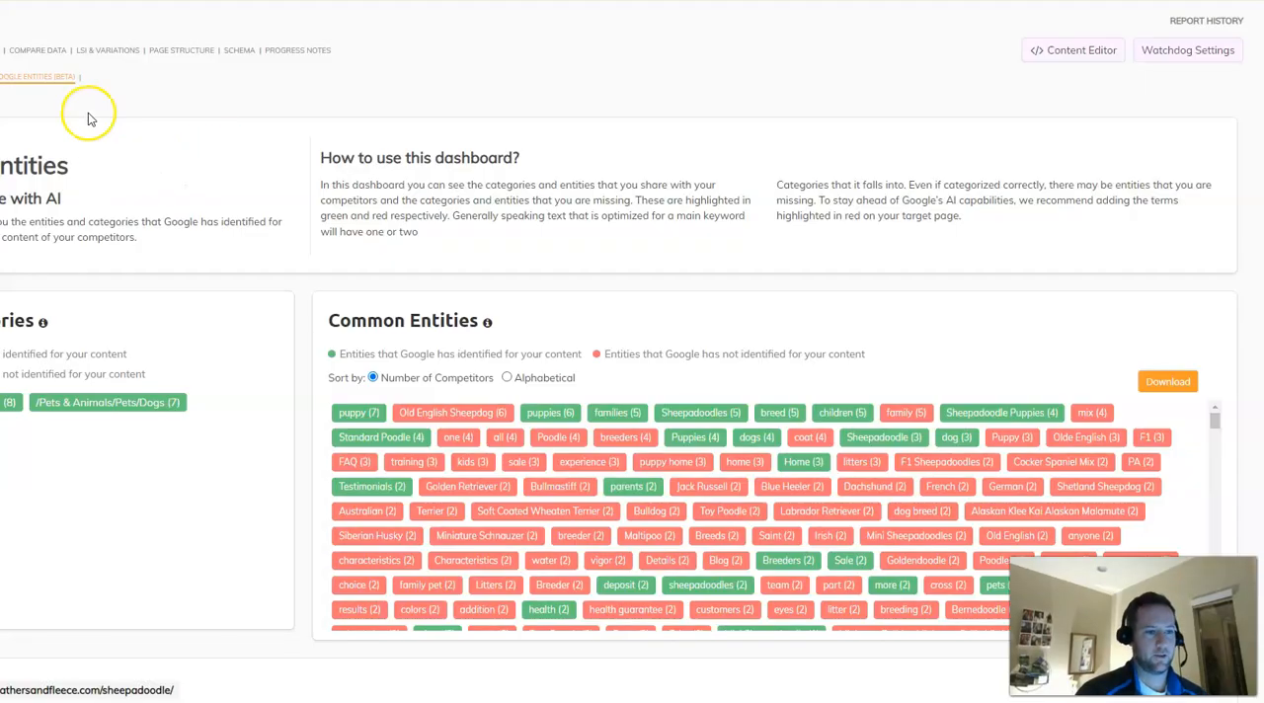
pyautogui.moveTo(89, 115)
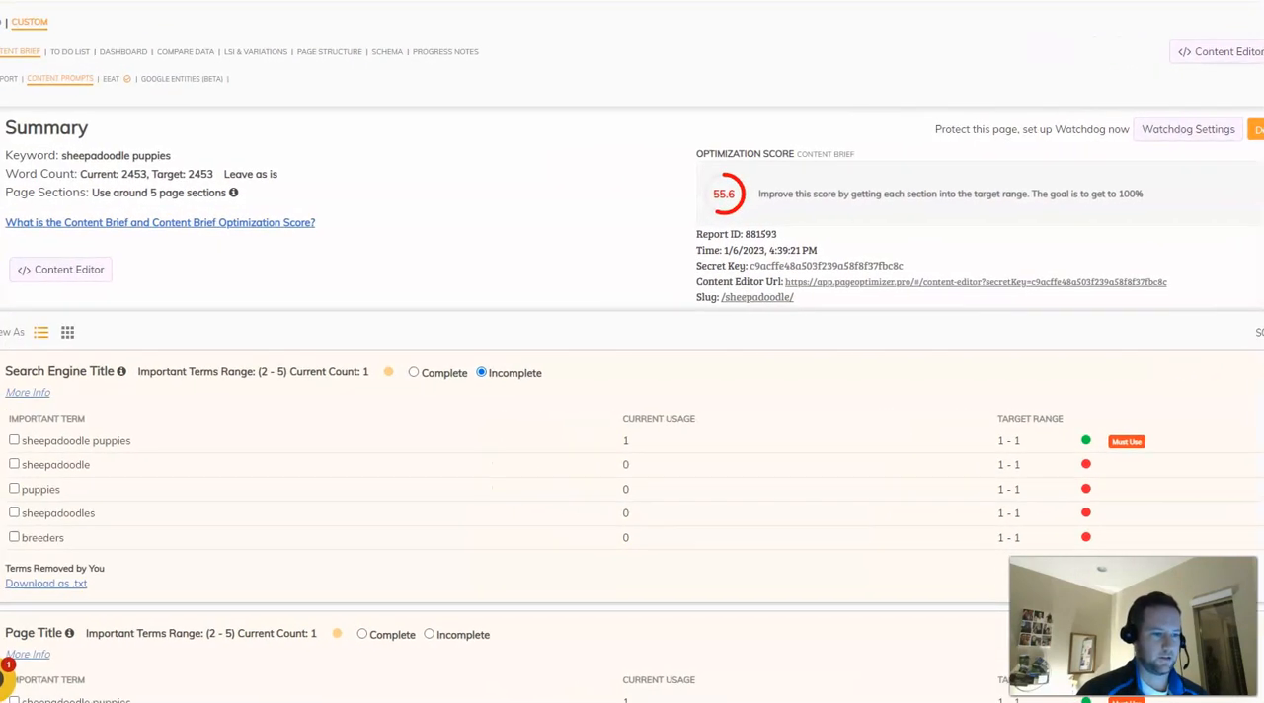
pyautogui.moveTo(227, 309)
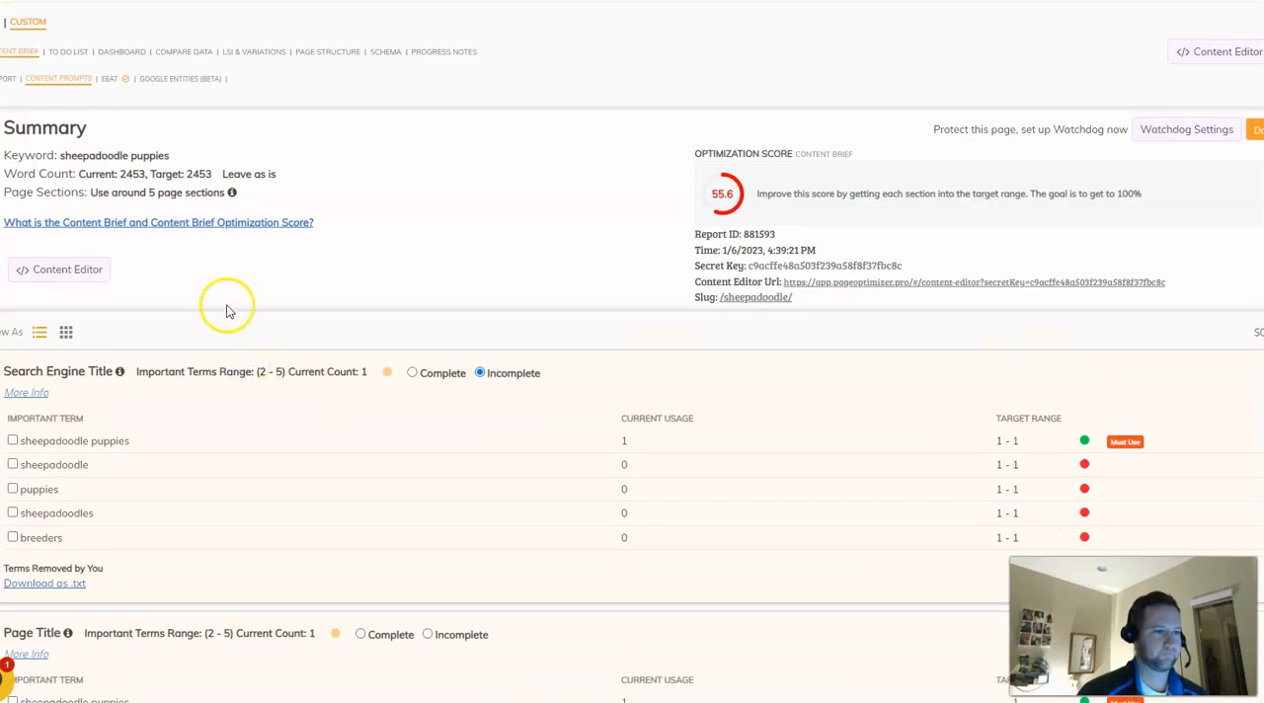
pyautogui.scroll(-3)
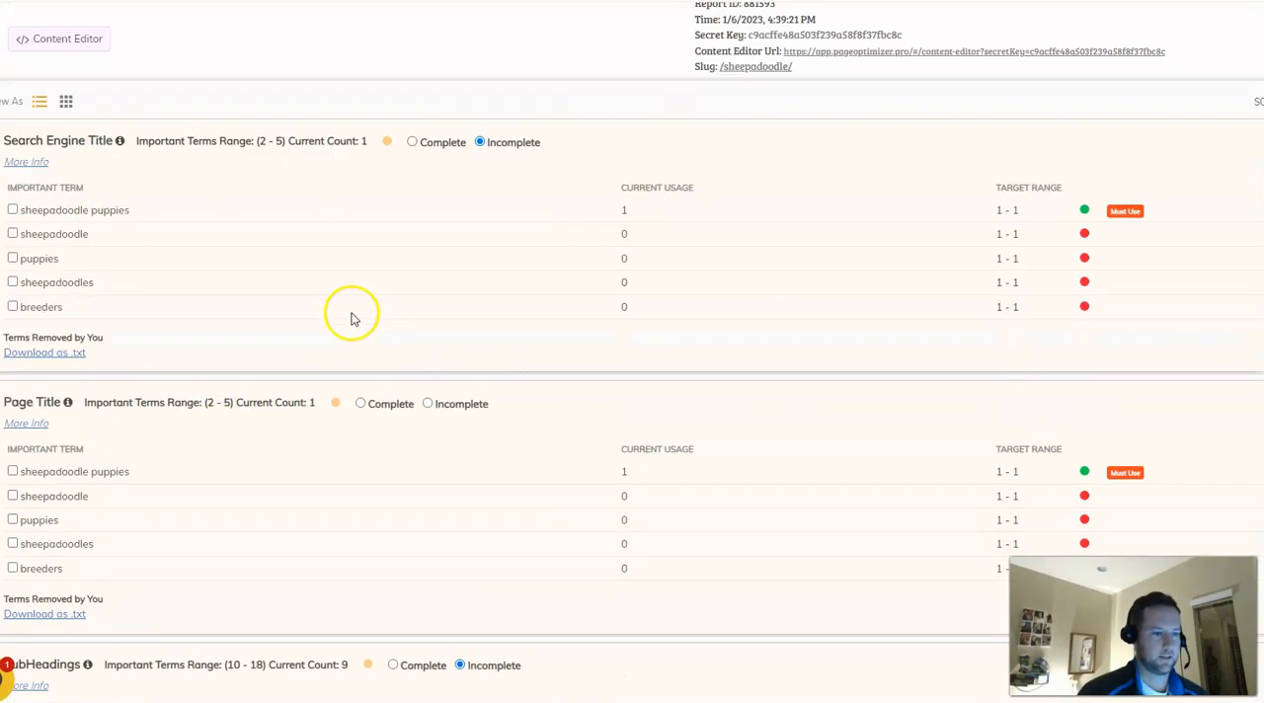
pyautogui.scroll(-3)
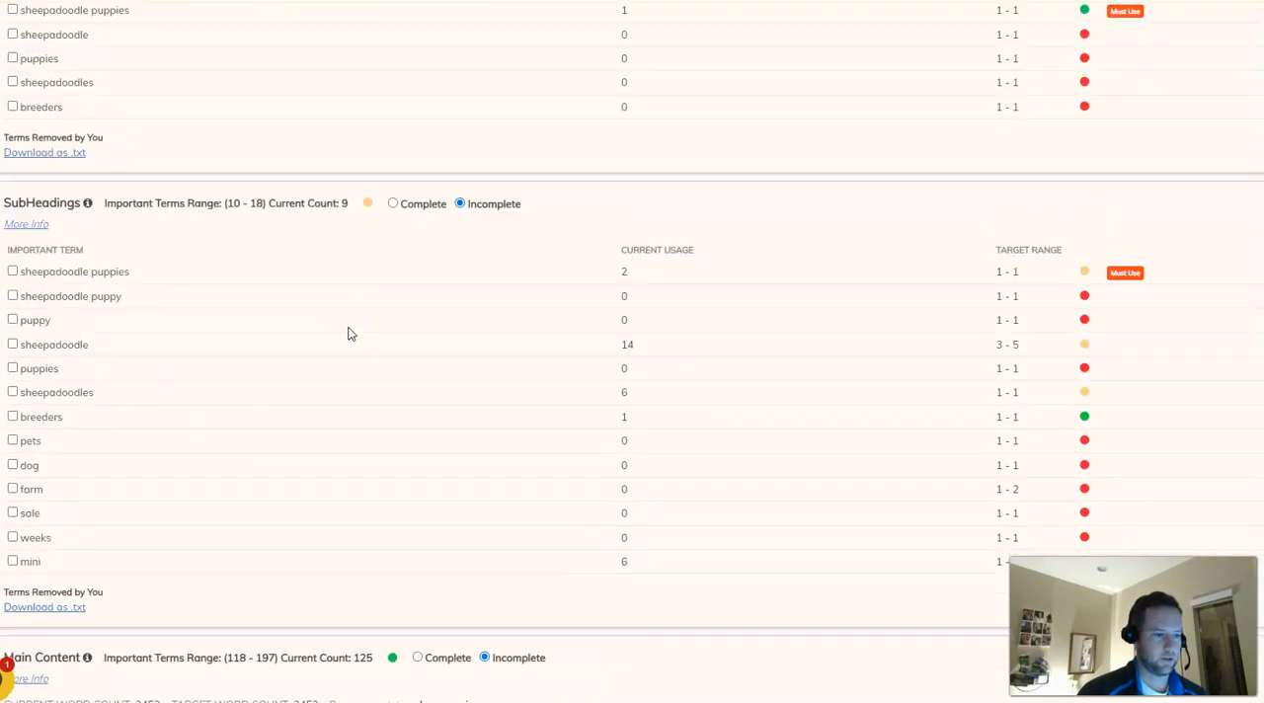
pyautogui.scroll(-3)
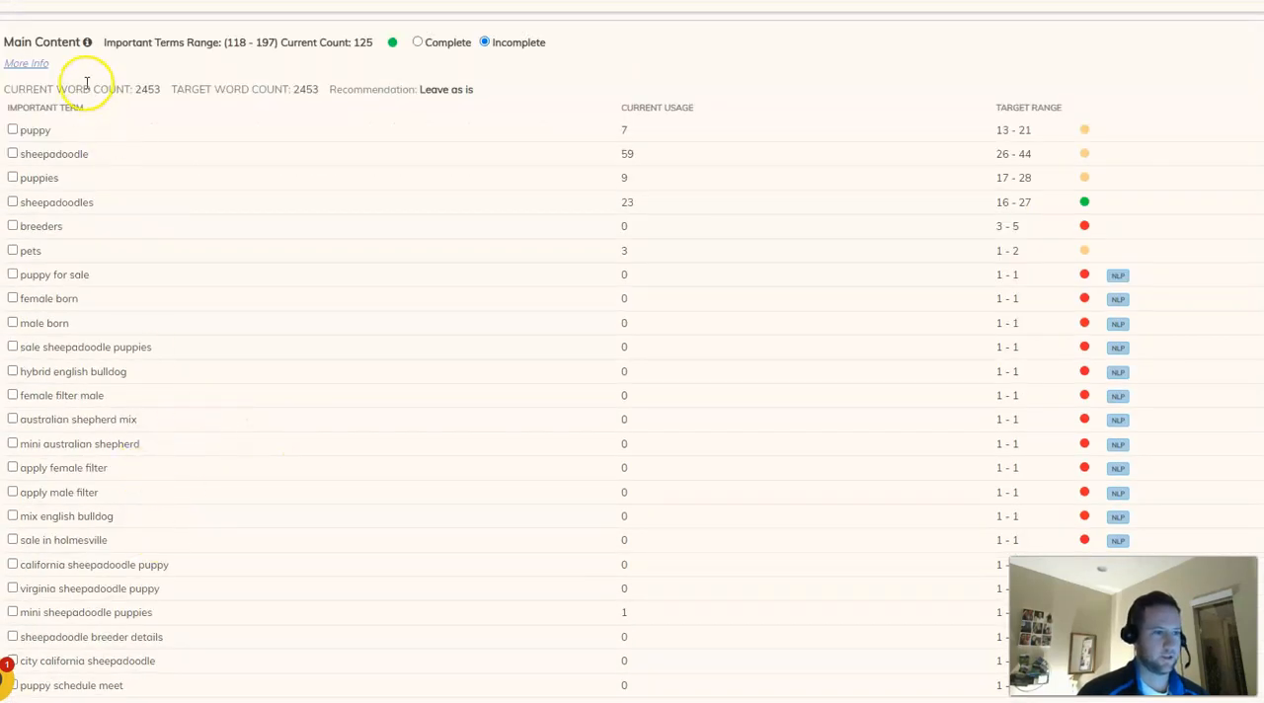
pyautogui.moveTo(47, 438)
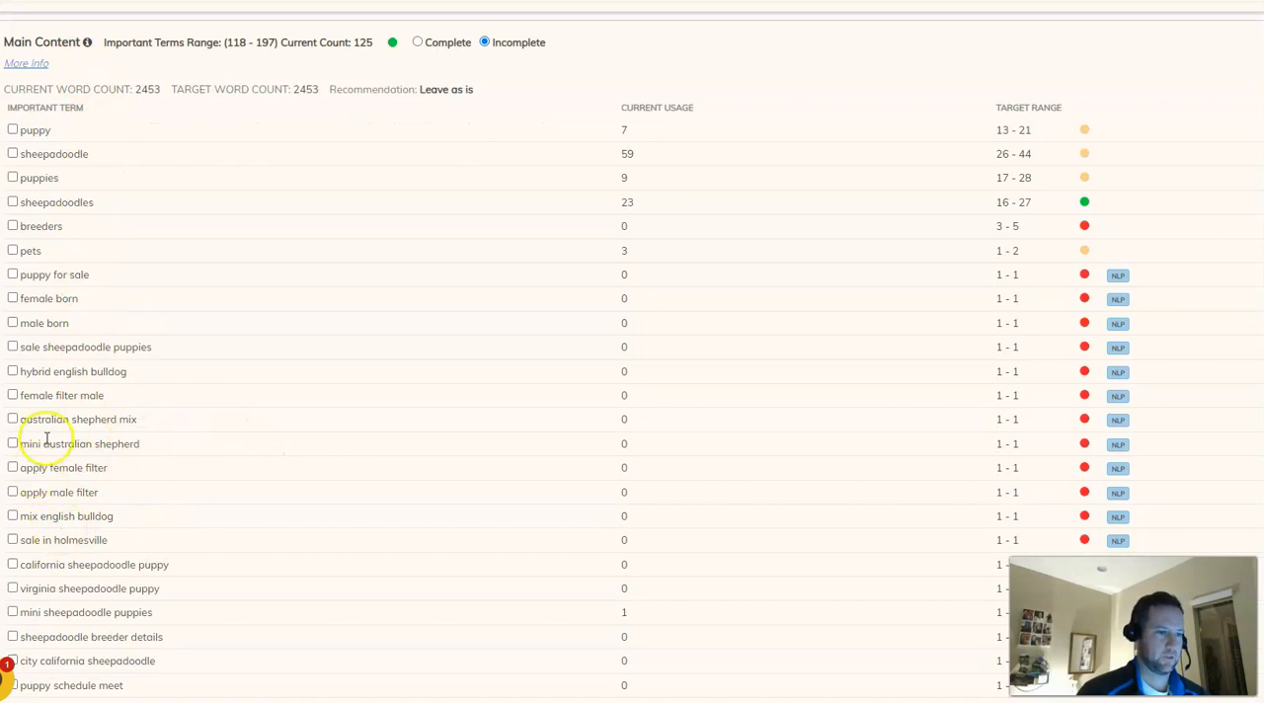
pyautogui.moveTo(69, 348)
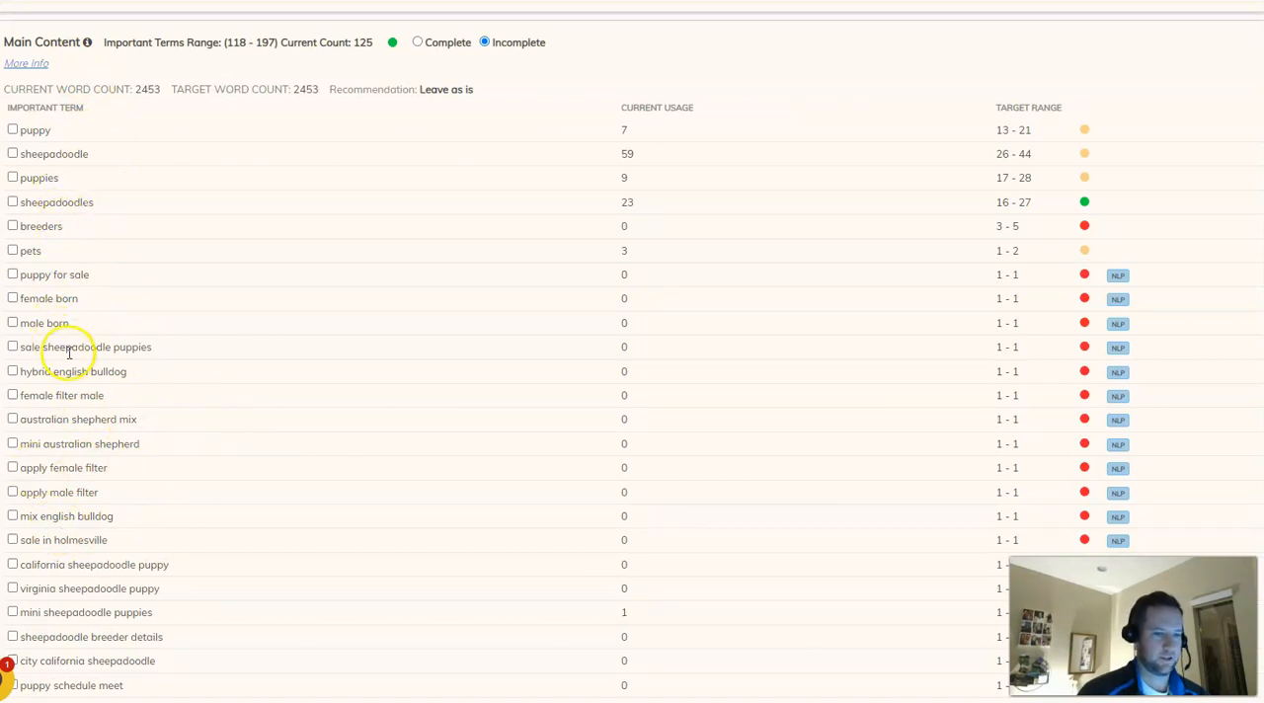
pyautogui.scroll(-3)
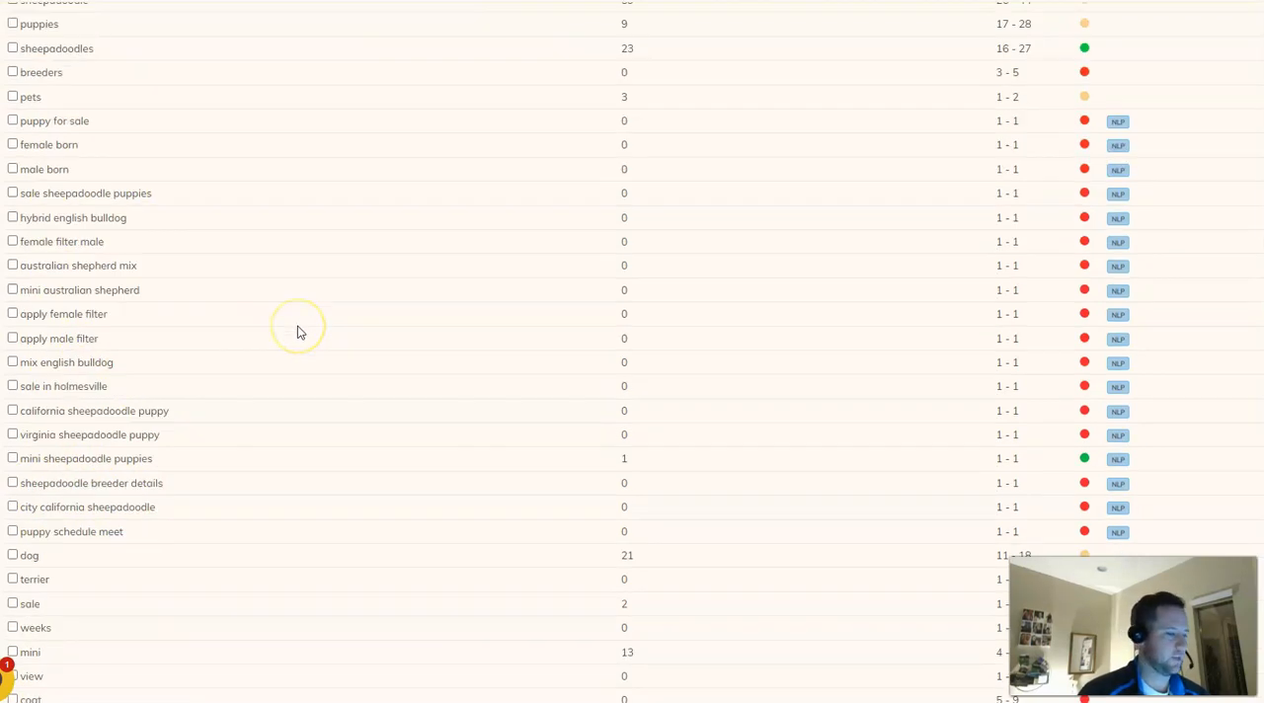
pyautogui.scroll(-3)
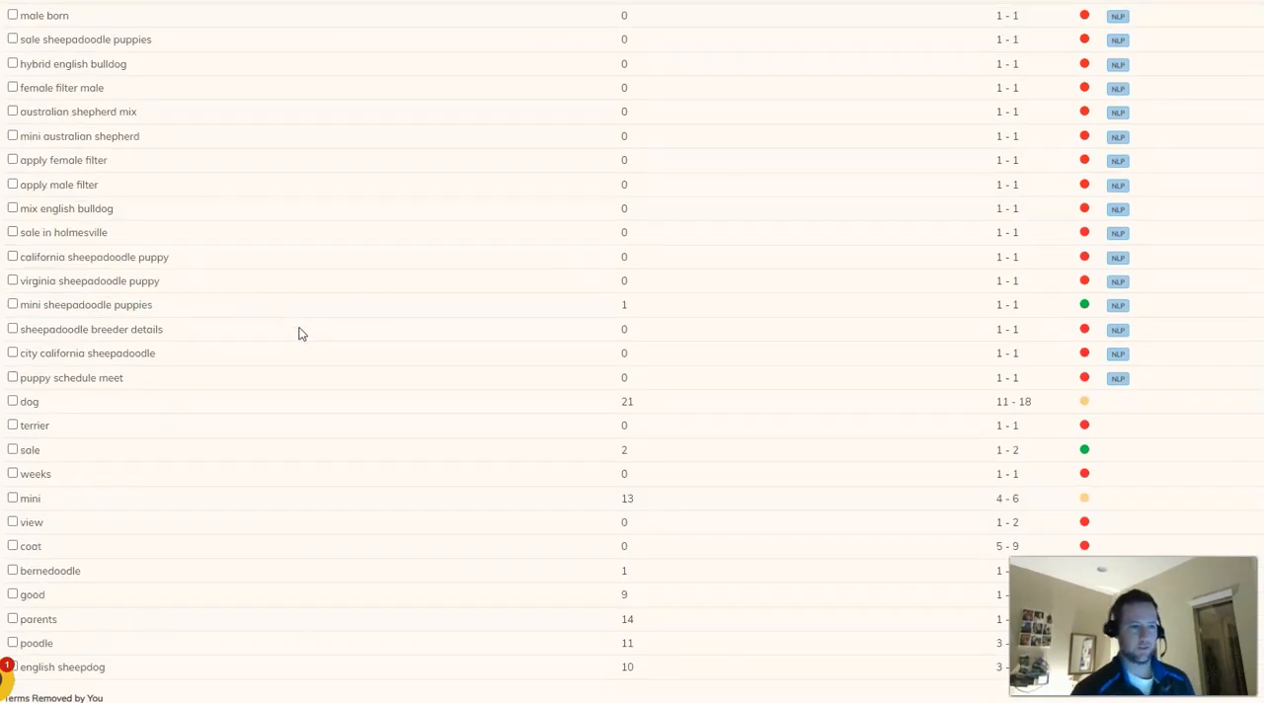
pyautogui.scroll(-3)
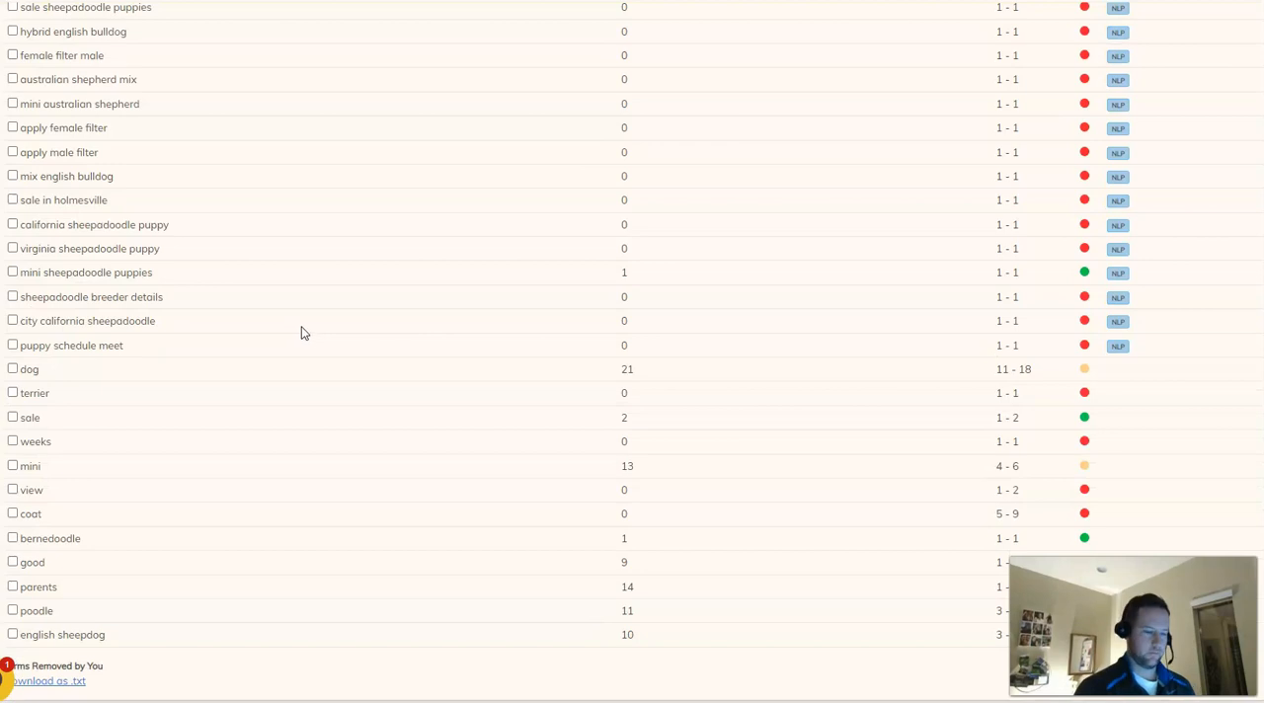
pyautogui.moveTo(444, 332)
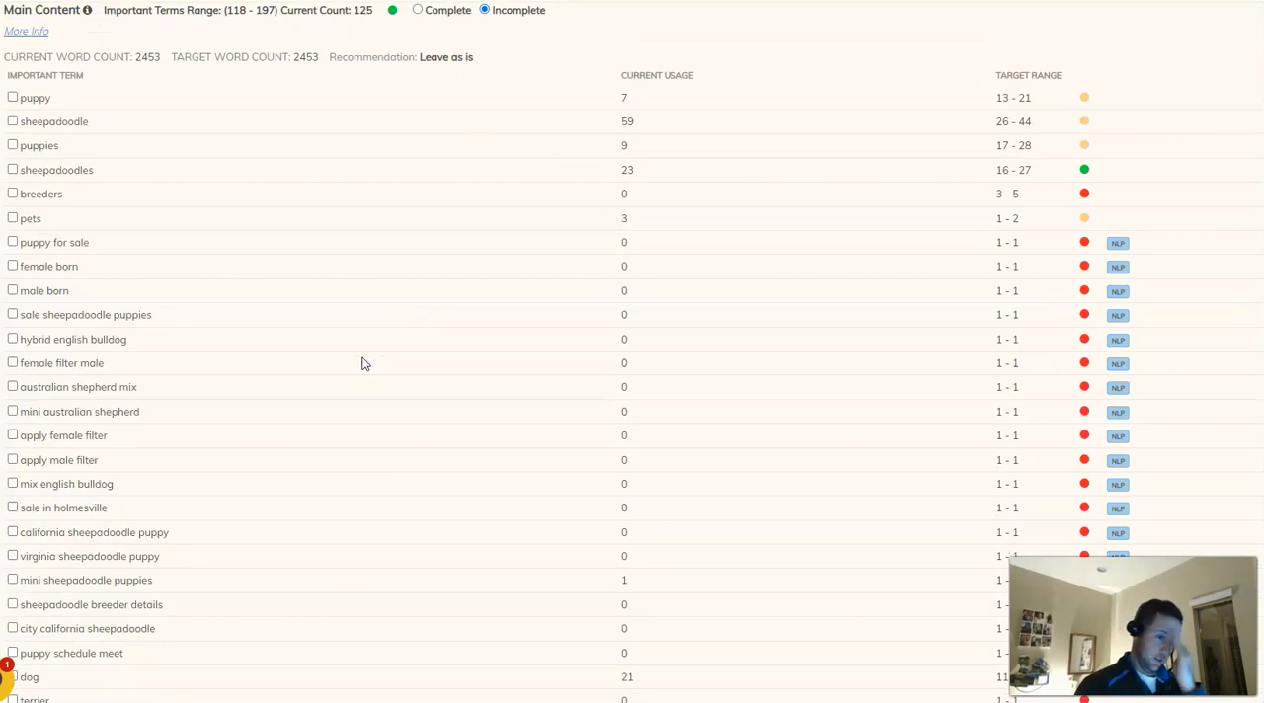
pyautogui.moveTo(348, 355)
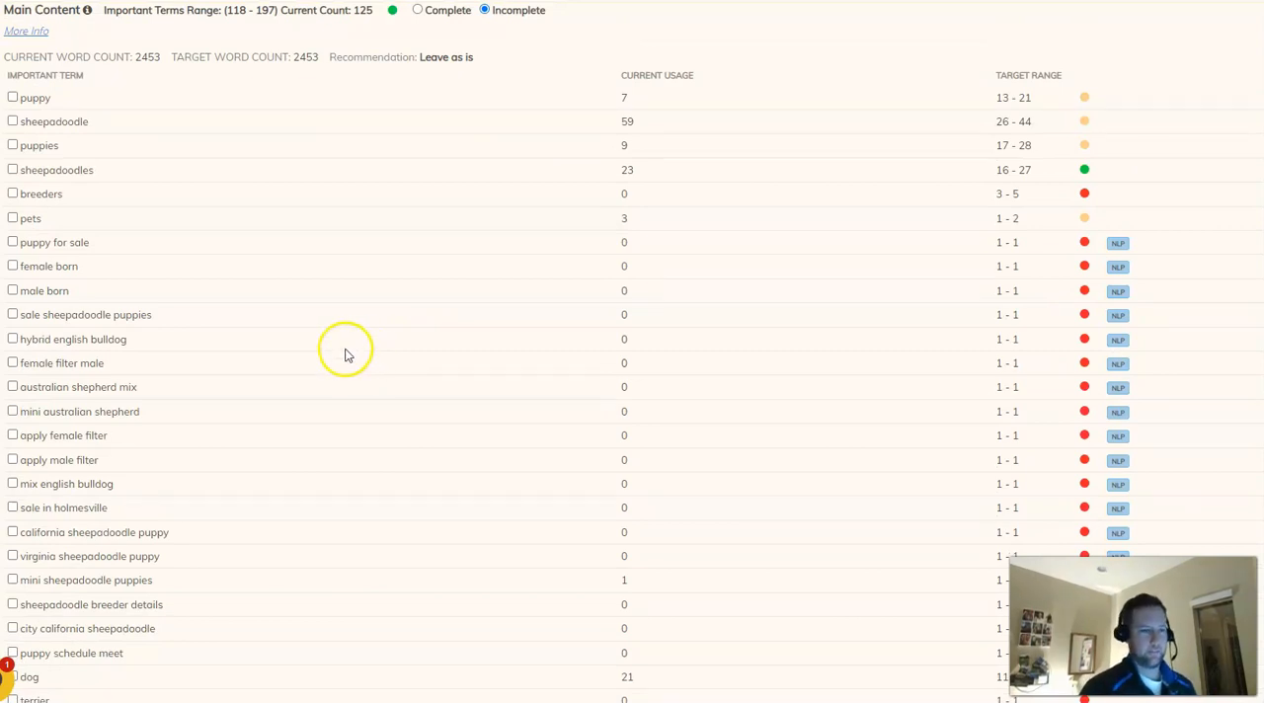
pyautogui.scroll(-3)
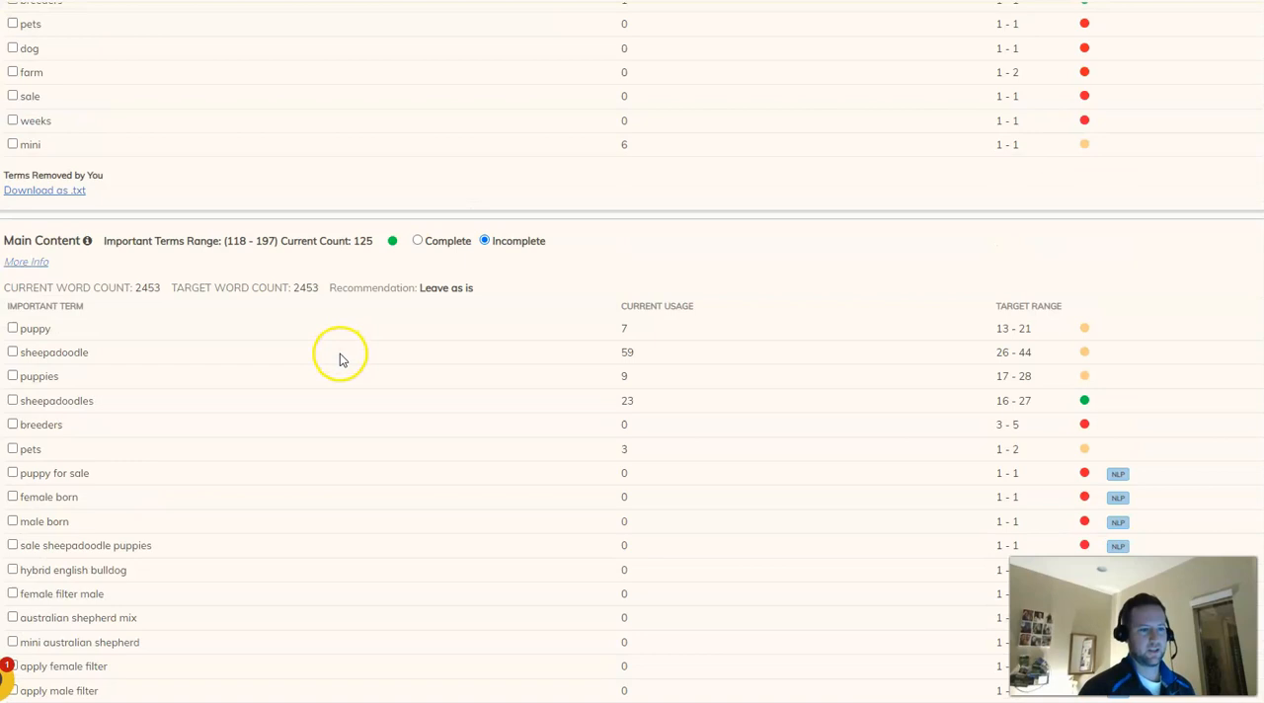
pyautogui.scroll(3)
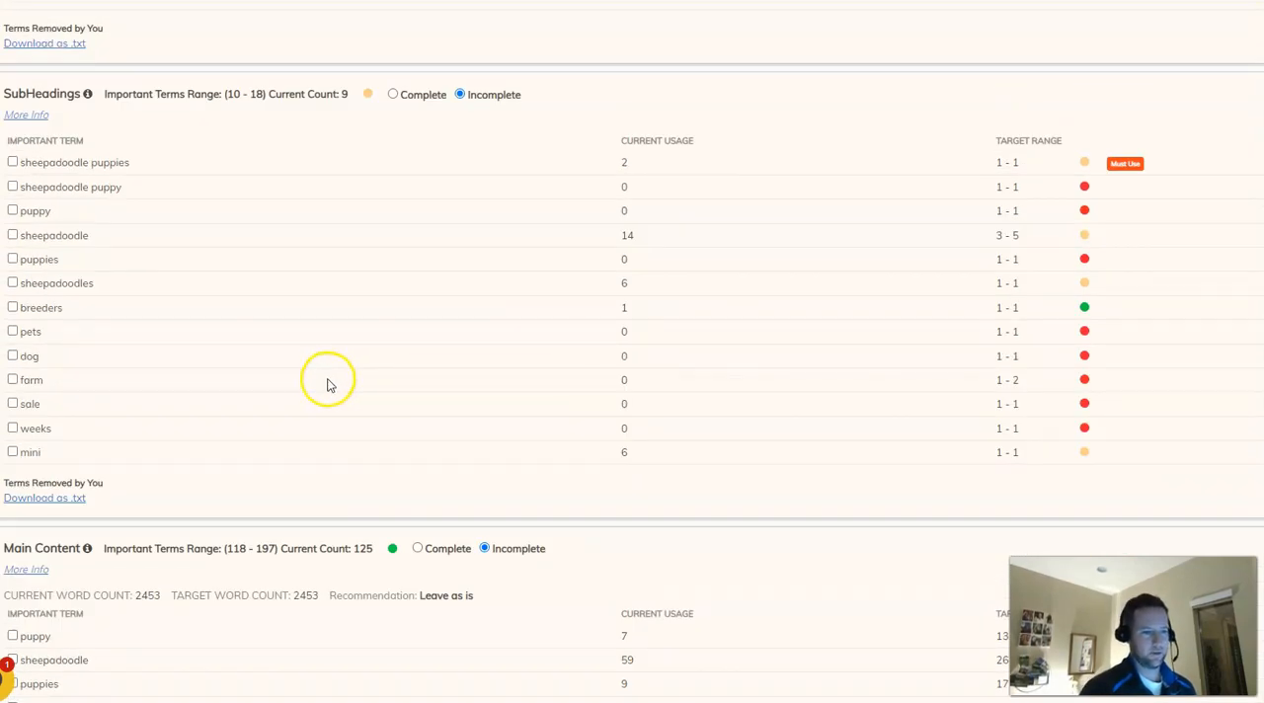
pyautogui.moveTo(320, 395)
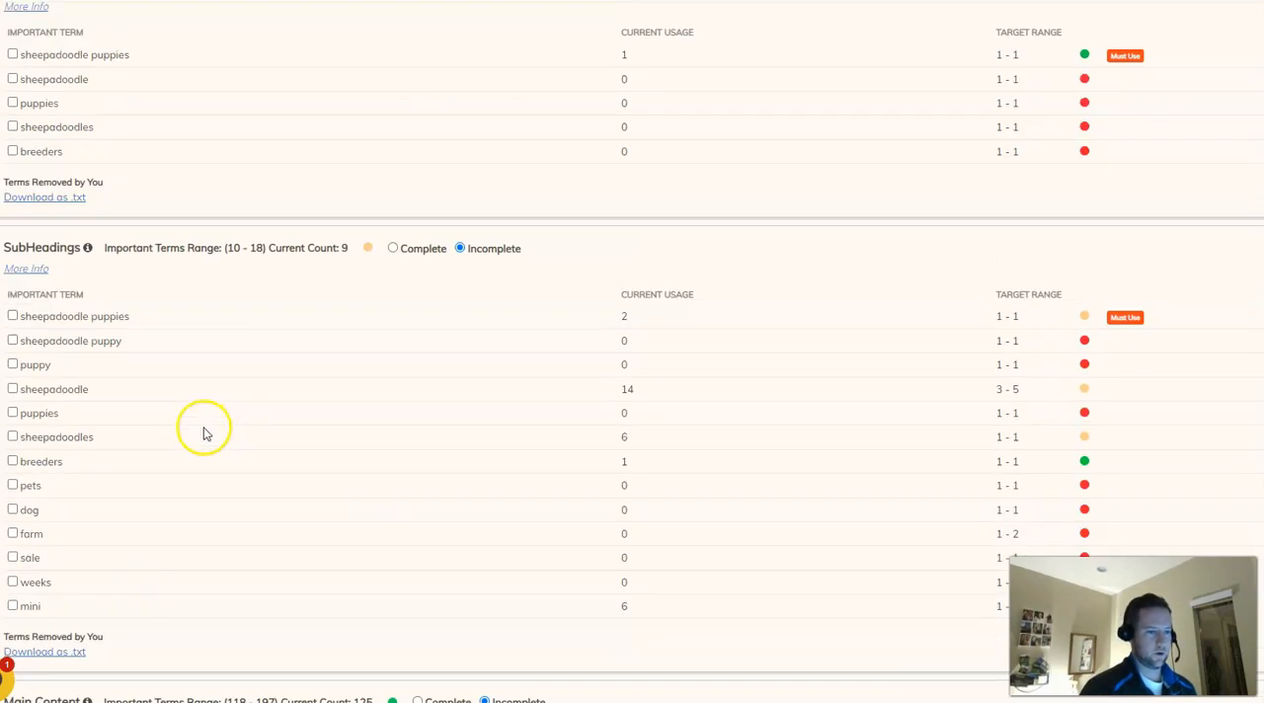
pyautogui.scroll(3)
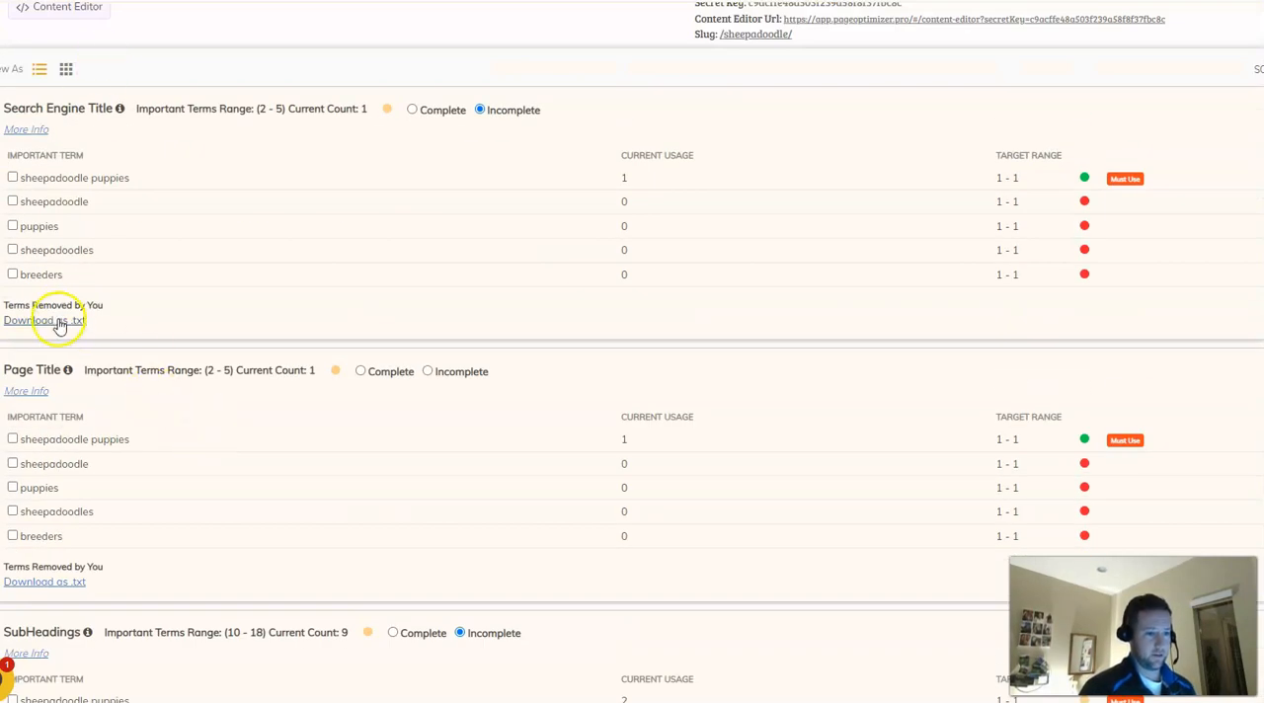
pyautogui.scroll(-3)
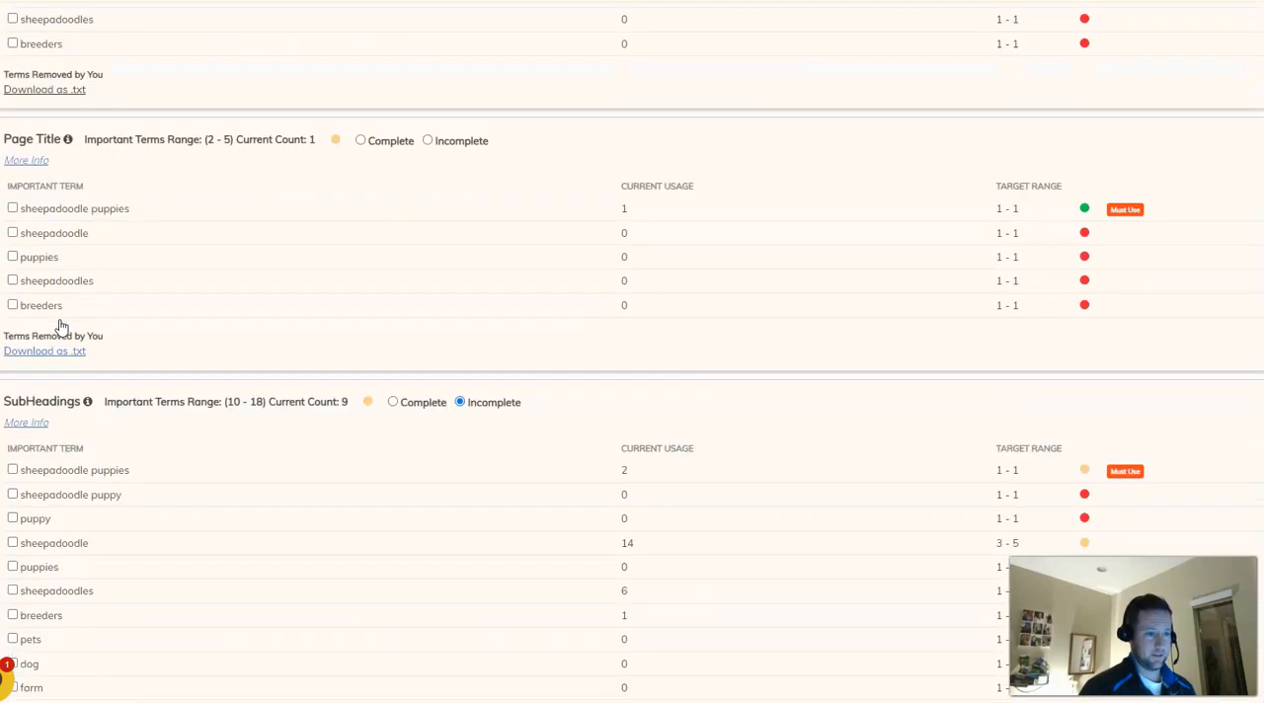
pyautogui.scroll(-3)
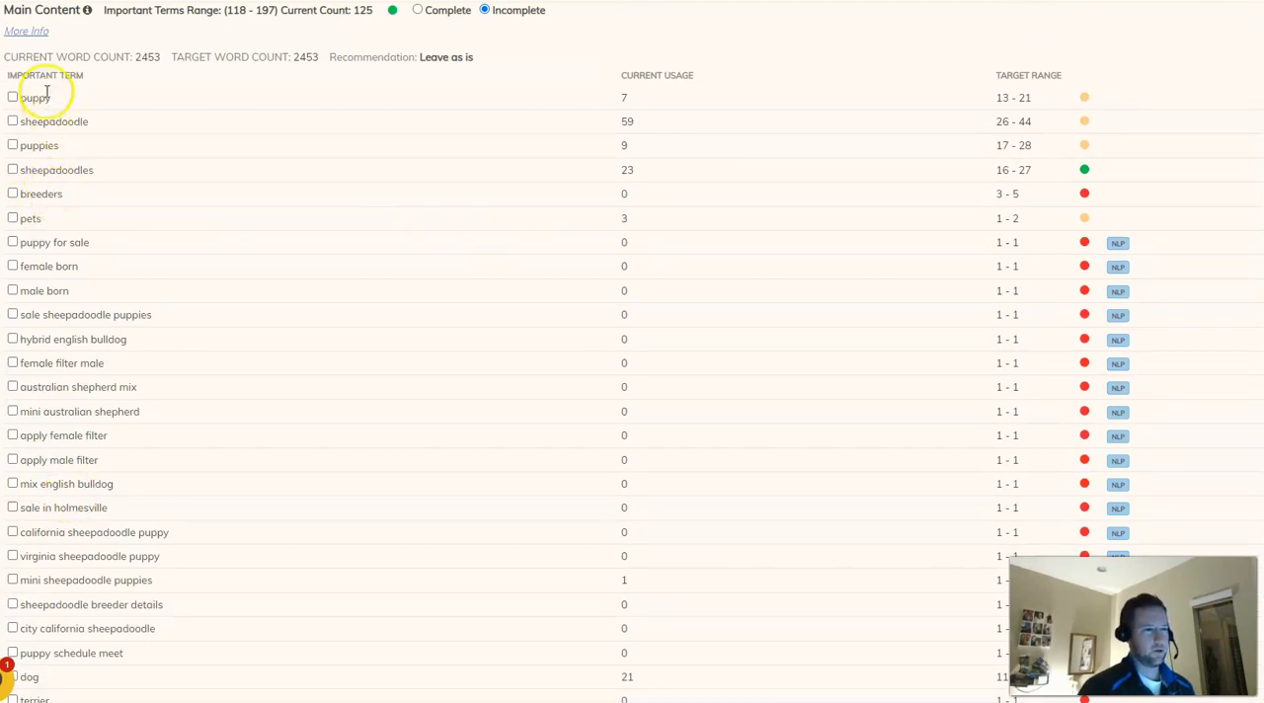
pyautogui.moveTo(67, 146)
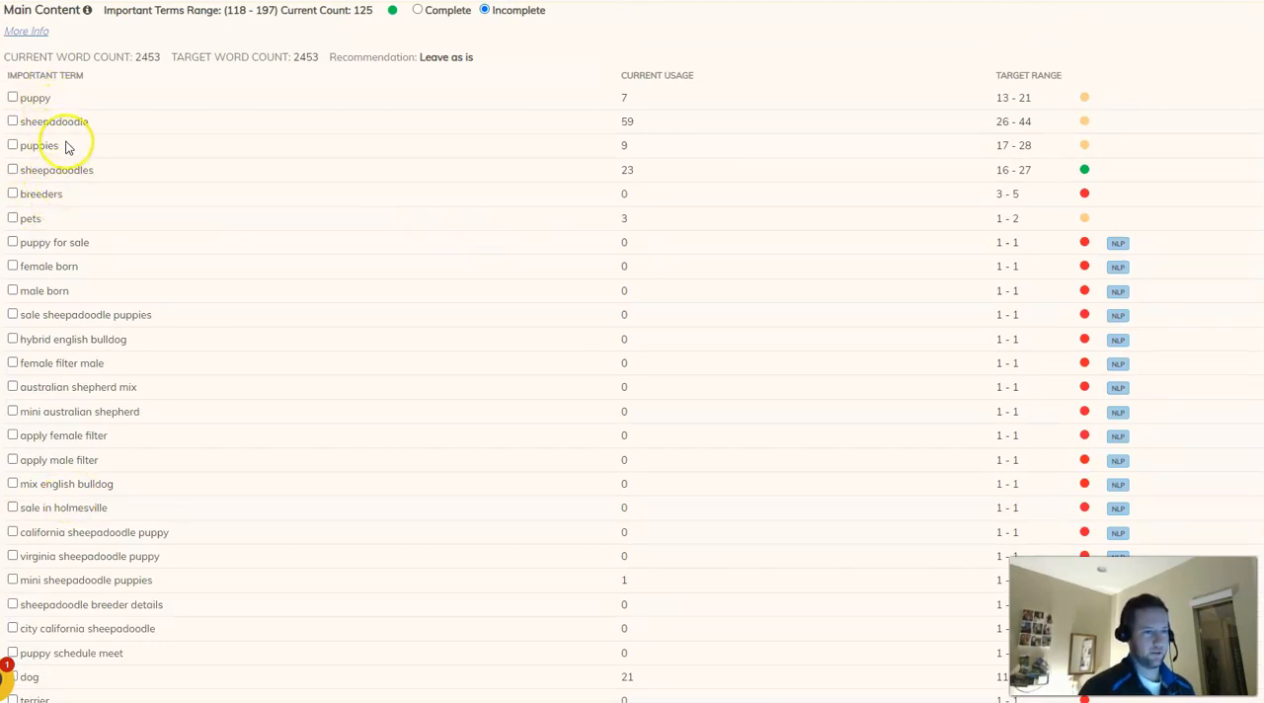
pyautogui.moveTo(43, 241)
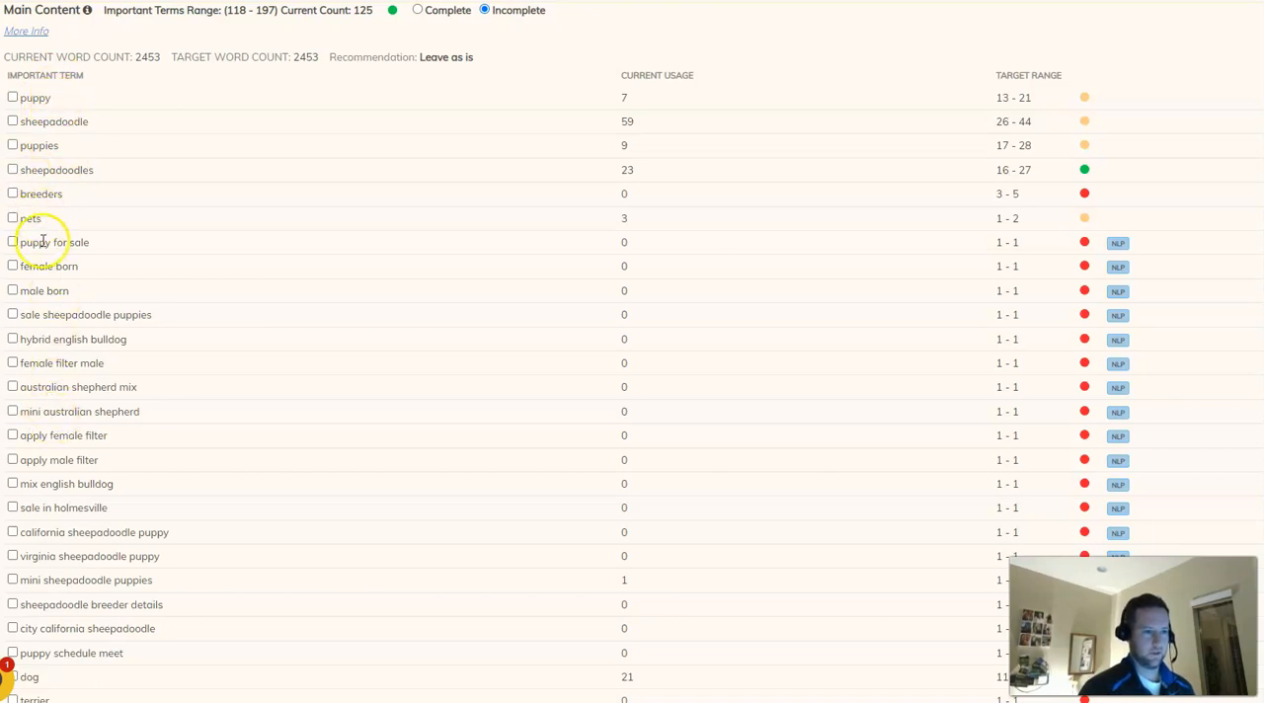
pyautogui.scroll(-3)
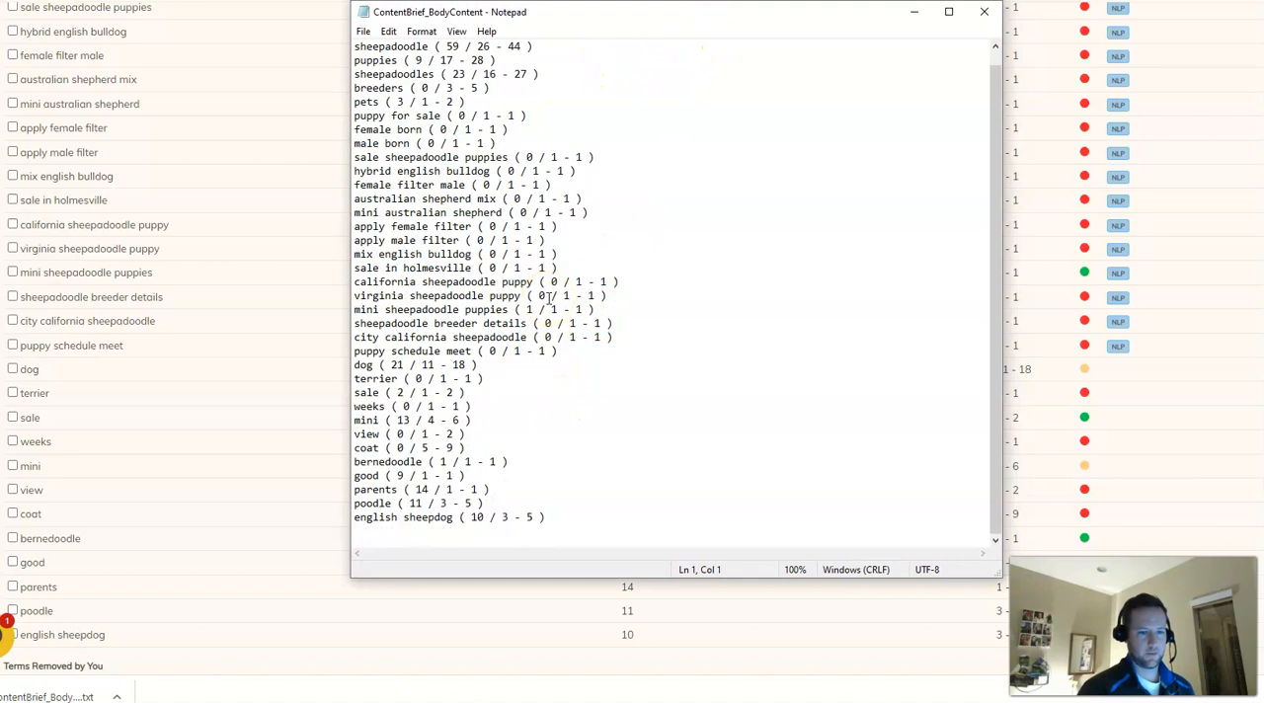
pyautogui.moveTo(454, 521)
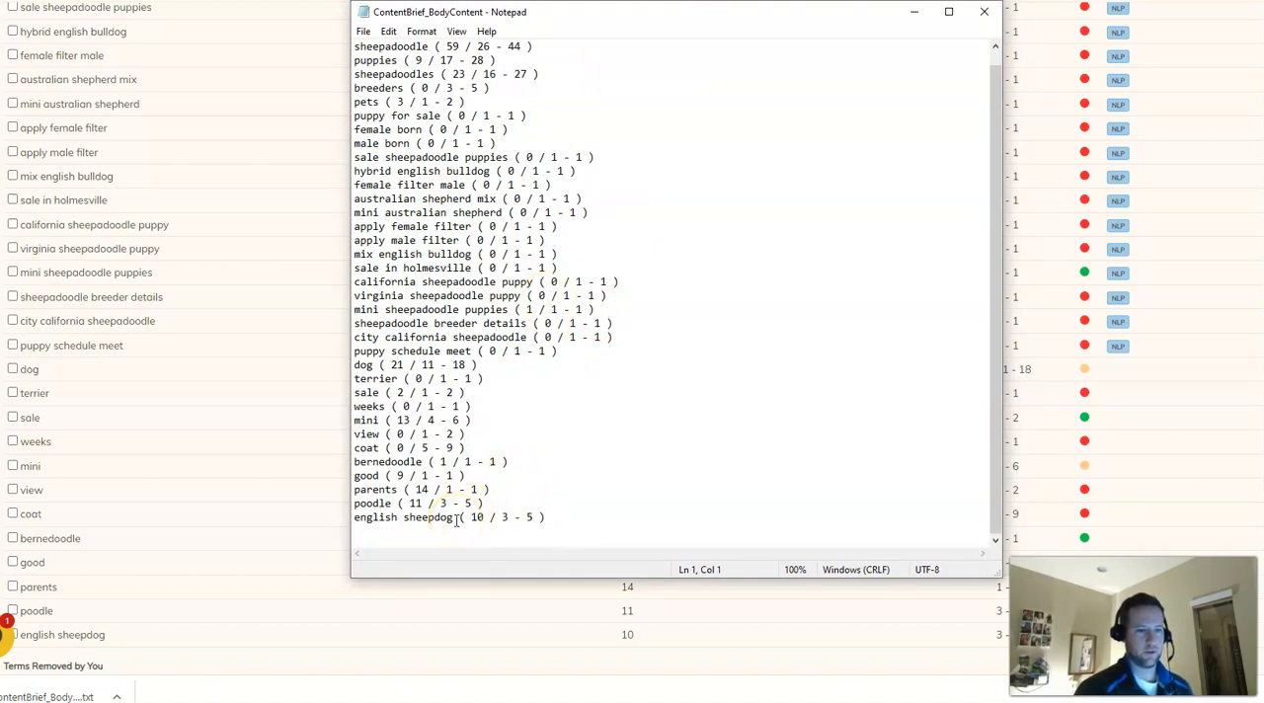
# Select the whole ContentBrief_BodyContent term list in Notepad, then deselect it
pyautogui.press('ctrl+a')
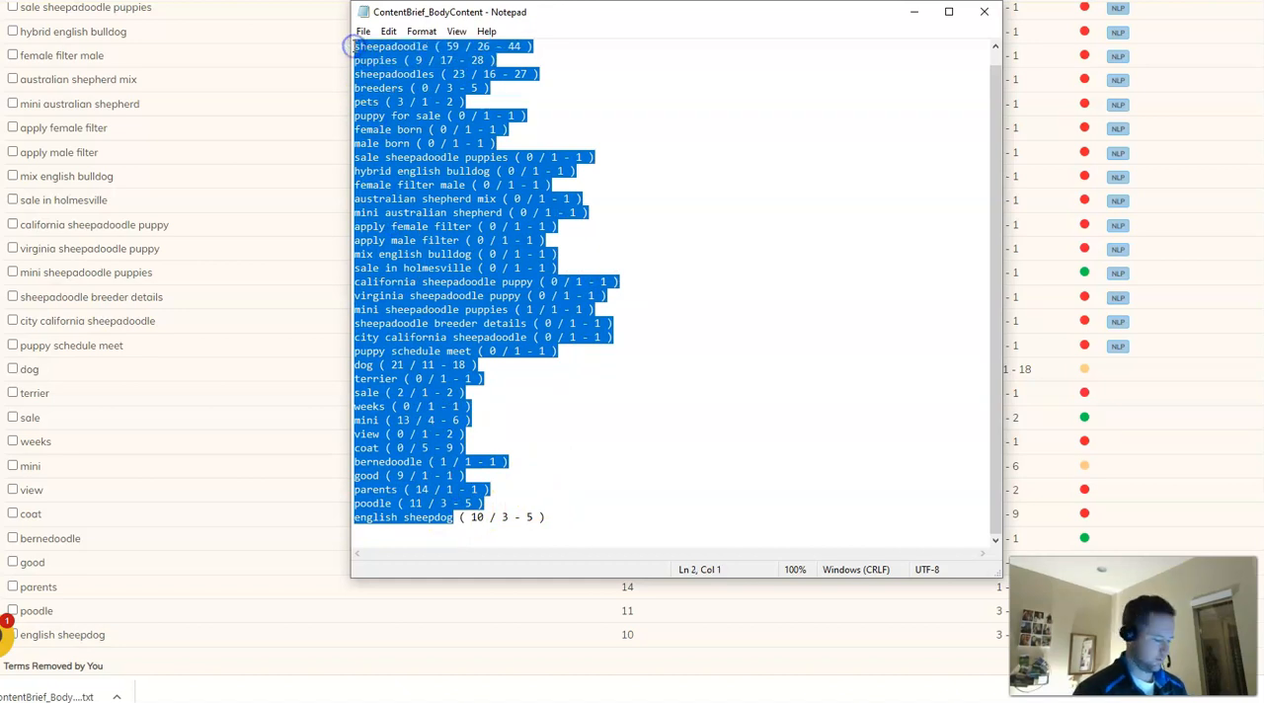
pyautogui.click(726, 154)
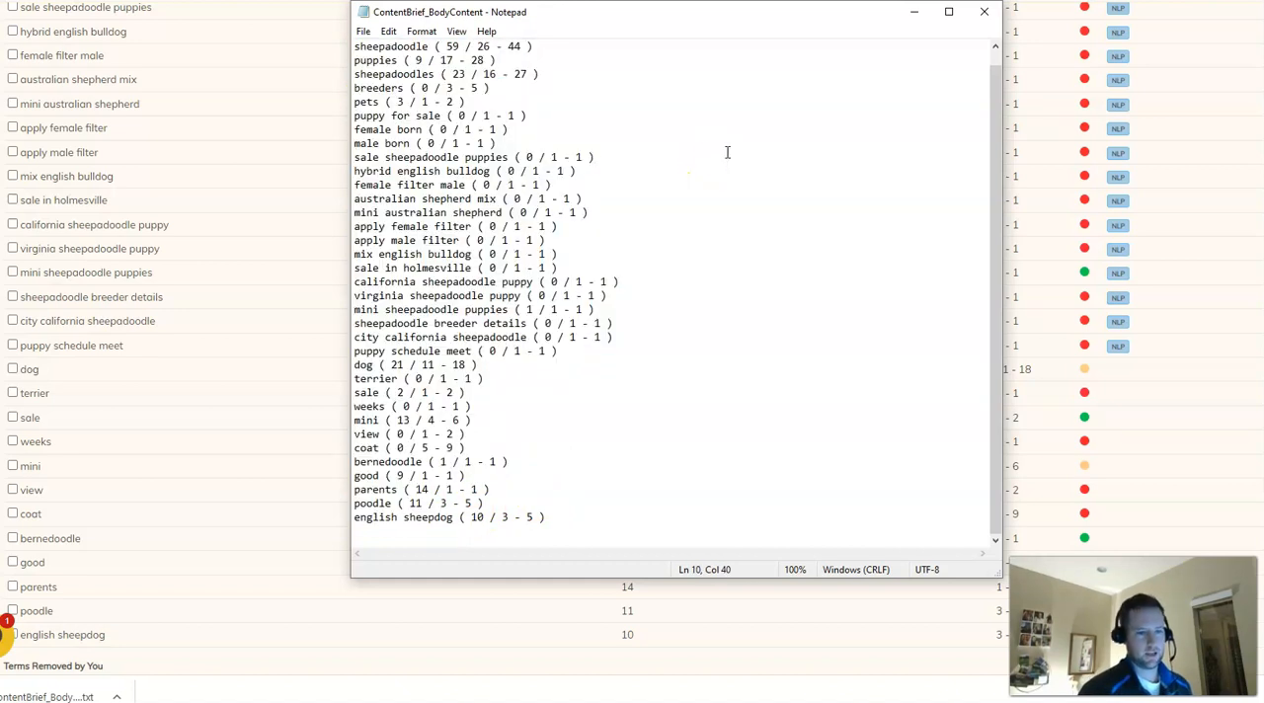
pyautogui.moveTo(616, 230)
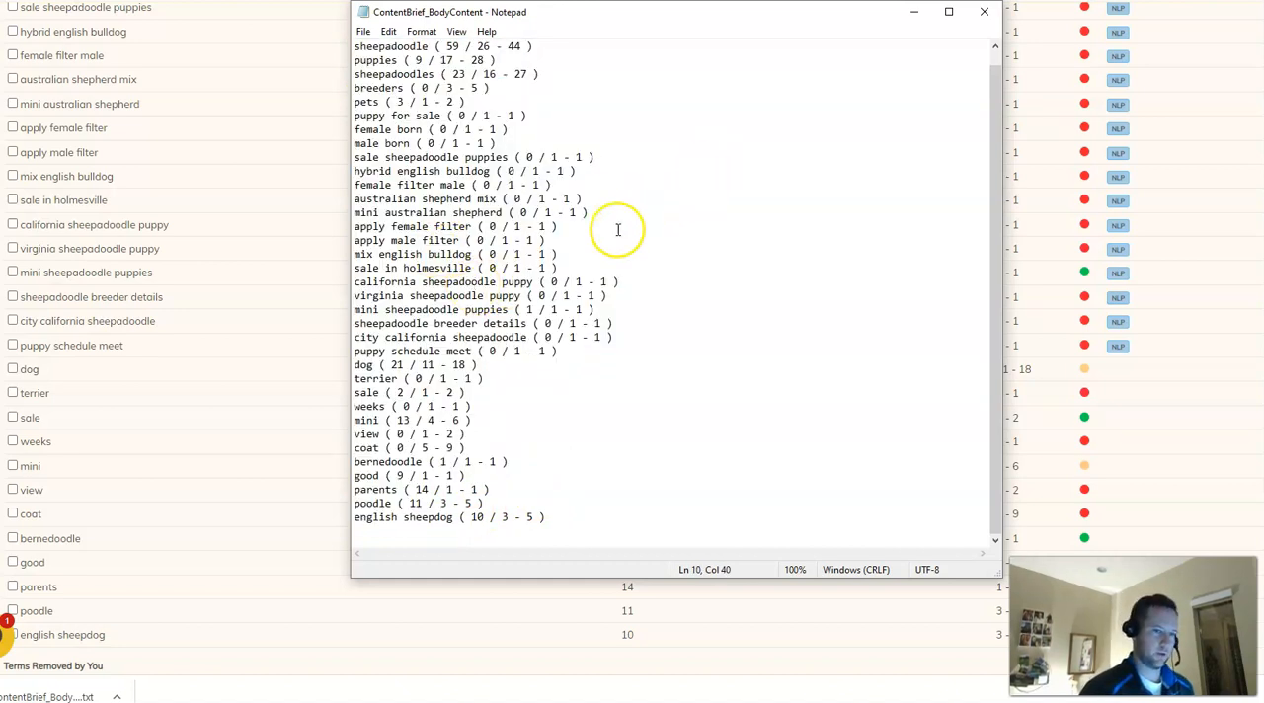
pyautogui.click(474, 269)
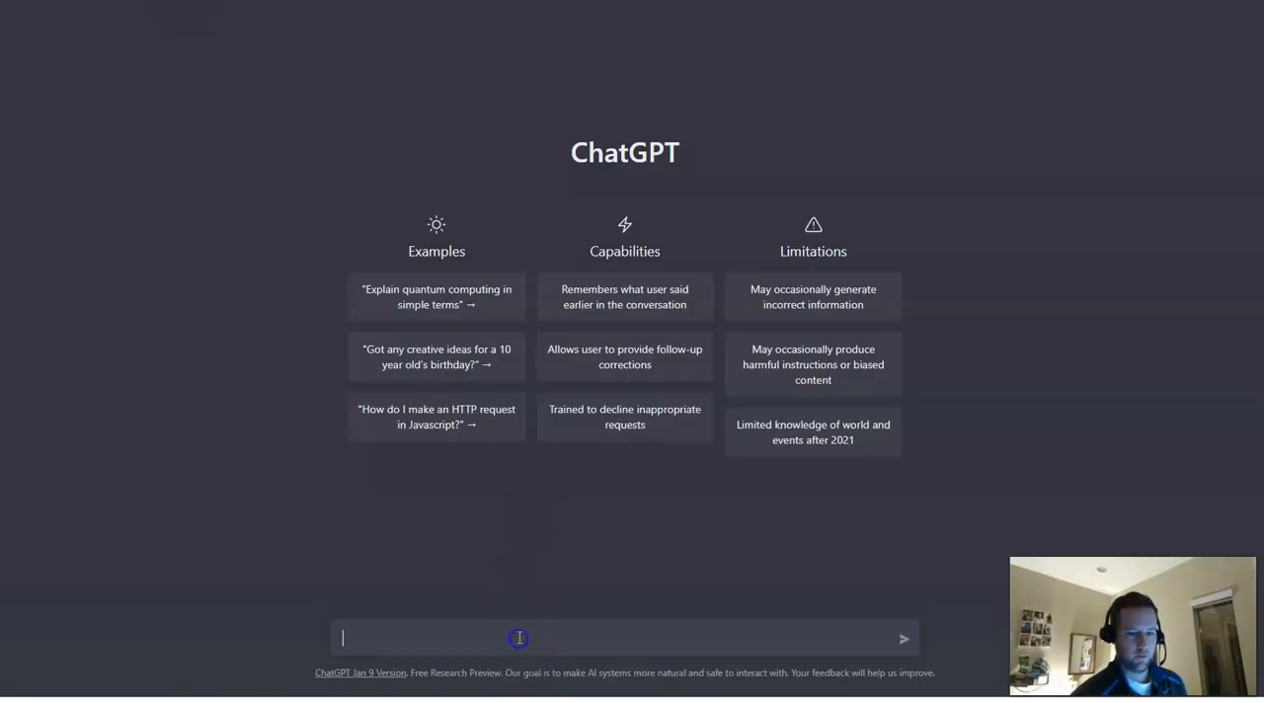
pyautogui.moveTo(214, 521)
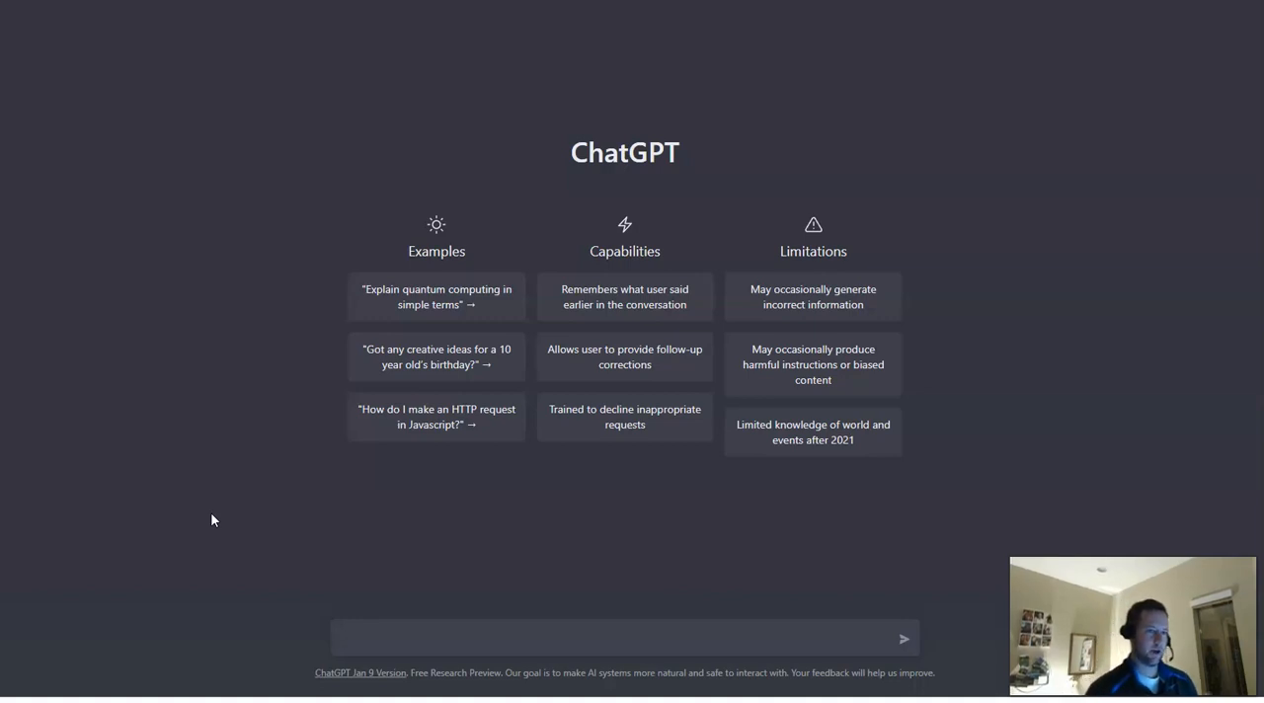
# Write the prompt: outline a page about "sheepadoodle puppies" mentioning the following entities
pyautogui.click(624, 638)
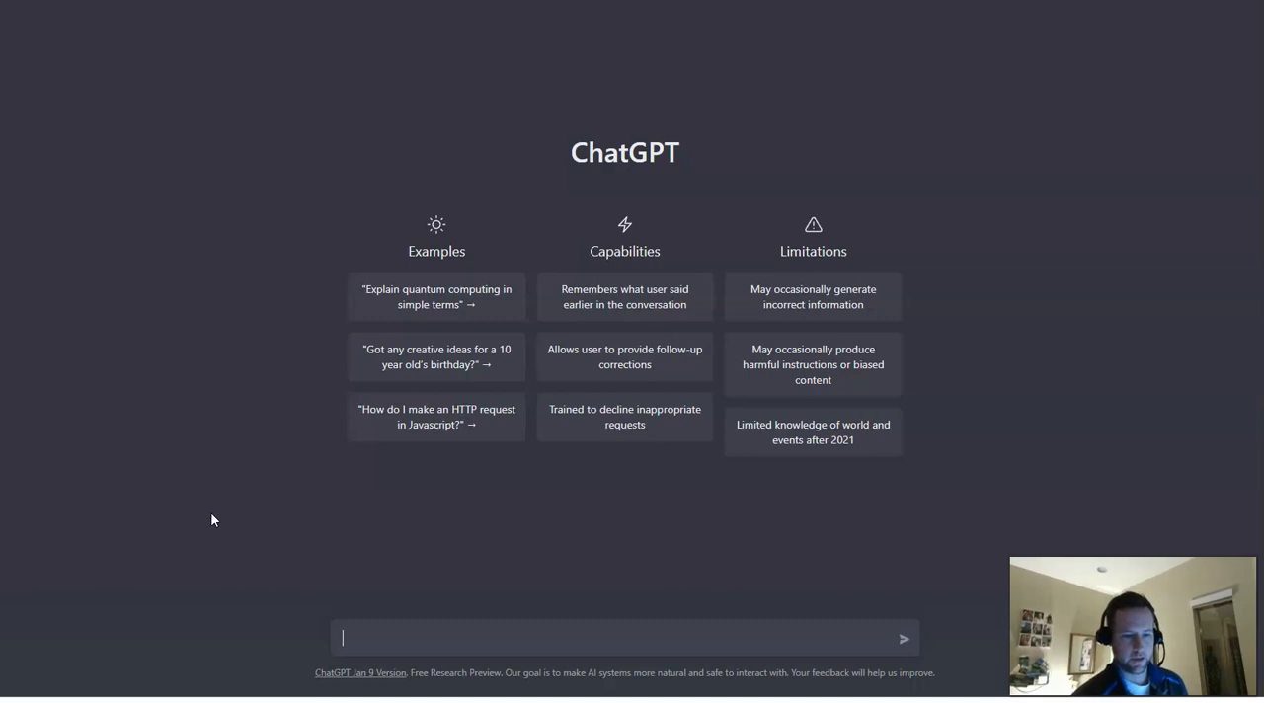
pyautogui.write('outline')
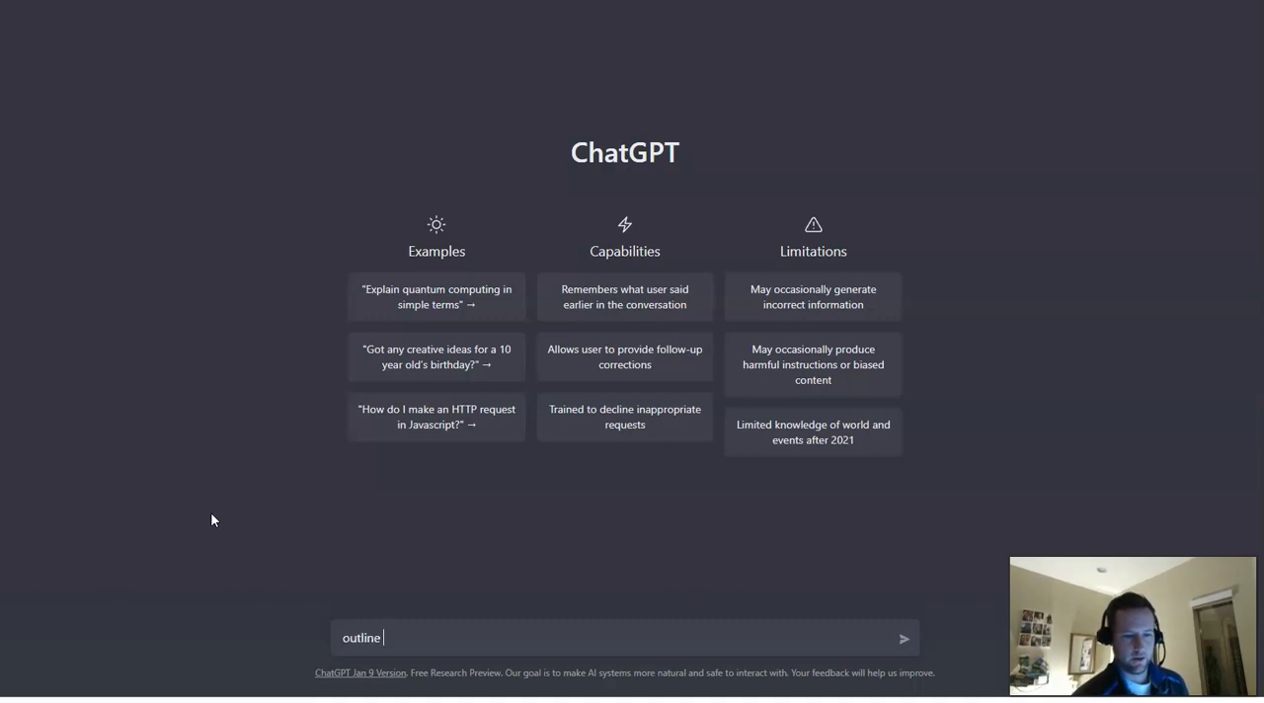
pyautogui.write('a page')
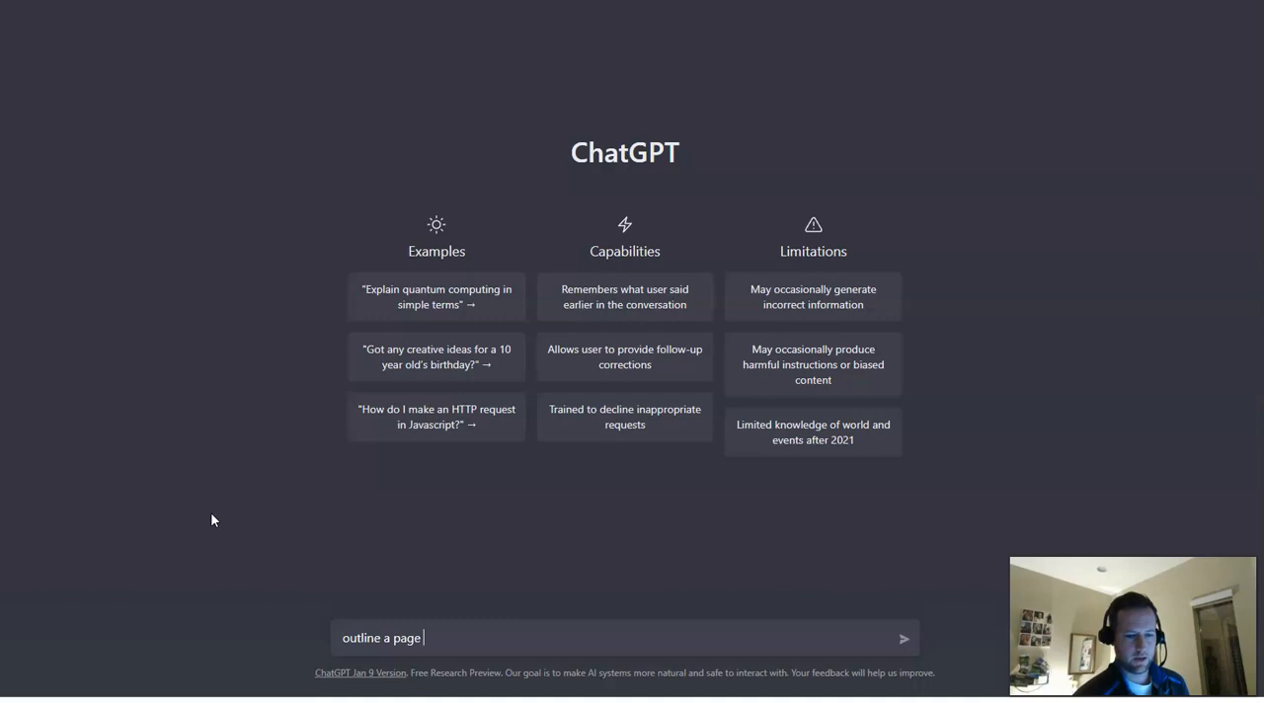
pyautogui.write('about "shee')
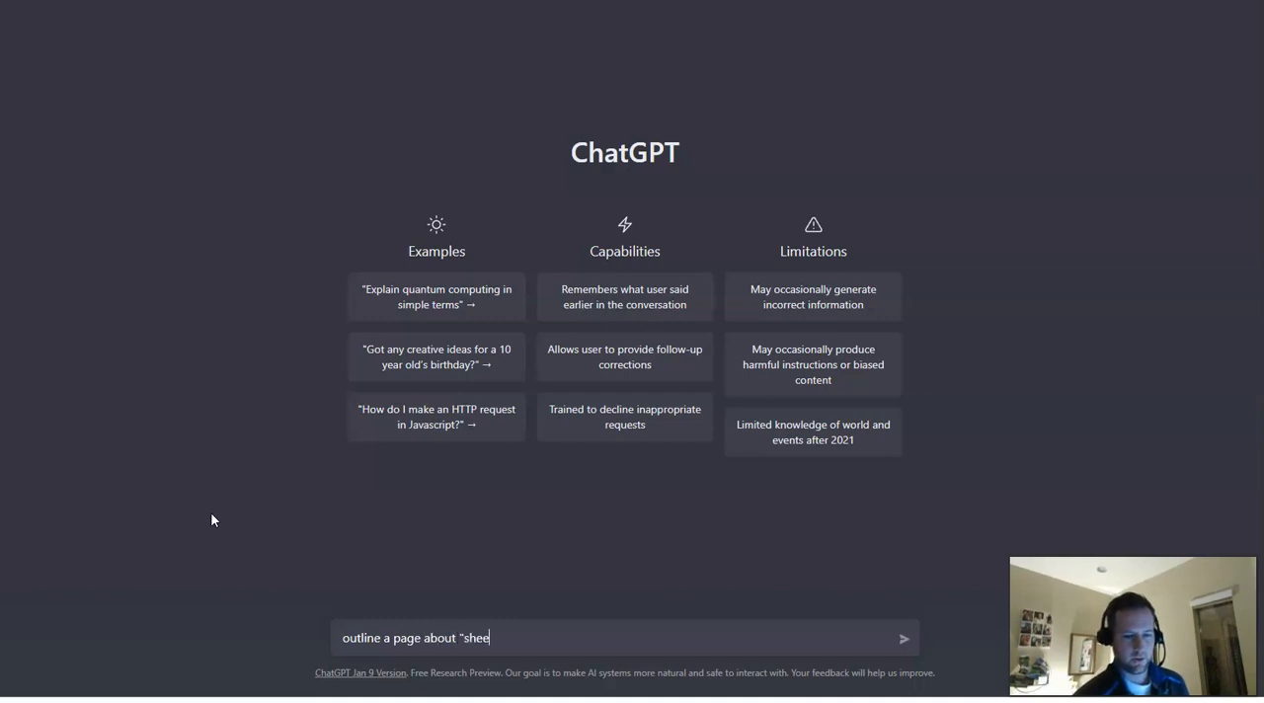
pyautogui.write('padoodle pup')
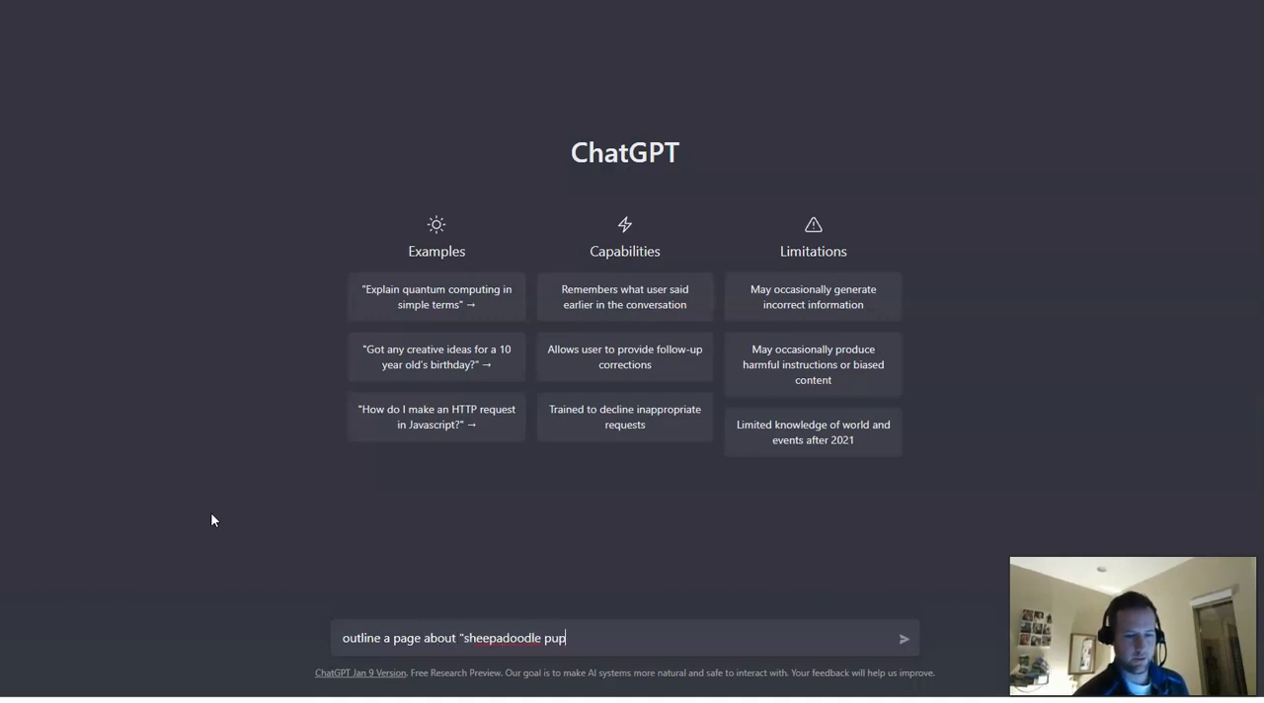
pyautogui.write('pies')
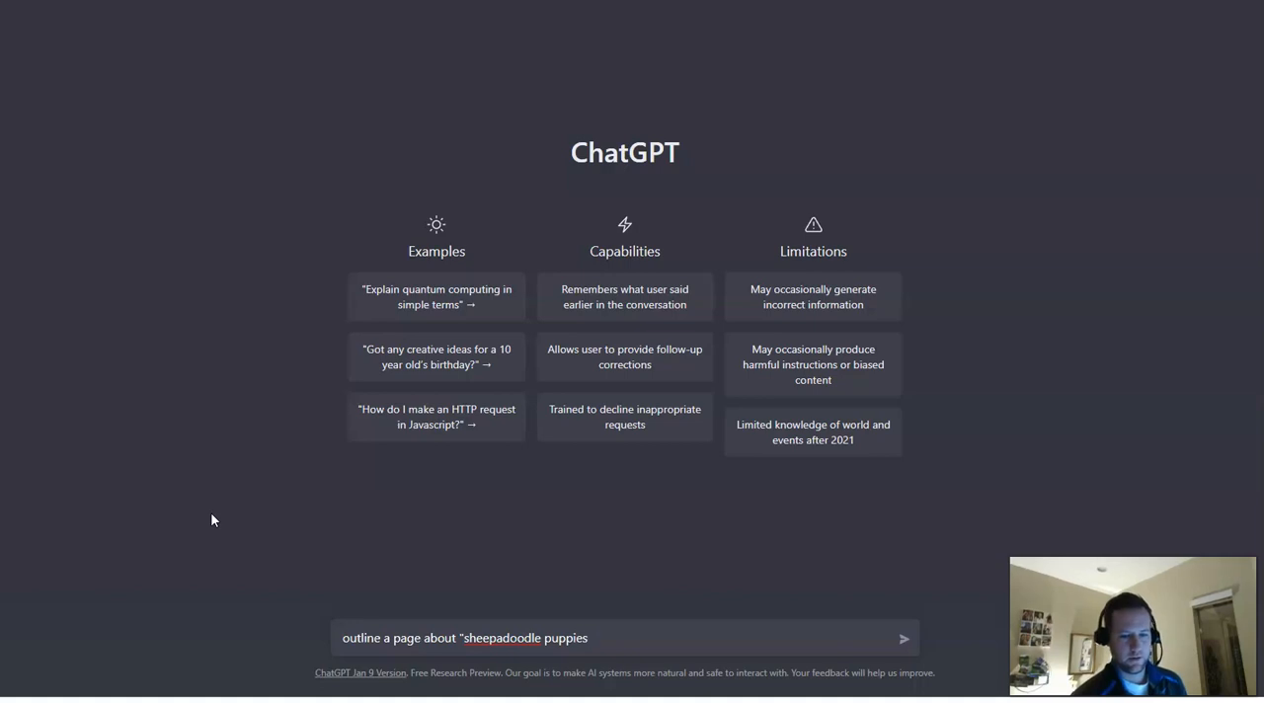
pyautogui.write('"')
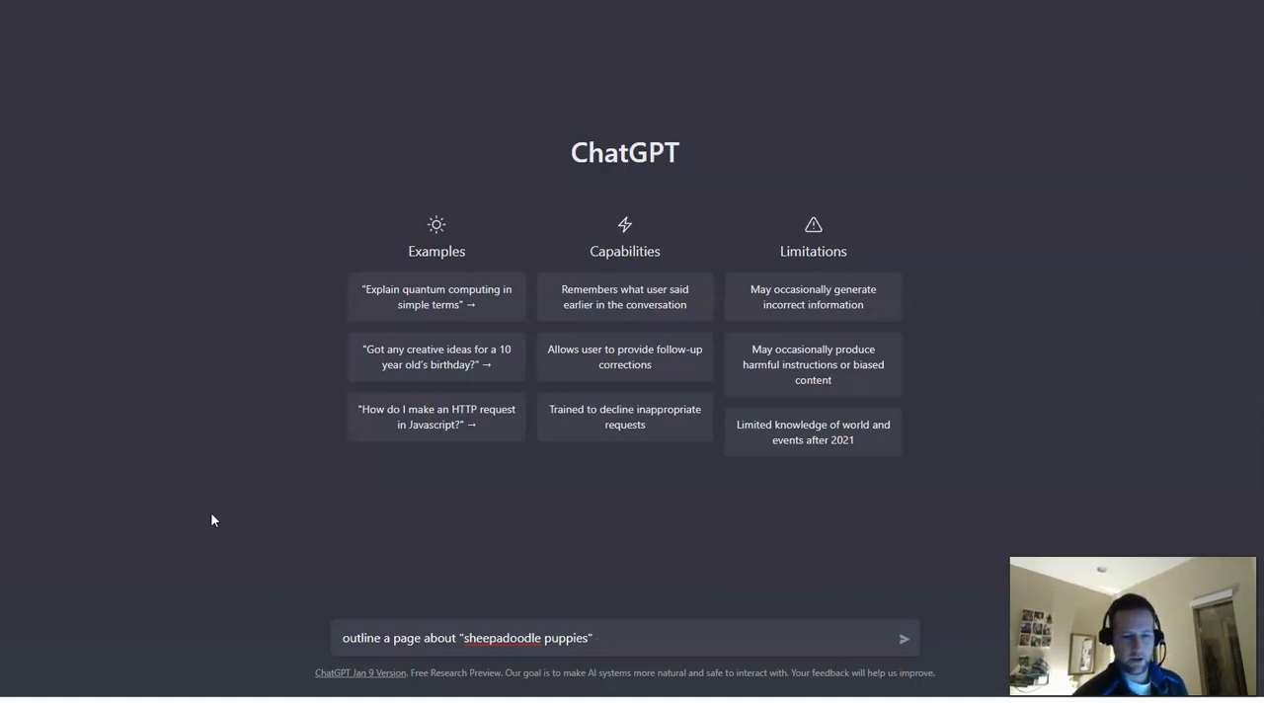
pyautogui.write('mentioning the fol')
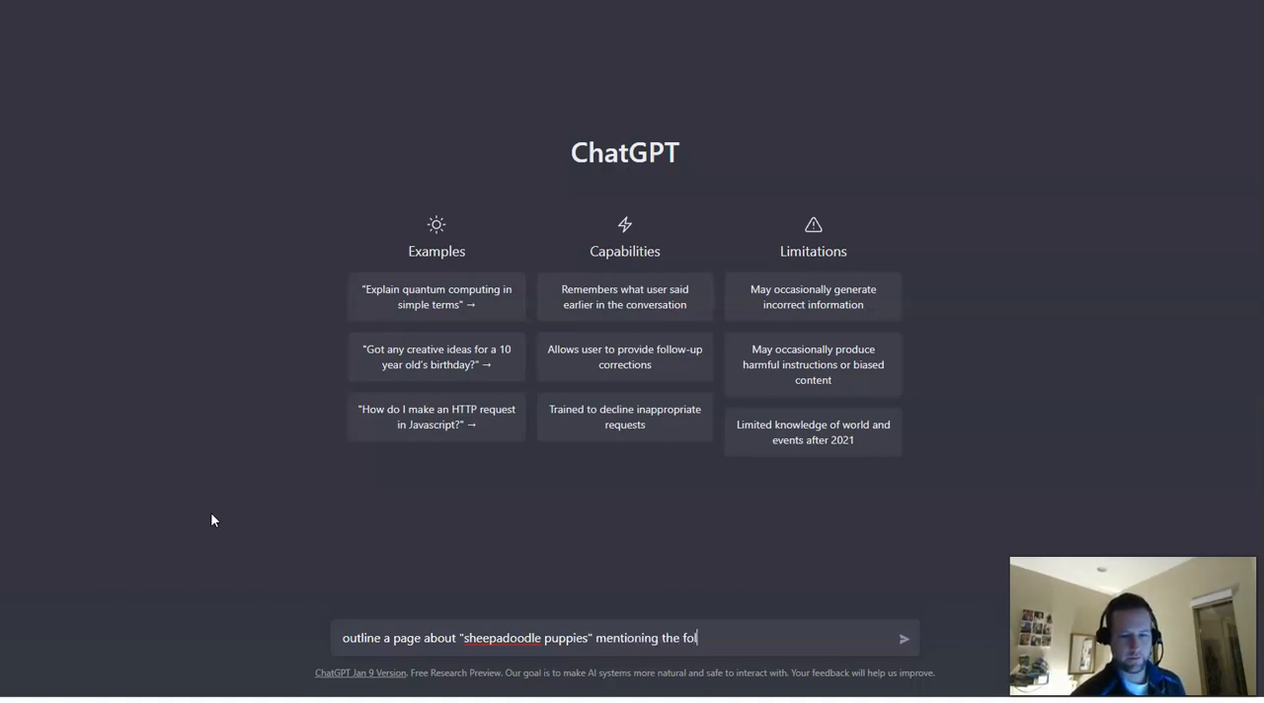
pyautogui.write('lowing')
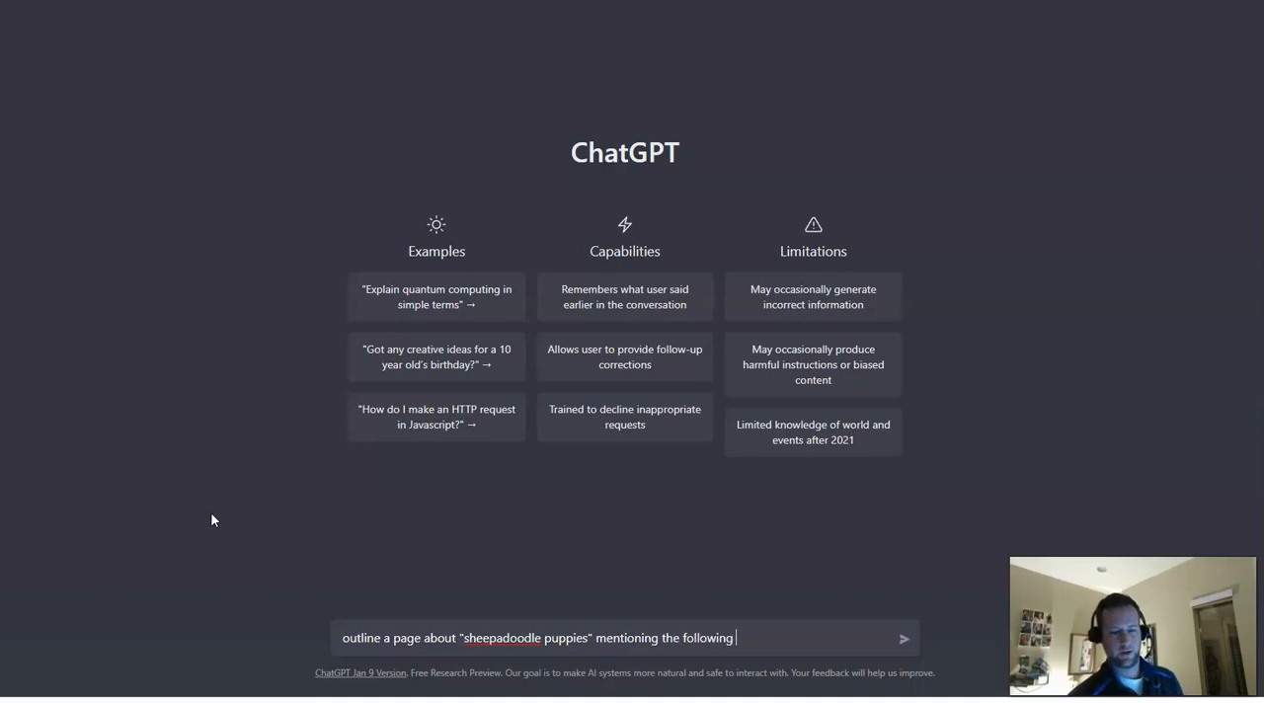
pyautogui.write('entities')
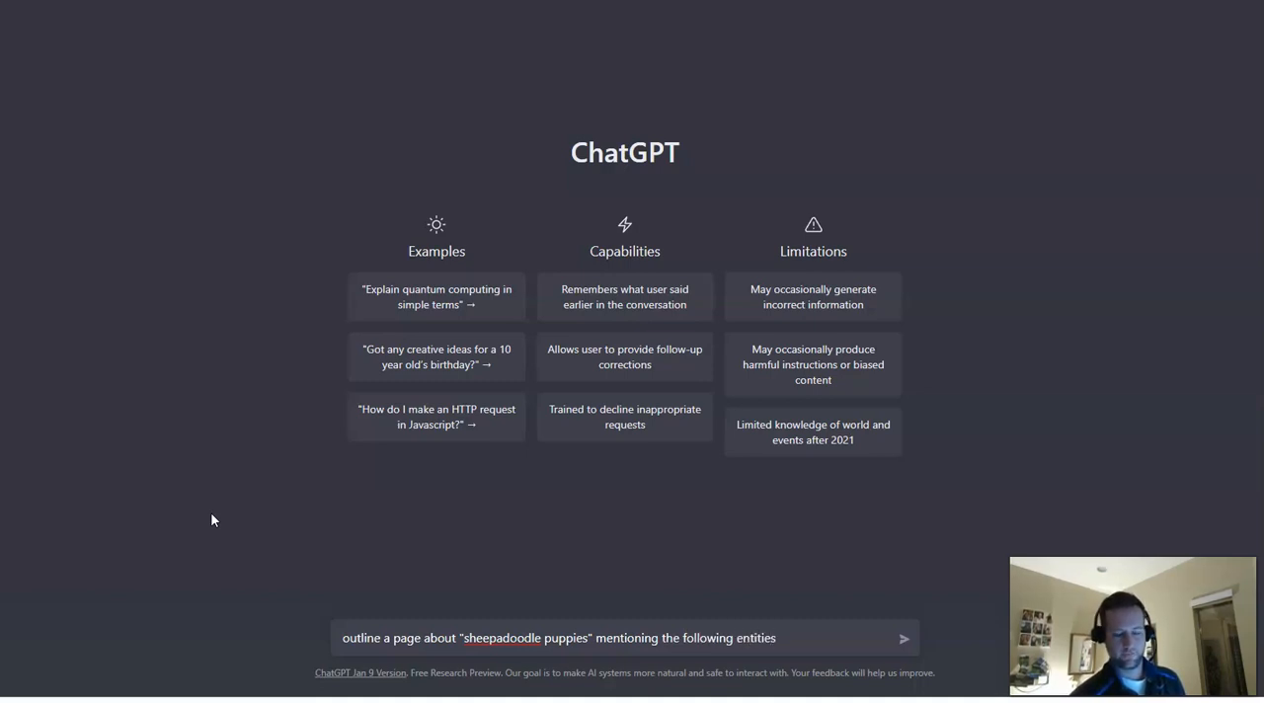
pyautogui.write('and se')
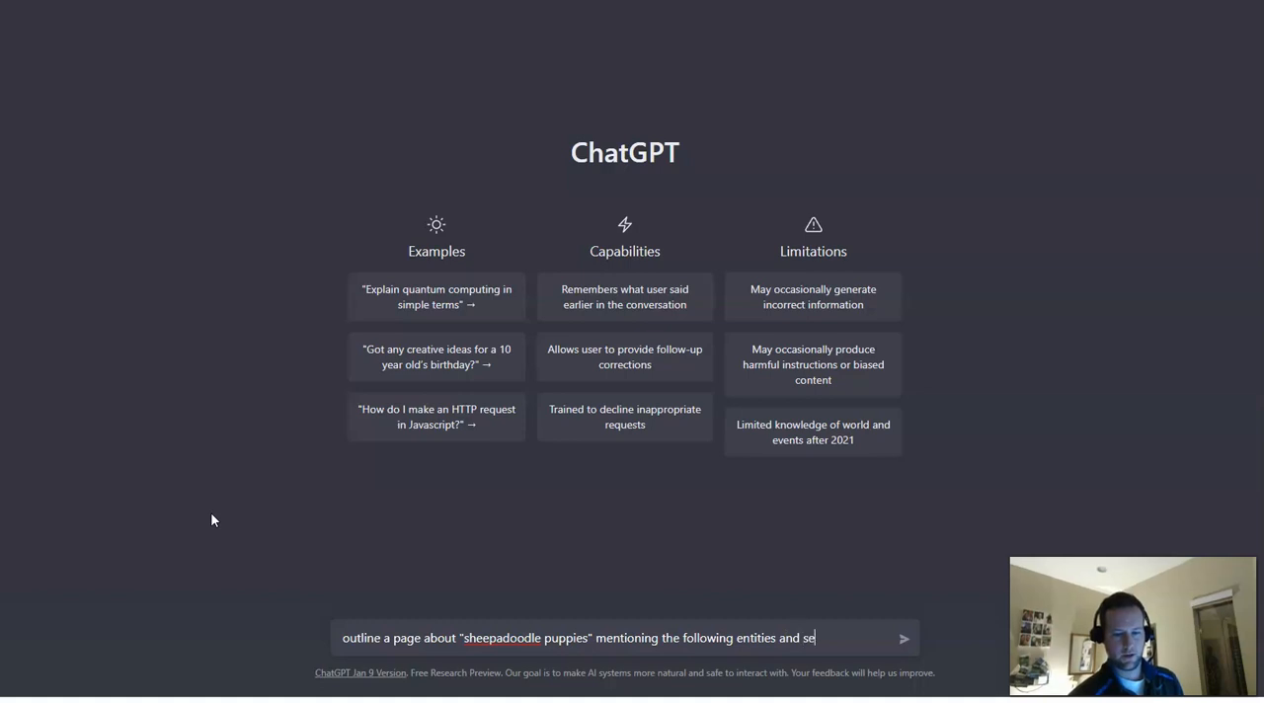
pyautogui.press('Backspace')
pyautogui.write(':')
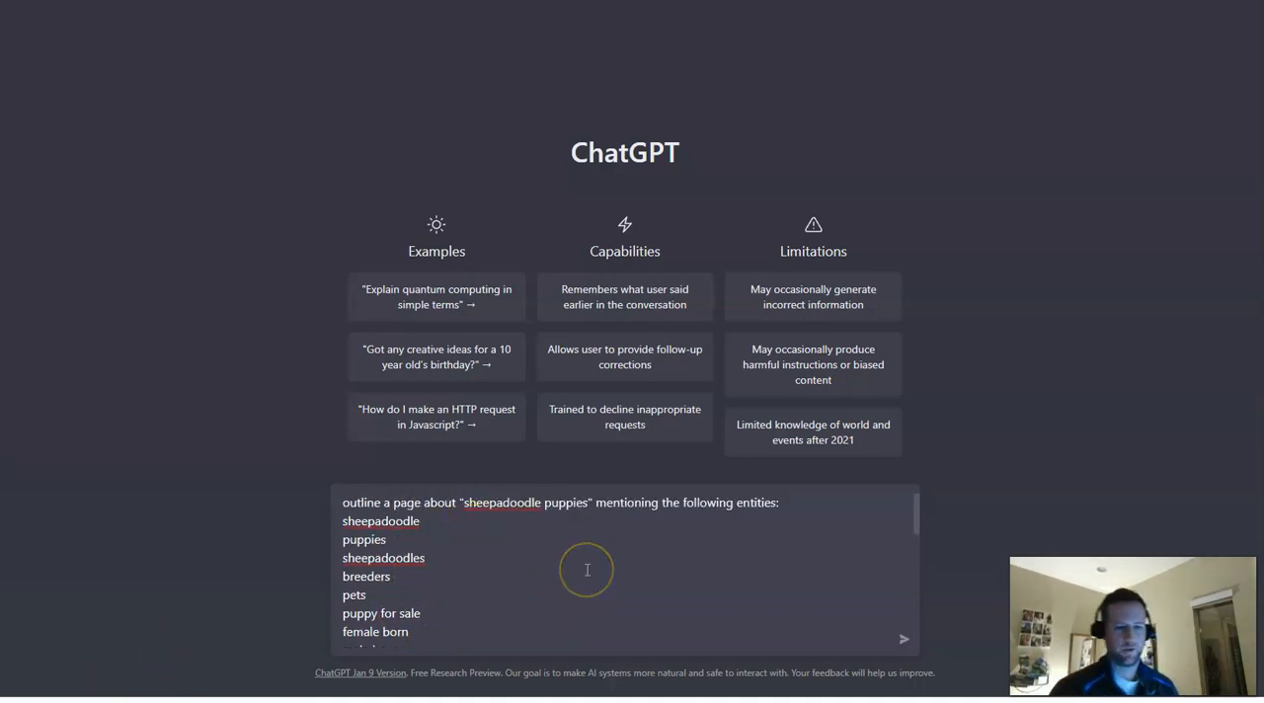
# Add the entity list from sheepadoodle to english sheepdog under the outline request and review it
pyautogui.scroll(-3)
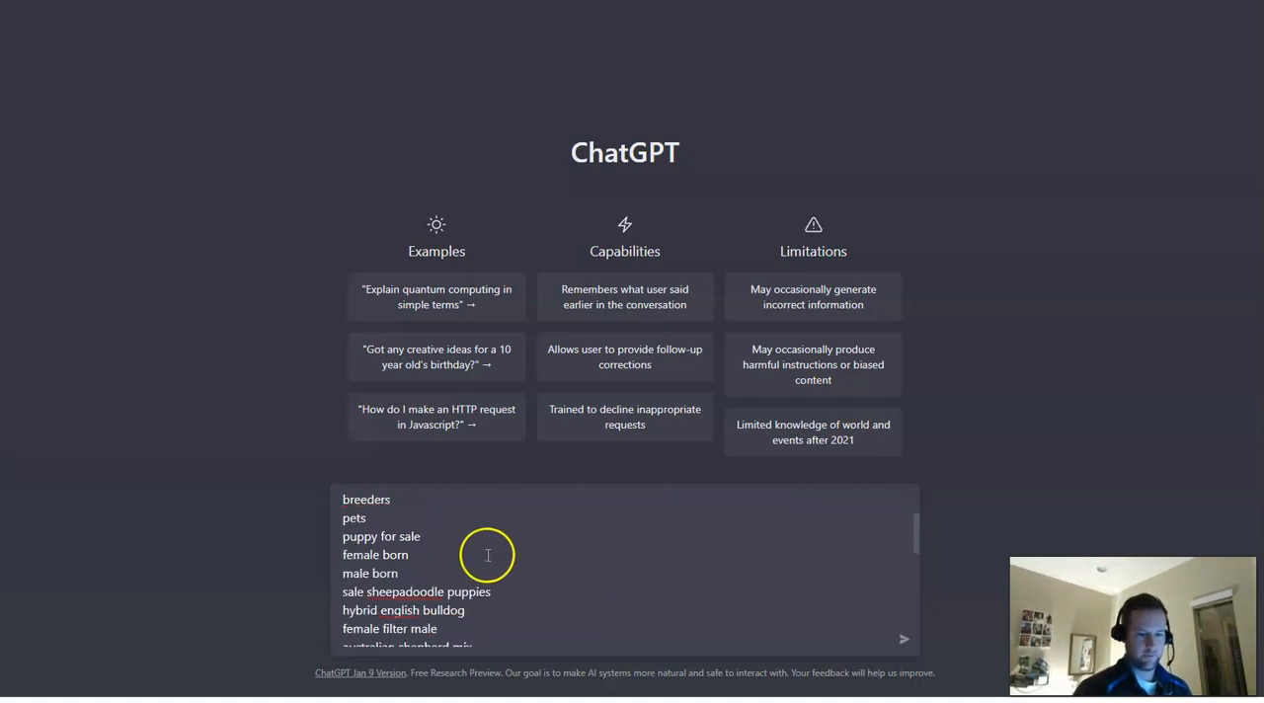
pyautogui.scroll(-3)
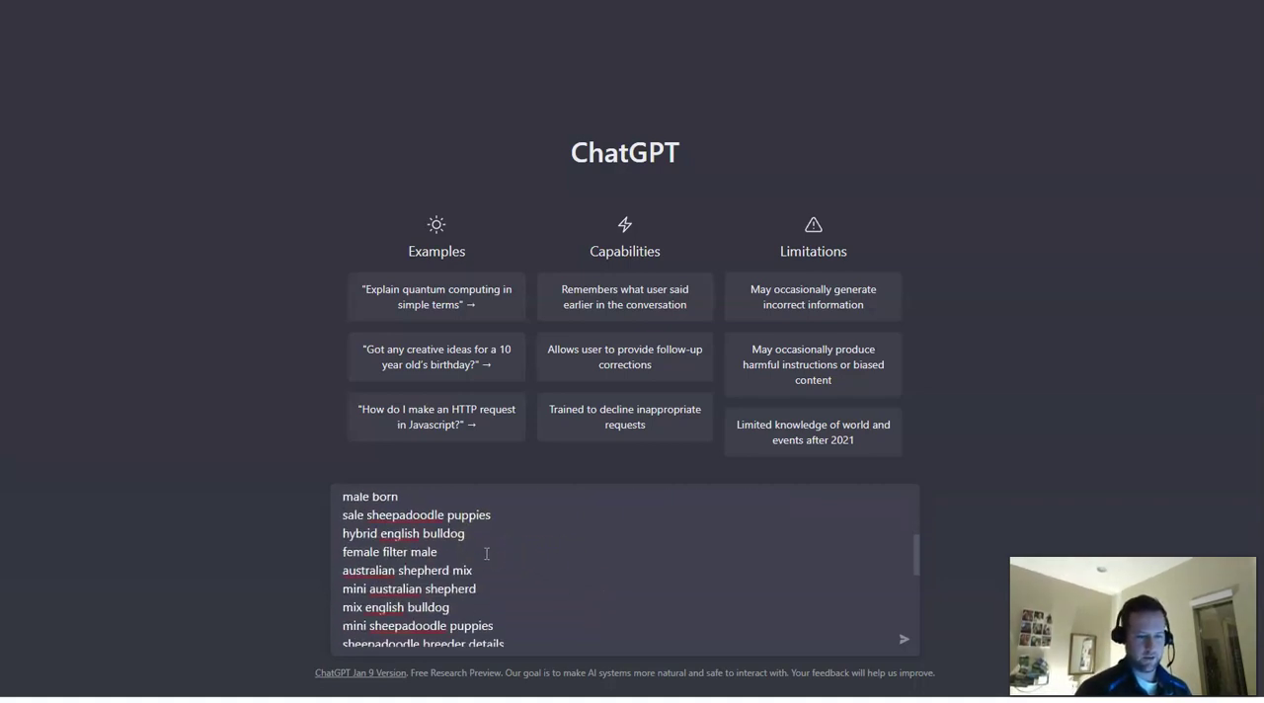
pyautogui.scroll(-3)
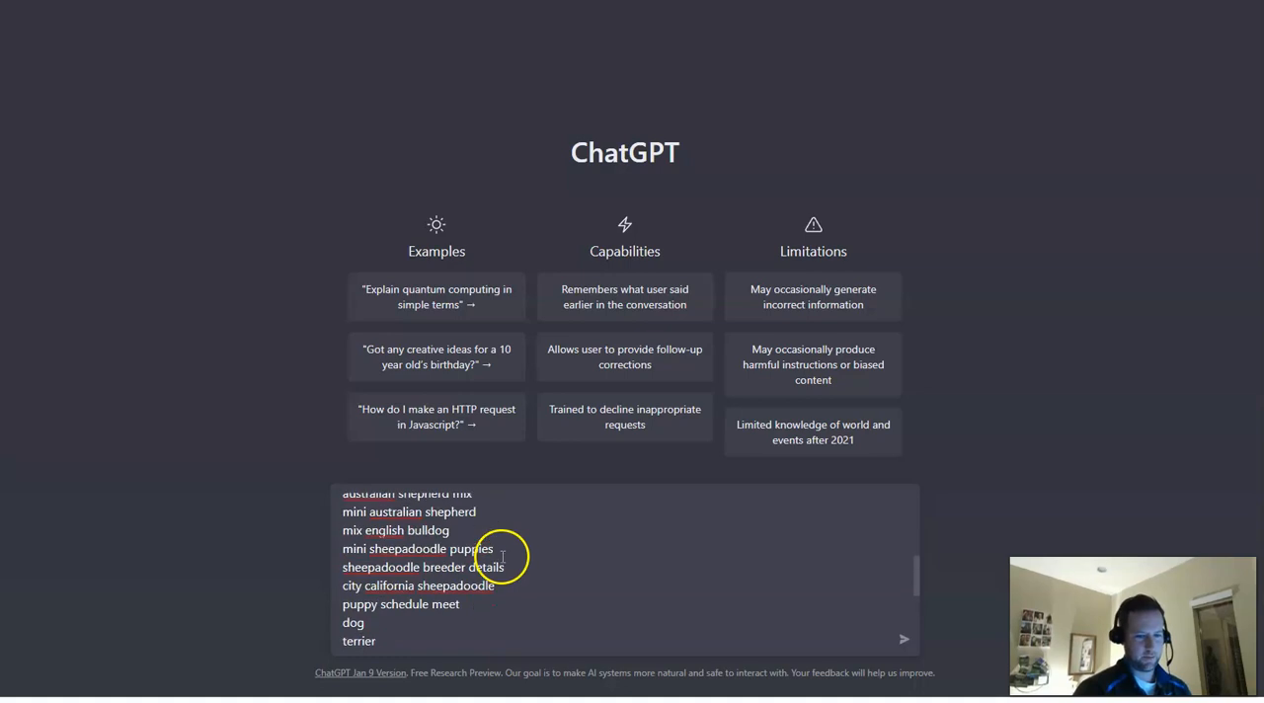
pyautogui.moveTo(473, 576)
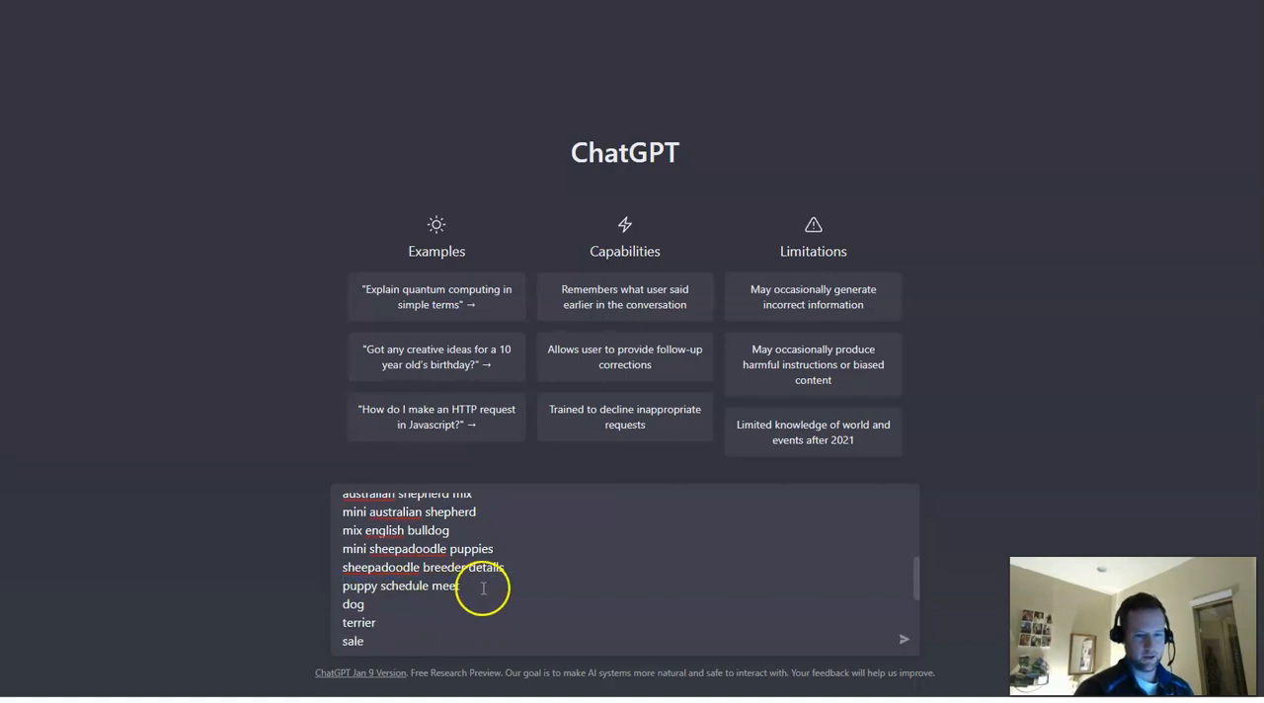
pyautogui.scroll(-3)
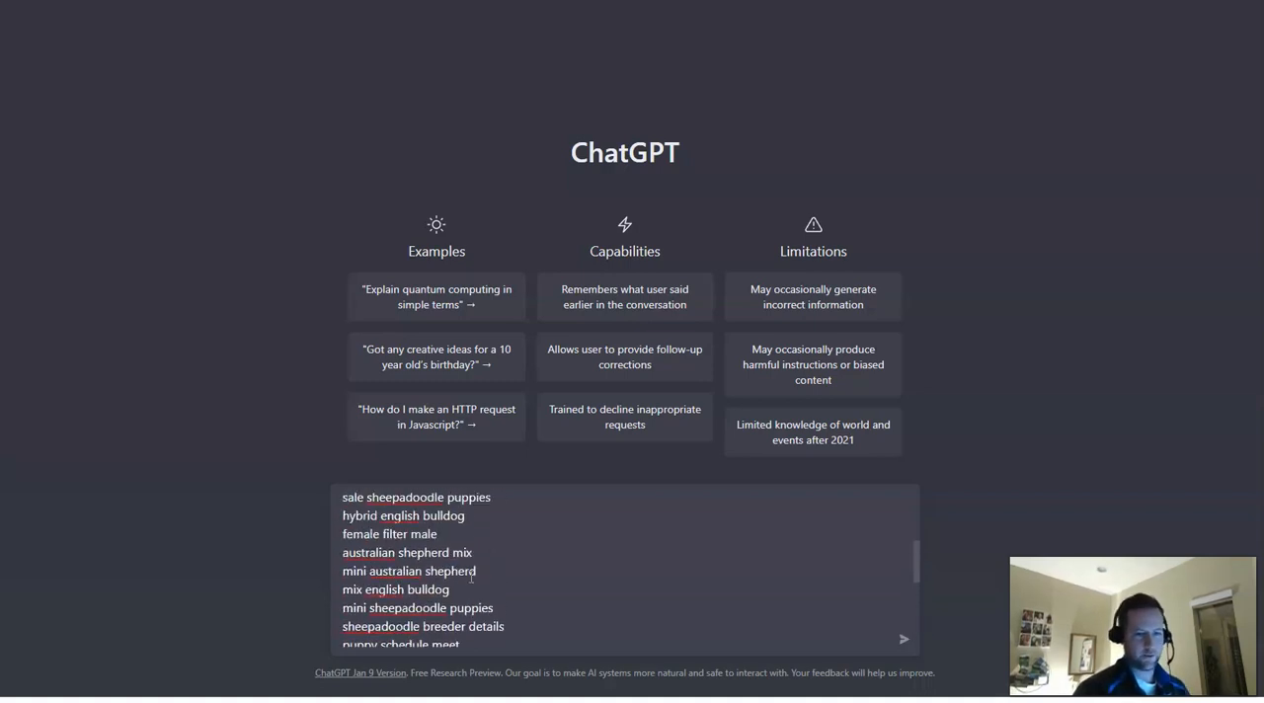
pyautogui.write('outline a page about "sheepadoodle puppies" mentioning the following entities:')
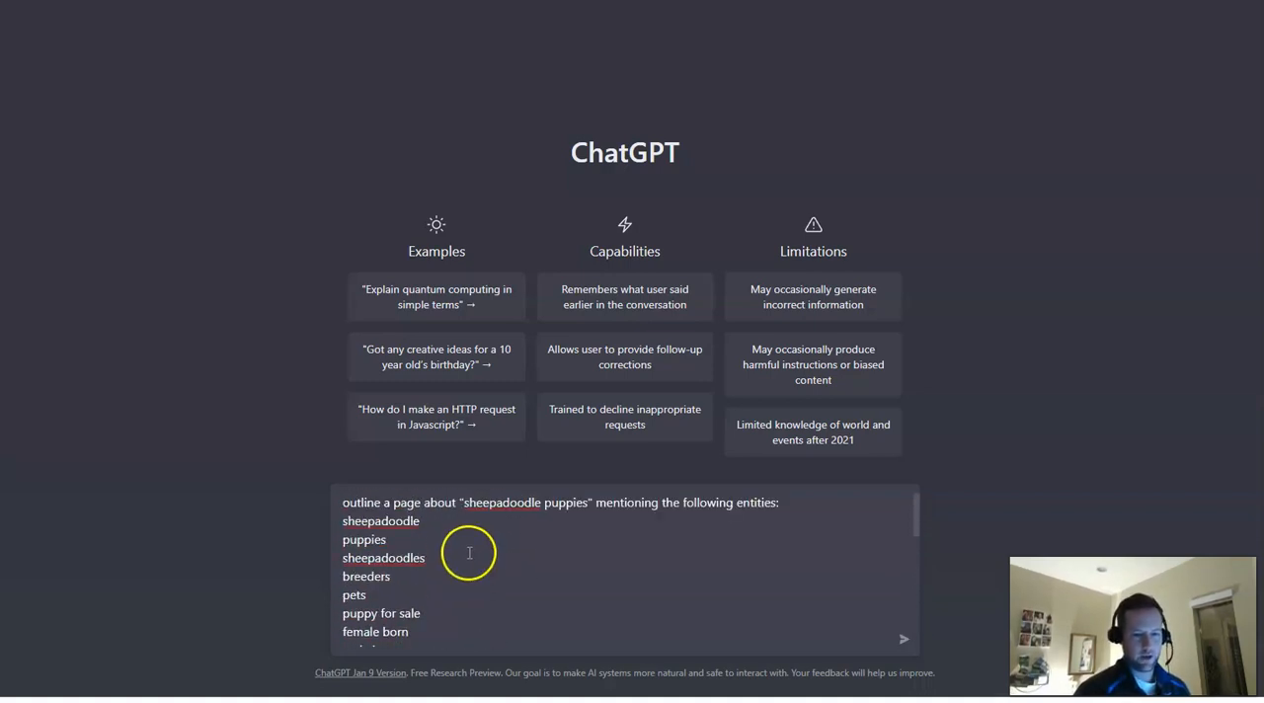
pyautogui.moveTo(903, 640)
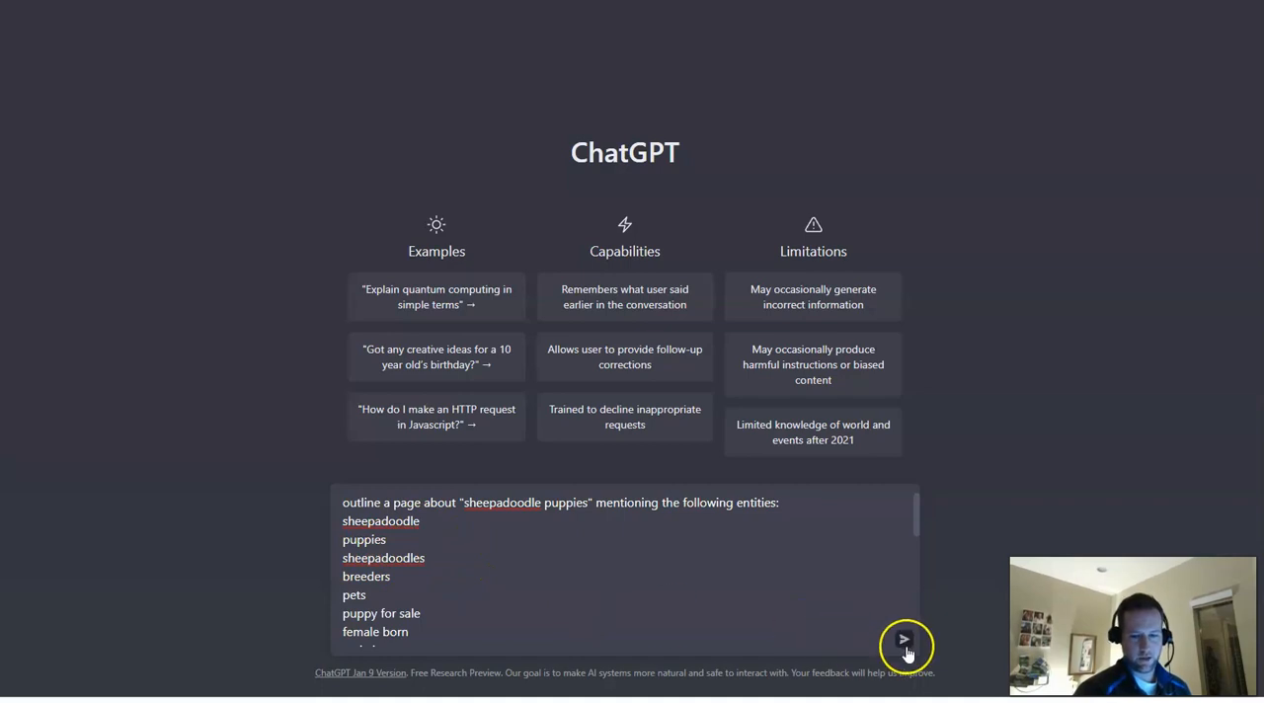
# Send the outline request and read ChatGPT's generated sheepadoodle puppies page to the end
pyautogui.click(905, 640)
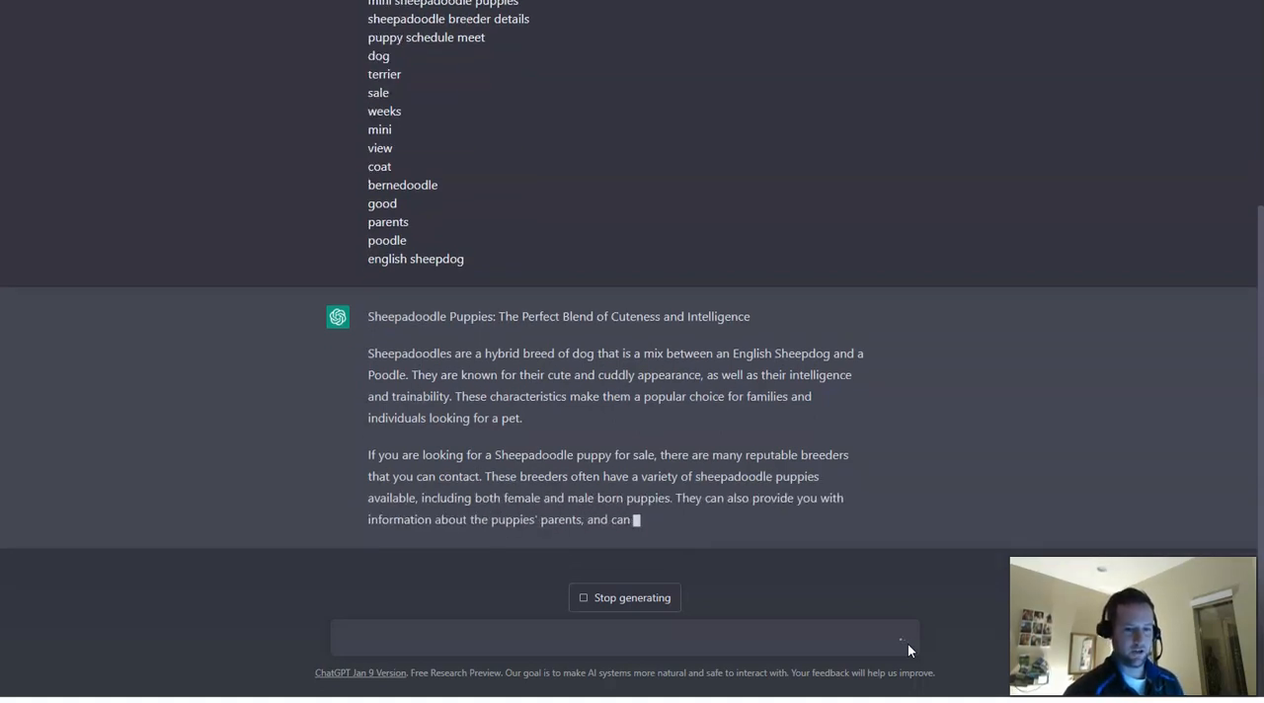
pyautogui.scroll(3)
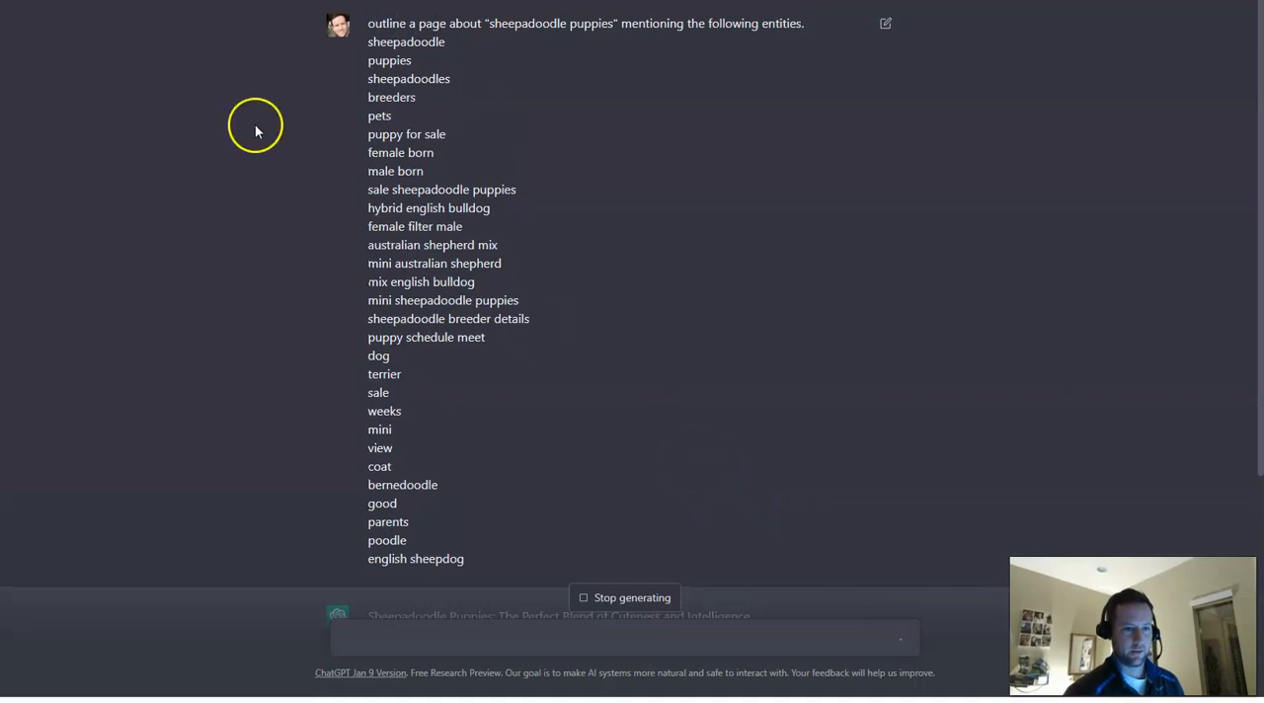
pyautogui.moveTo(715, 44)
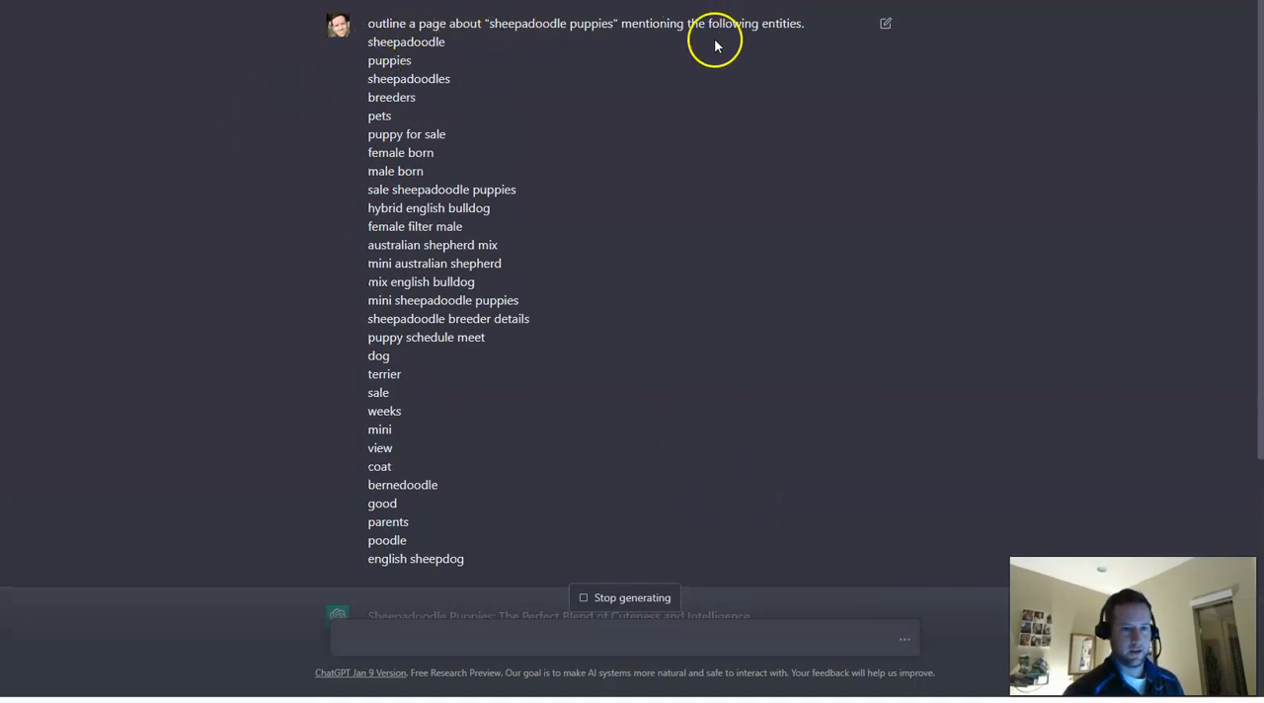
pyautogui.moveTo(369, 553)
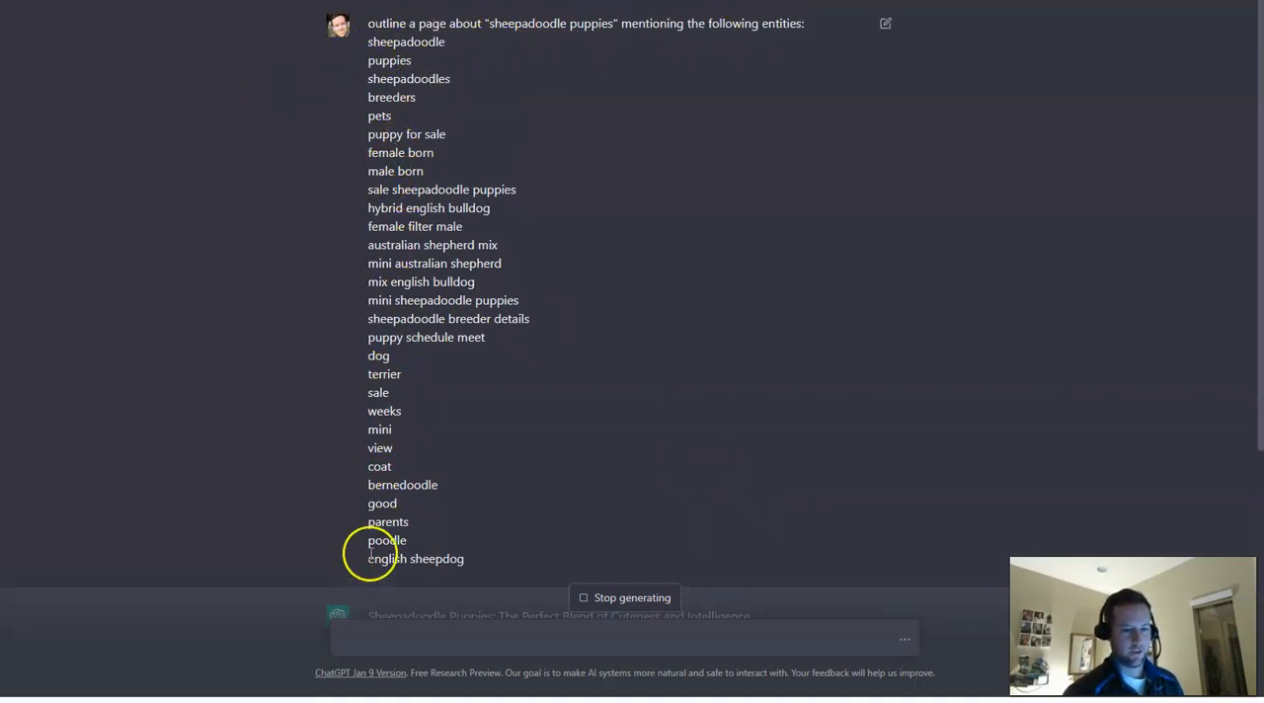
pyautogui.scroll(-3)
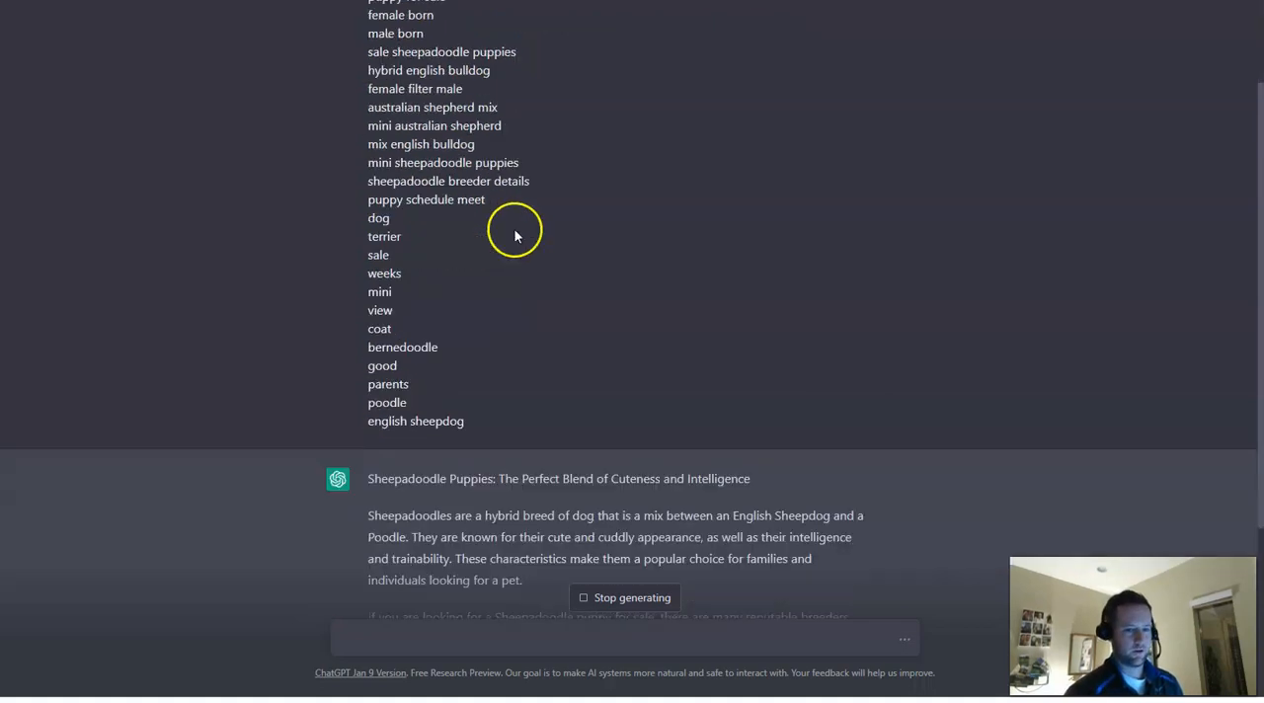
pyautogui.scroll(-3)
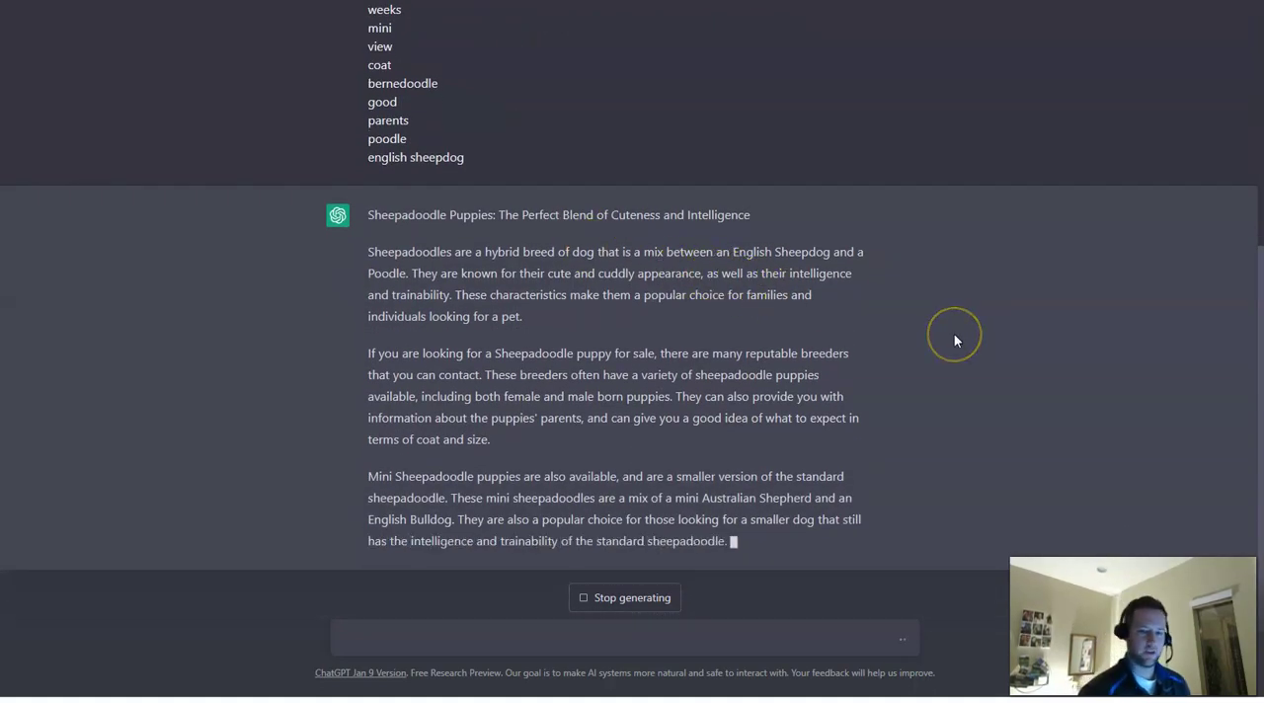
pyautogui.moveTo(955, 339)
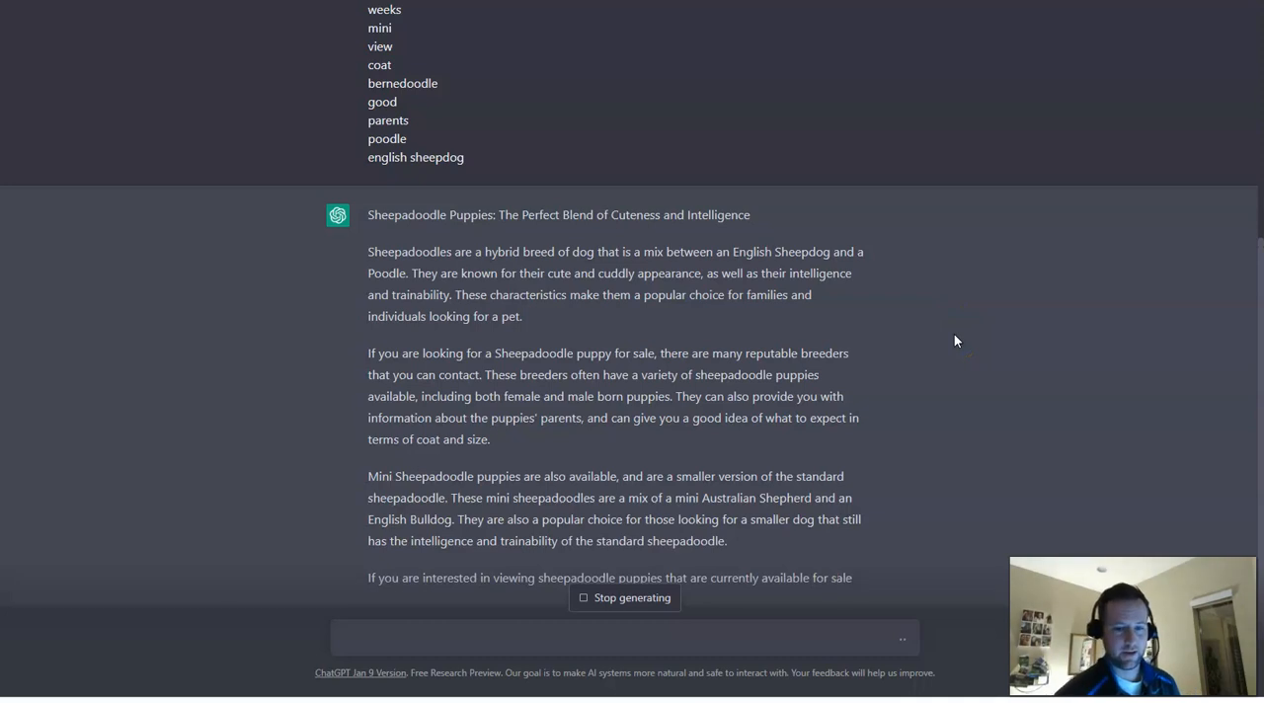
pyautogui.scroll(-3)
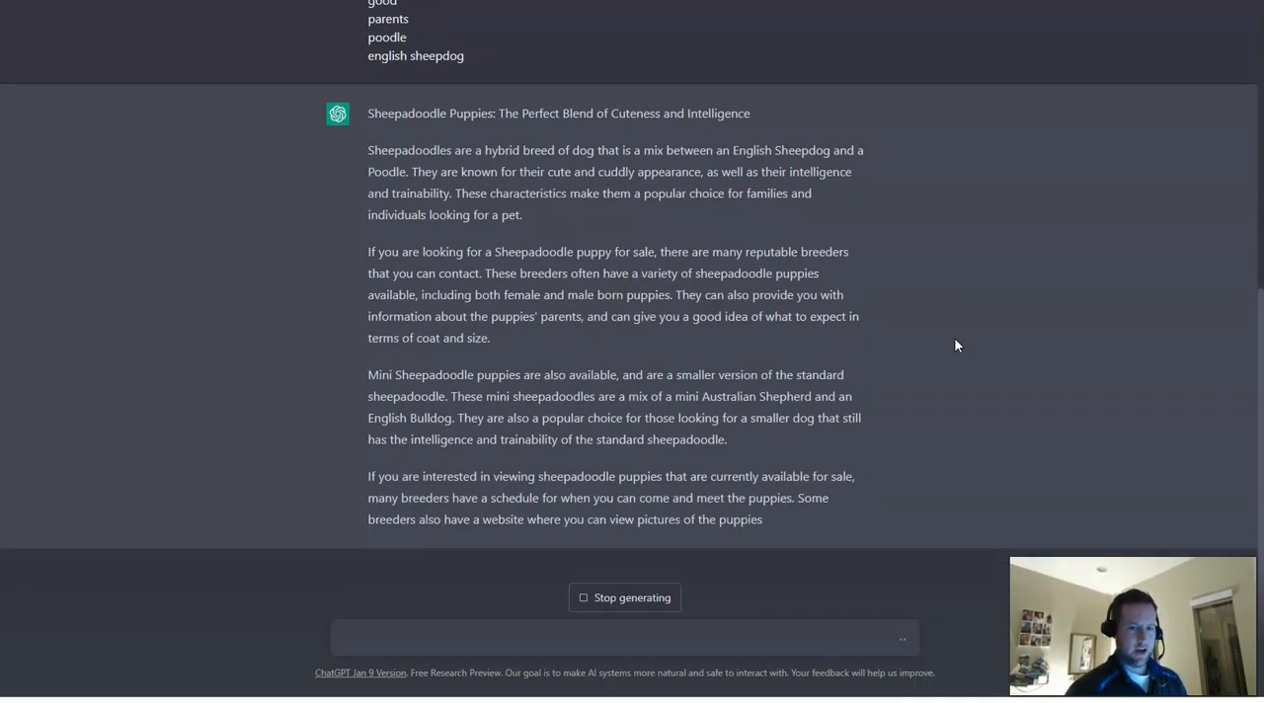
pyautogui.scroll(-3)
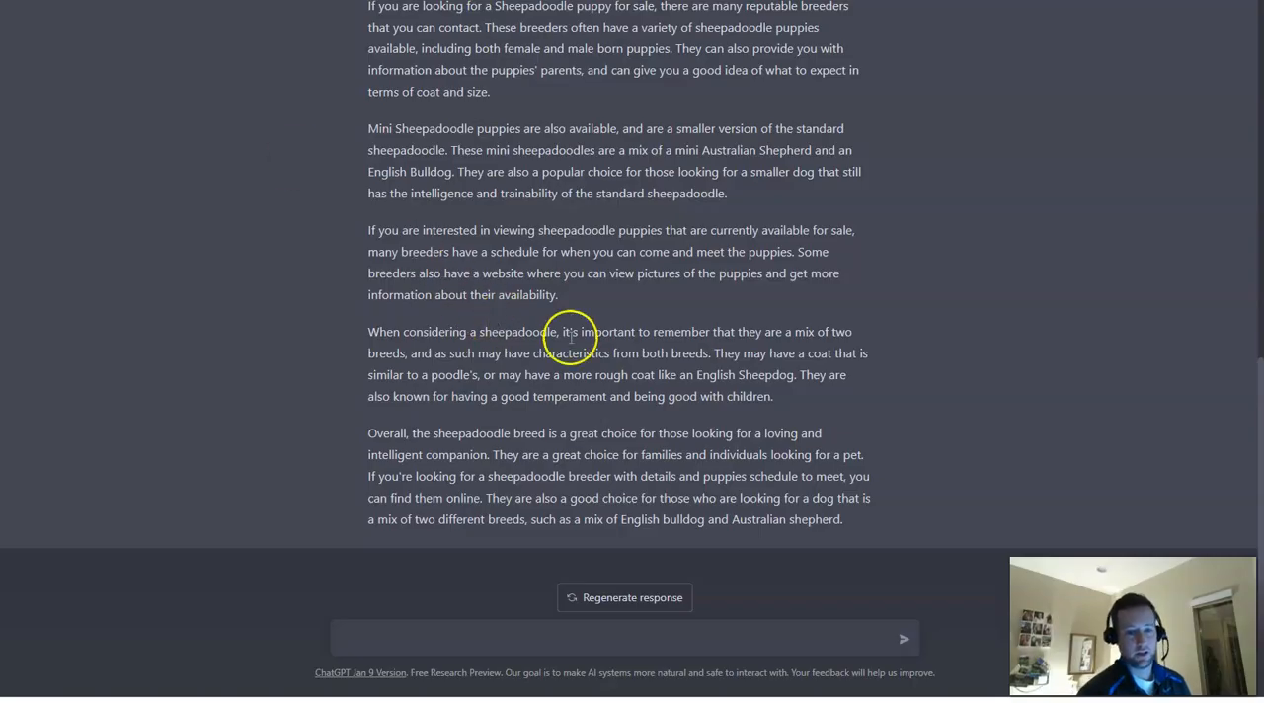
pyautogui.moveTo(901, 529)
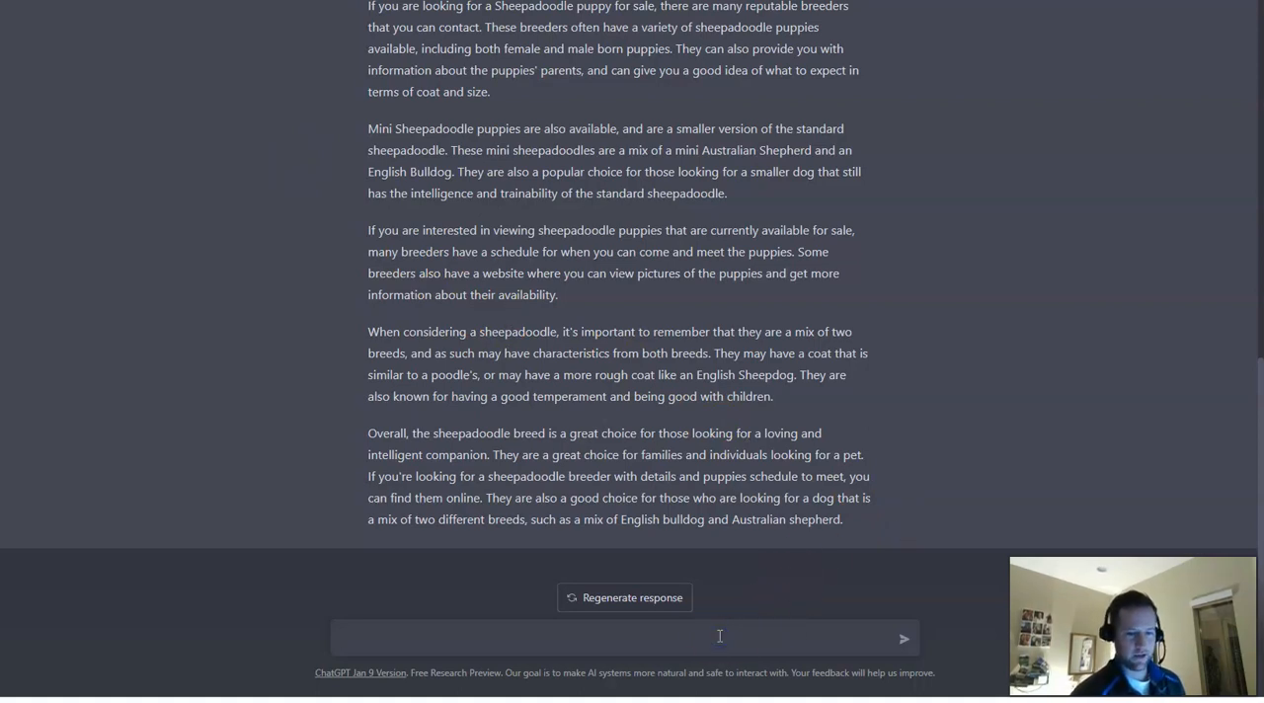
# Ask ChatGPT to rewrite the page so it is like a sales page and read the result
pyautogui.write('rewrite th')
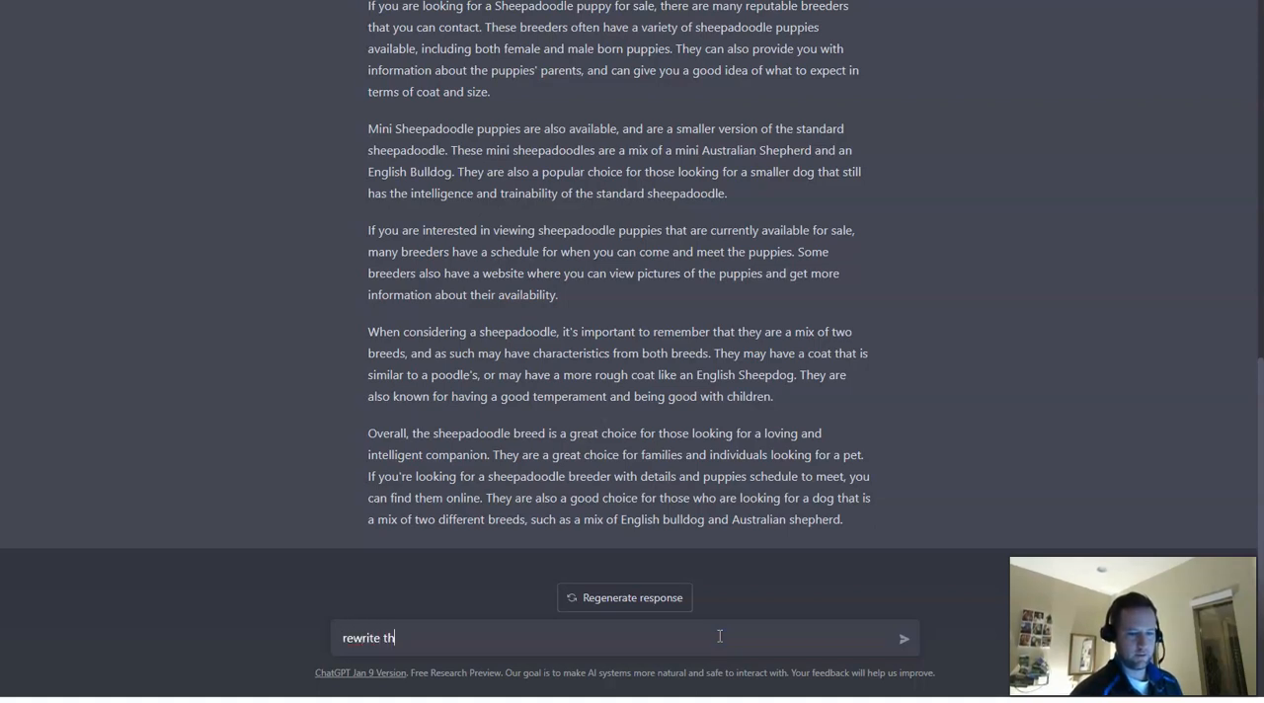
pyautogui.write('is like a sales page')
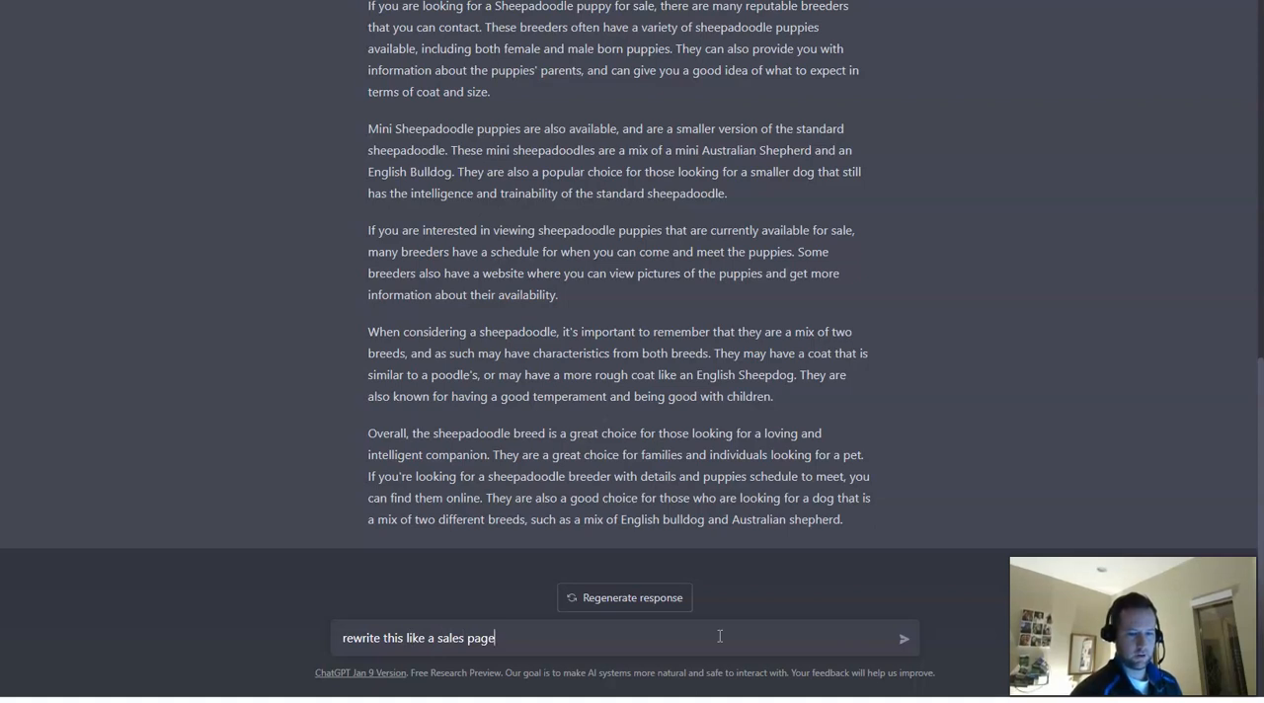
pyautogui.click(900, 637)
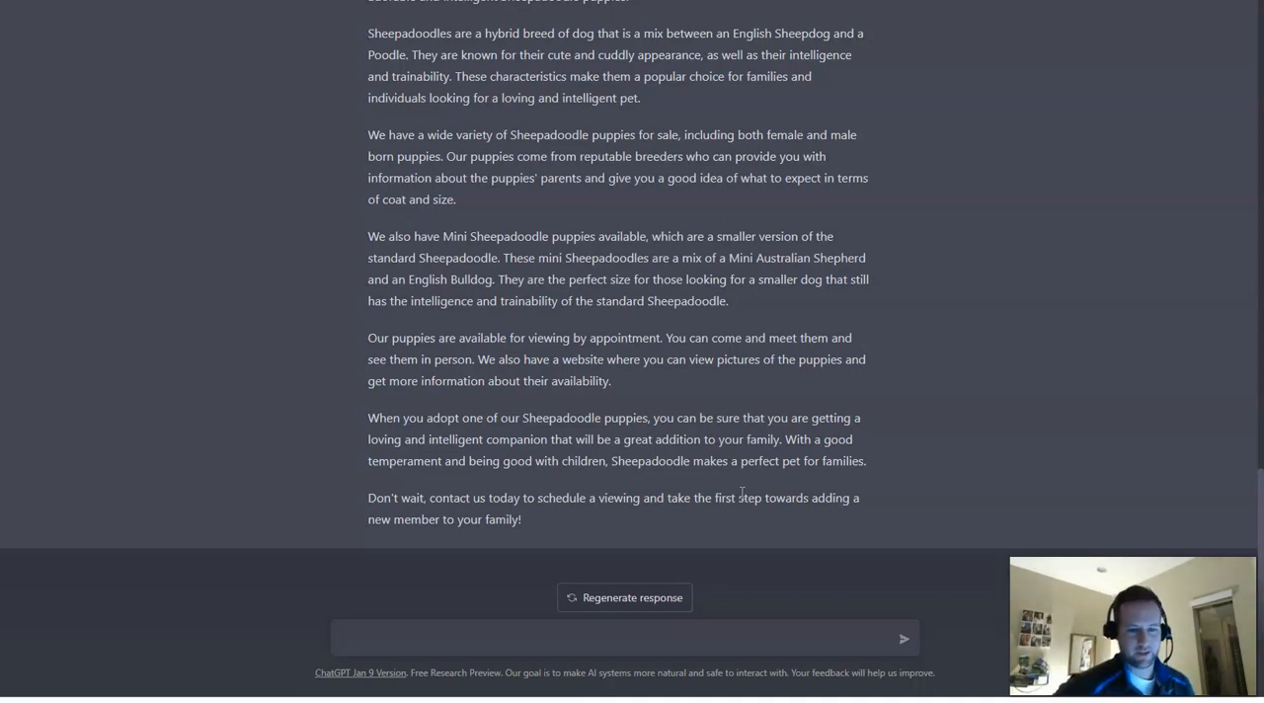
pyautogui.scroll(3)
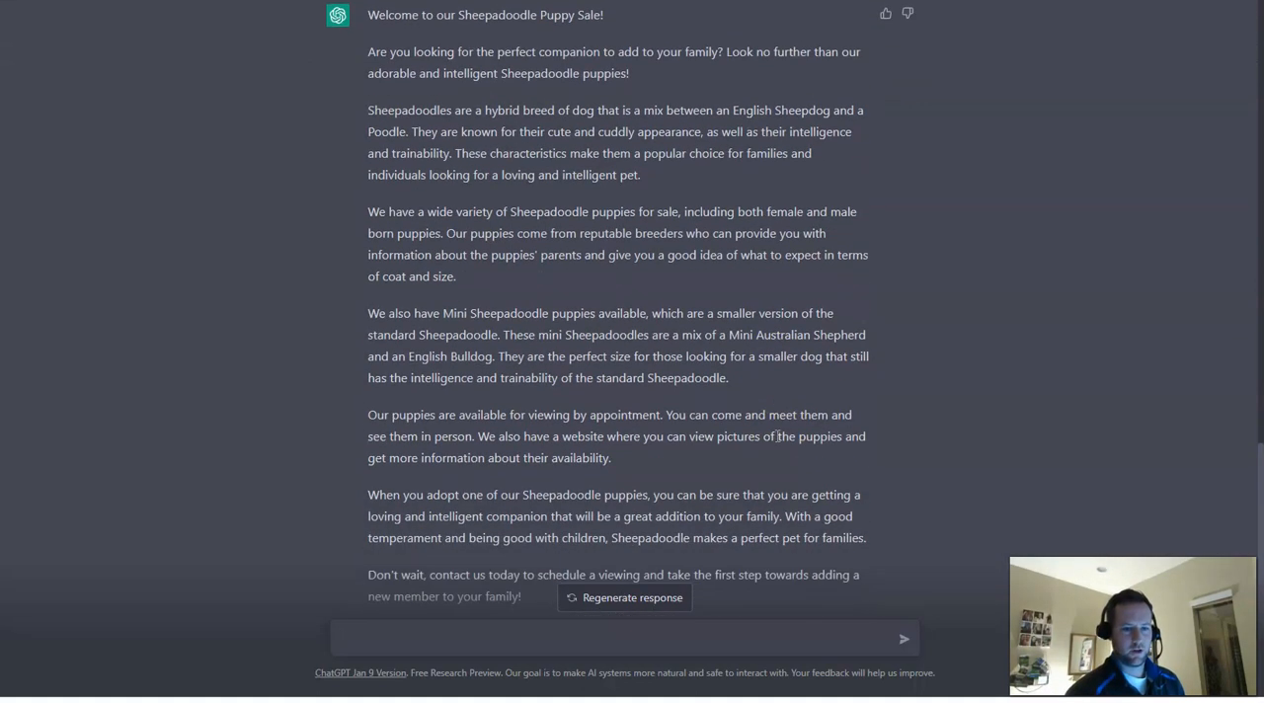
pyautogui.scroll(-3)
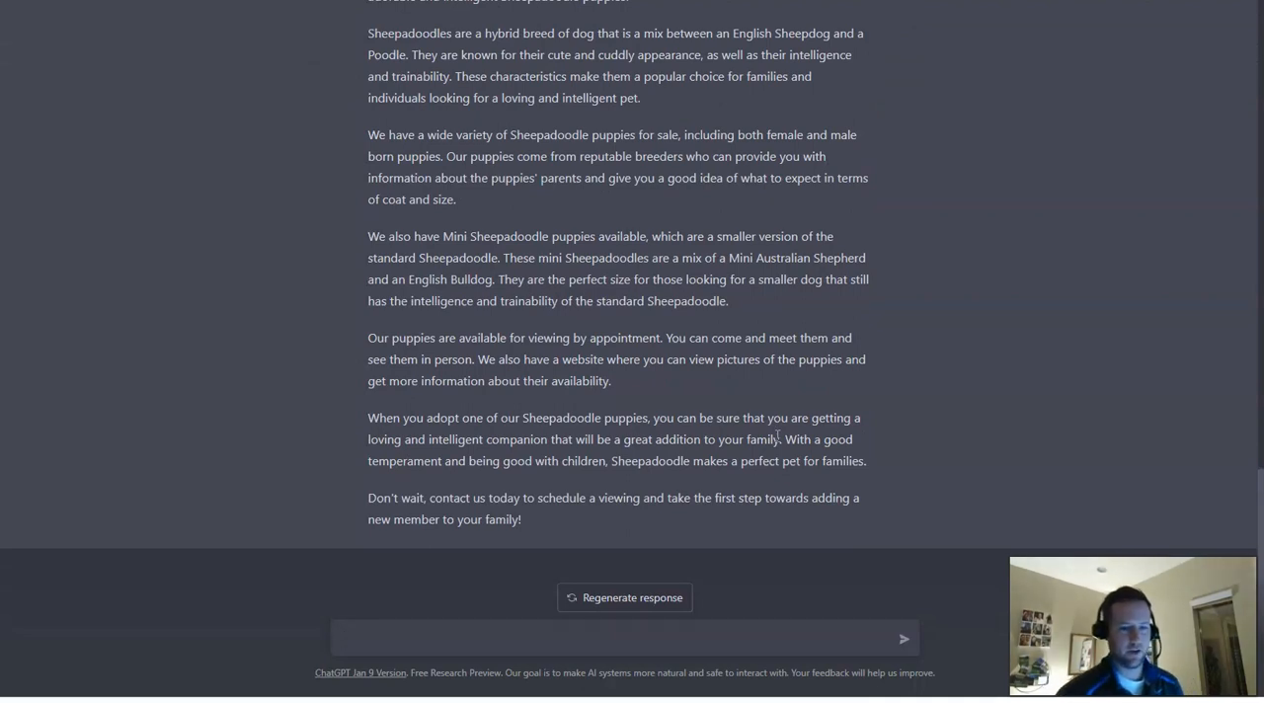
# Return to the Page Optimizer Pro Sheepadoodle Puppies content brief
pyautogui.click(622, 636)
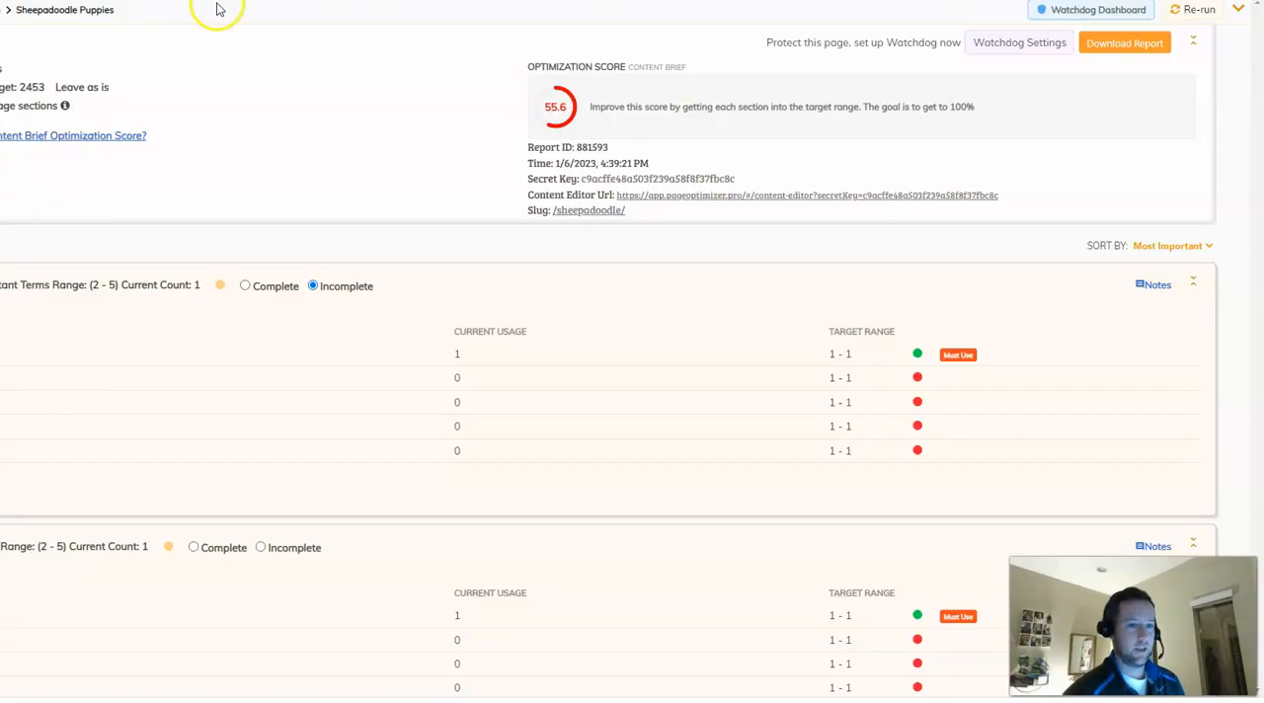
# Review the LSI and keyword variations lists for Sheepadoodle Puppies
pyautogui.scroll(3)
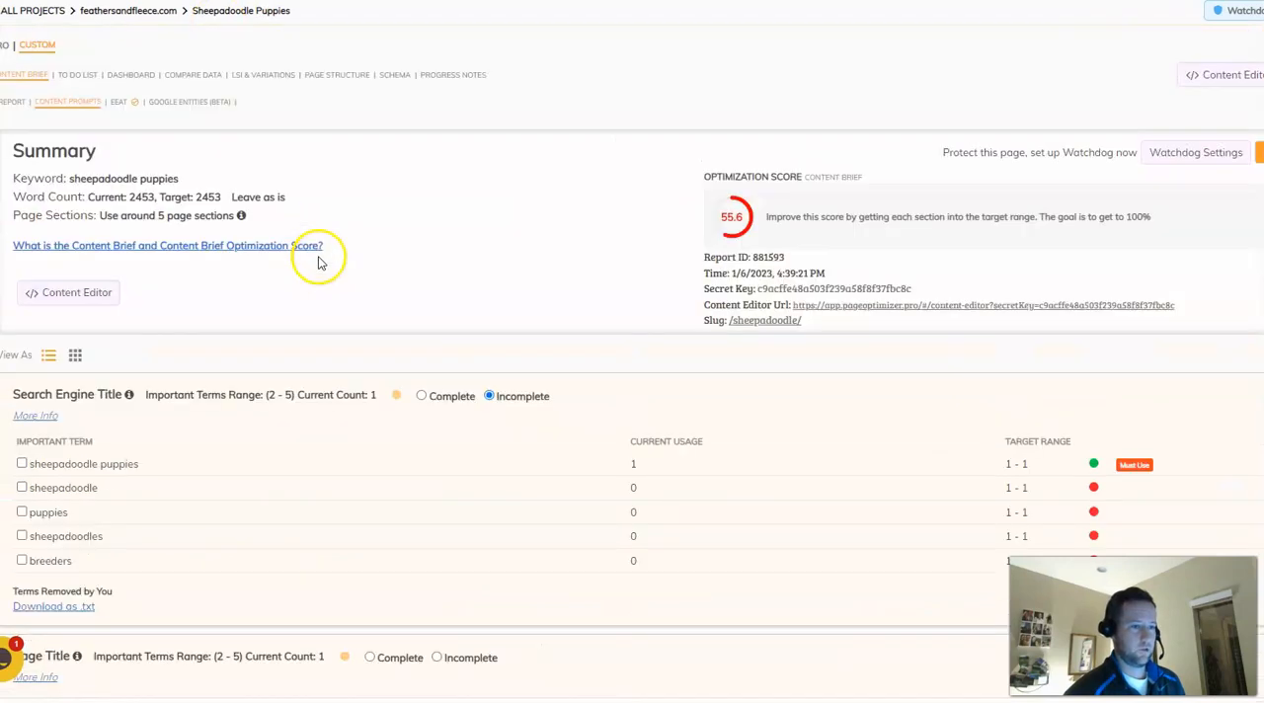
pyautogui.click(262, 75)
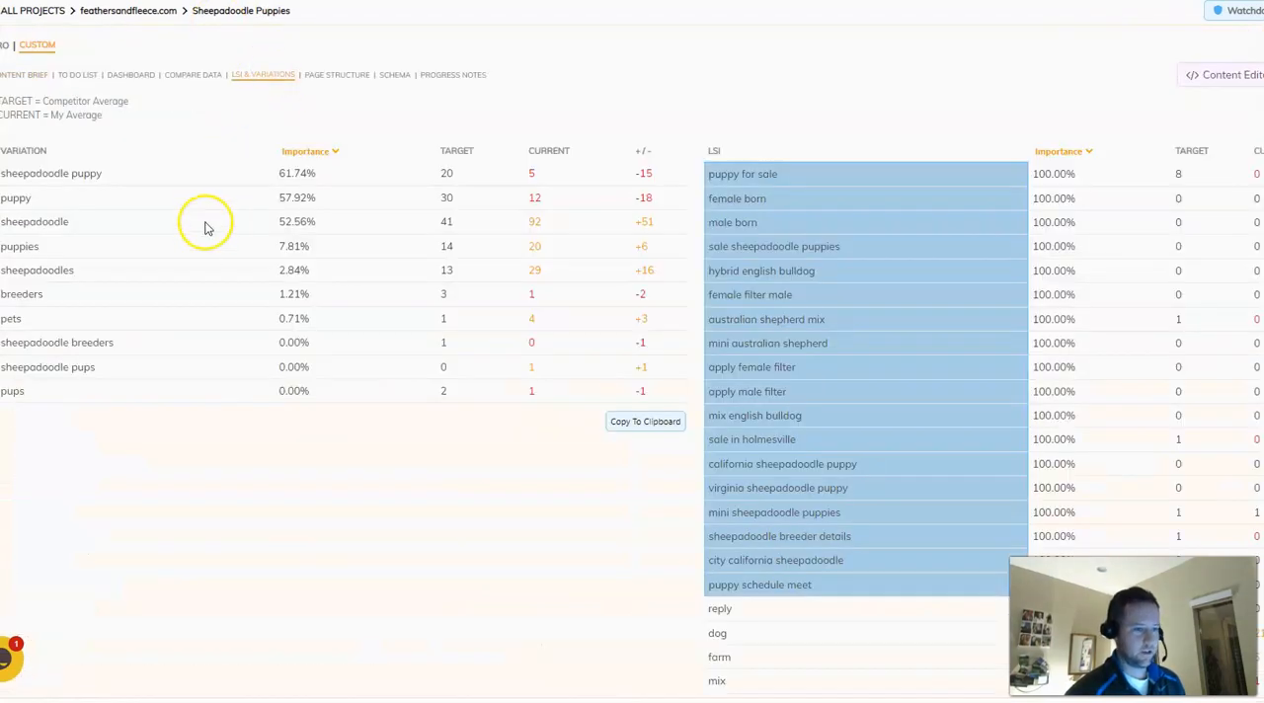
pyautogui.scroll(-3)
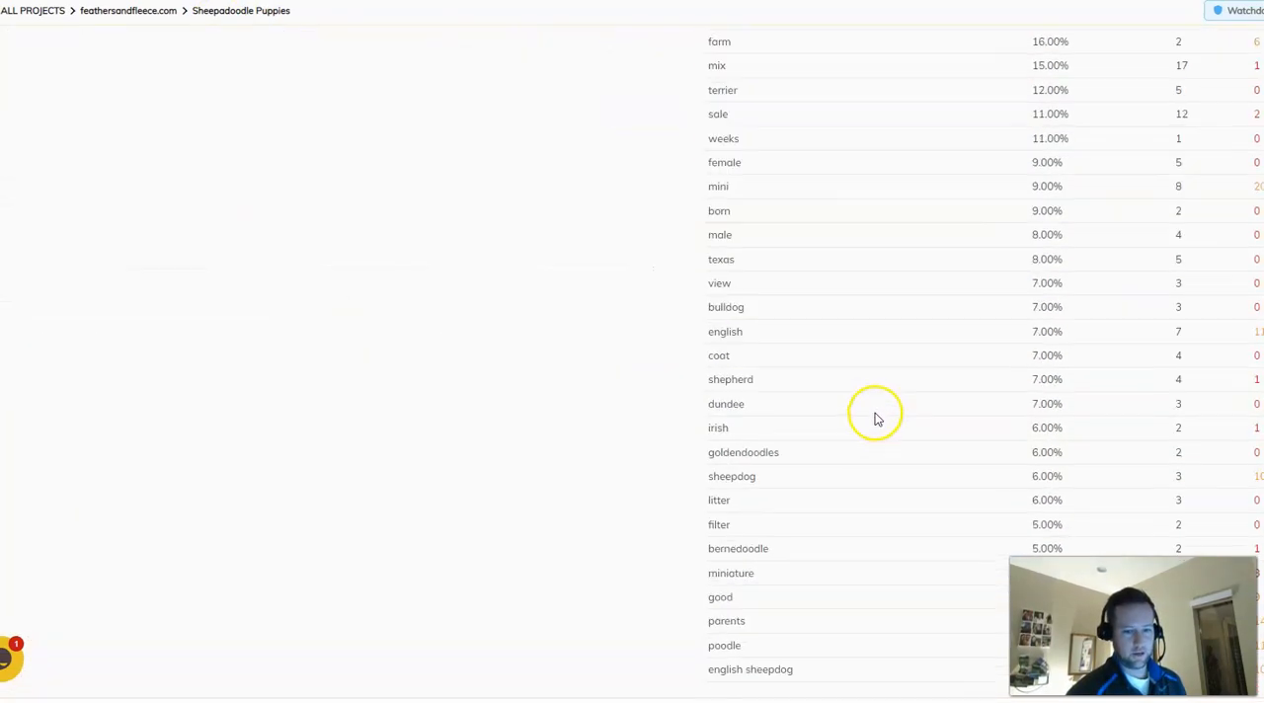
pyautogui.scroll(3)
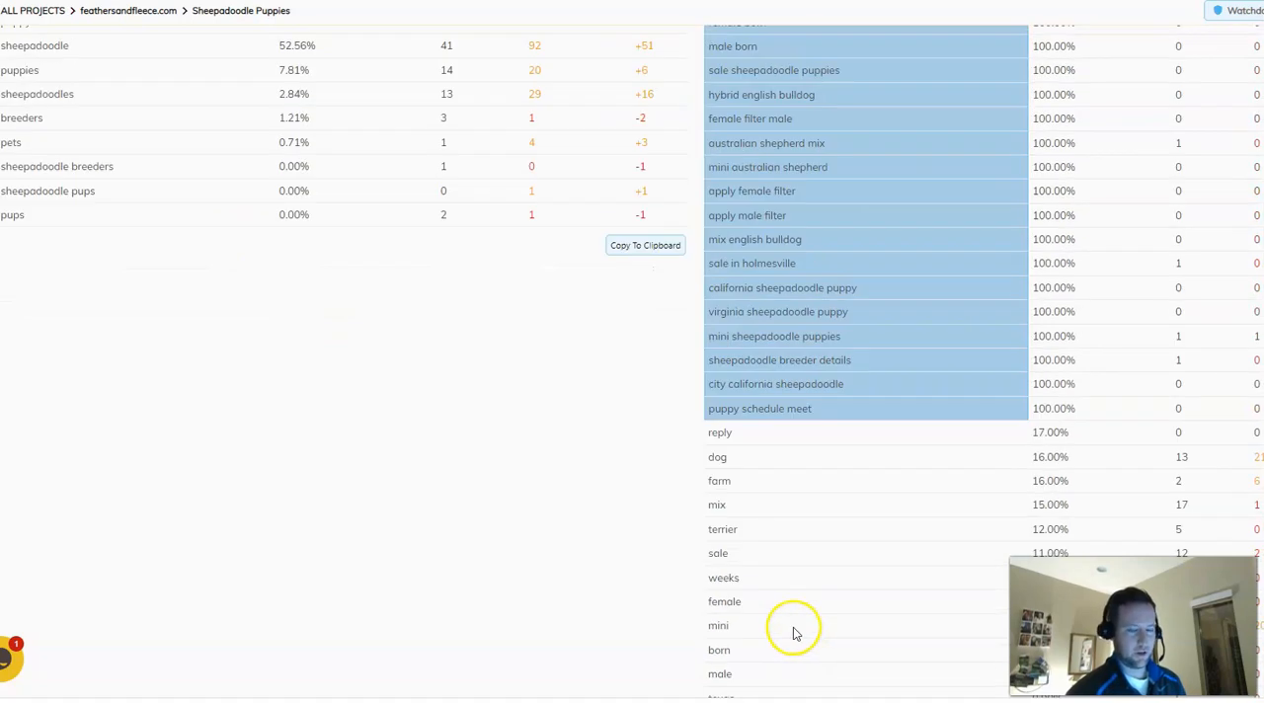
pyautogui.scroll(3)
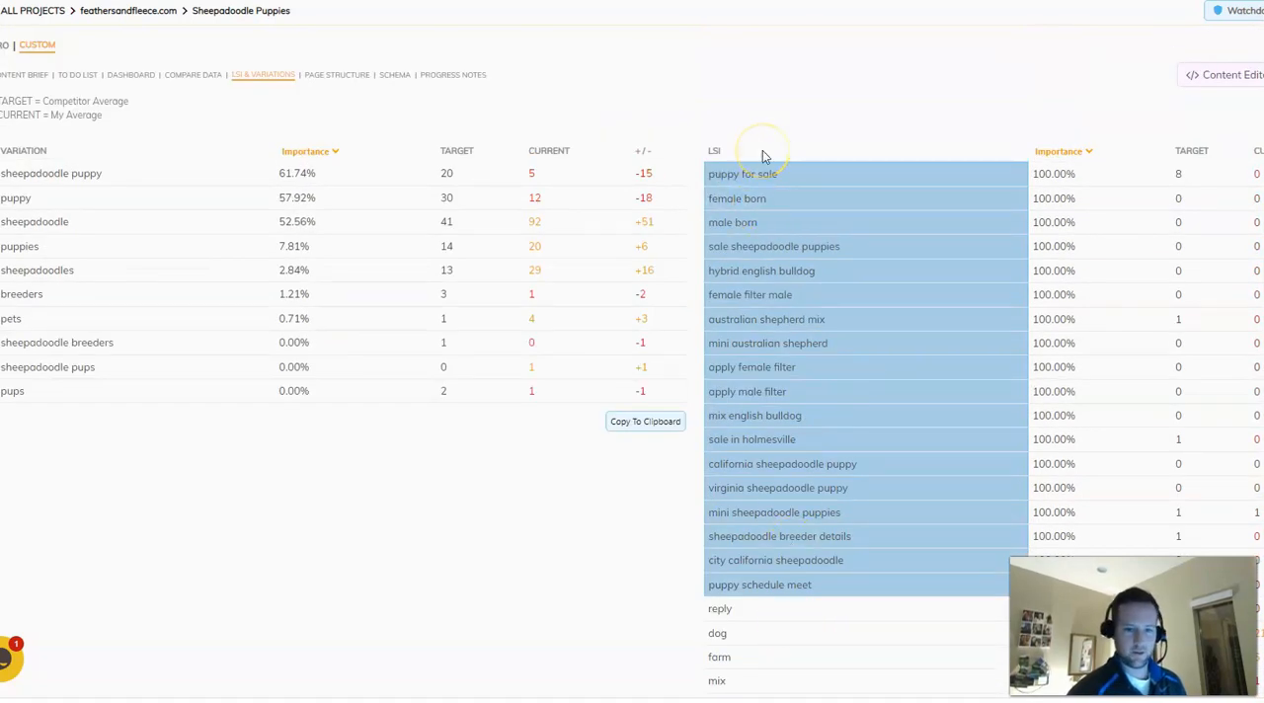
pyautogui.moveTo(266, 81)
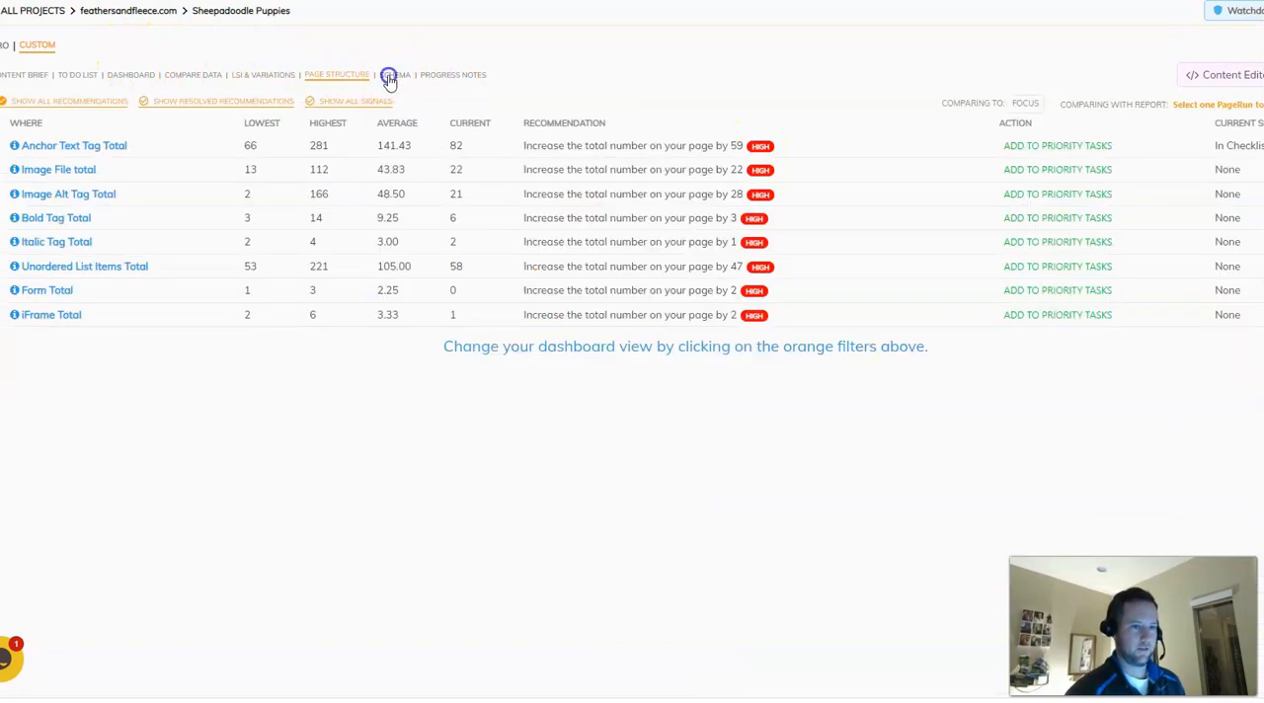
# Go back to the content brief and reopen the Google Entities dashboard
pyautogui.click(23, 75)
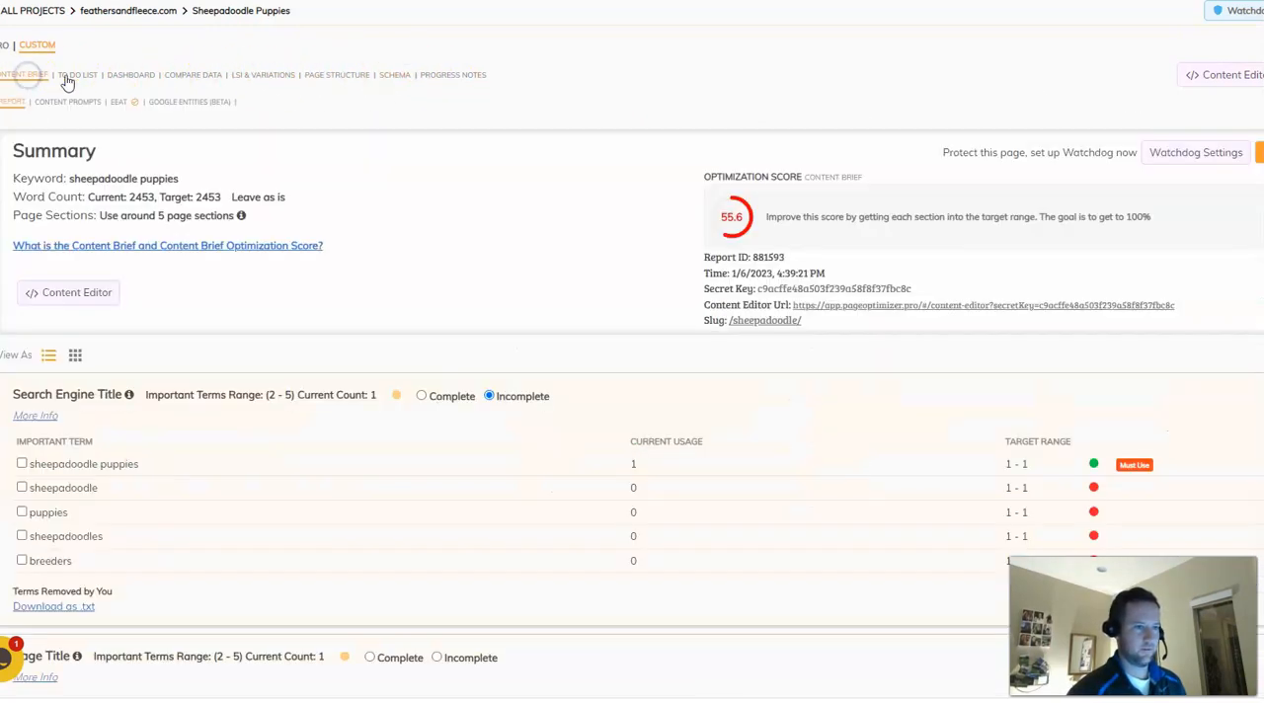
pyautogui.moveTo(190, 102)
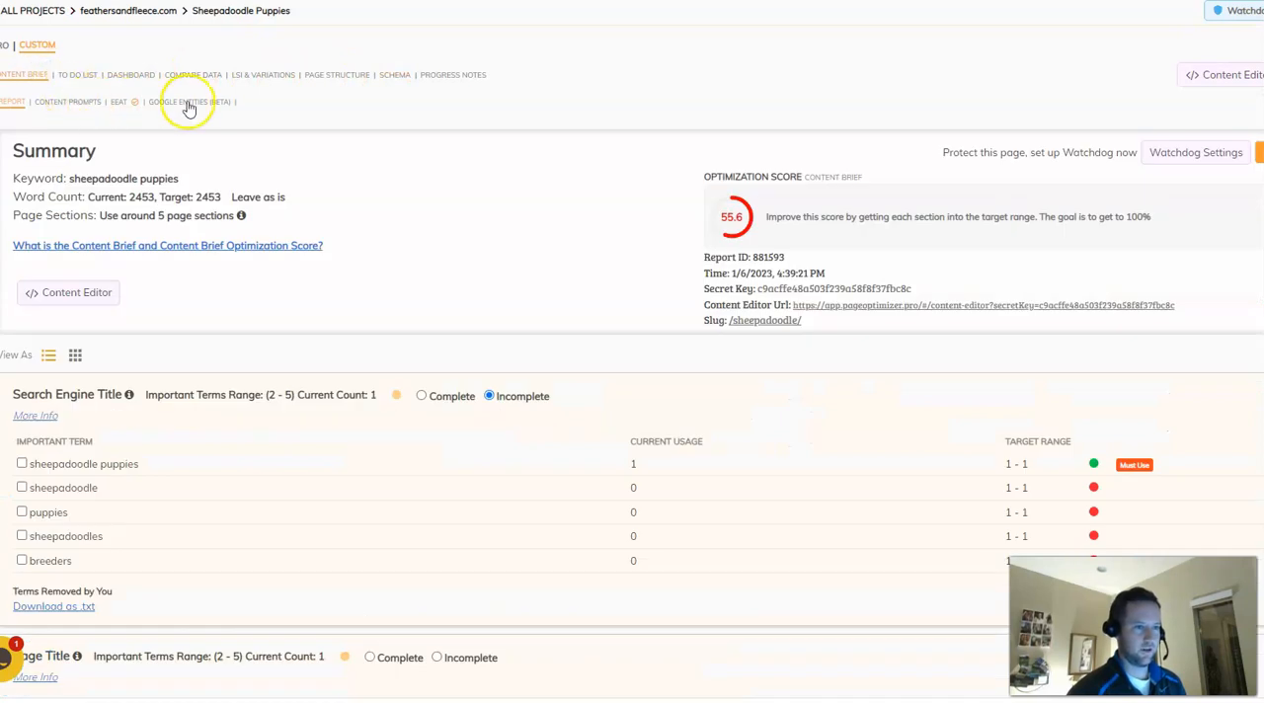
pyautogui.click(188, 102)
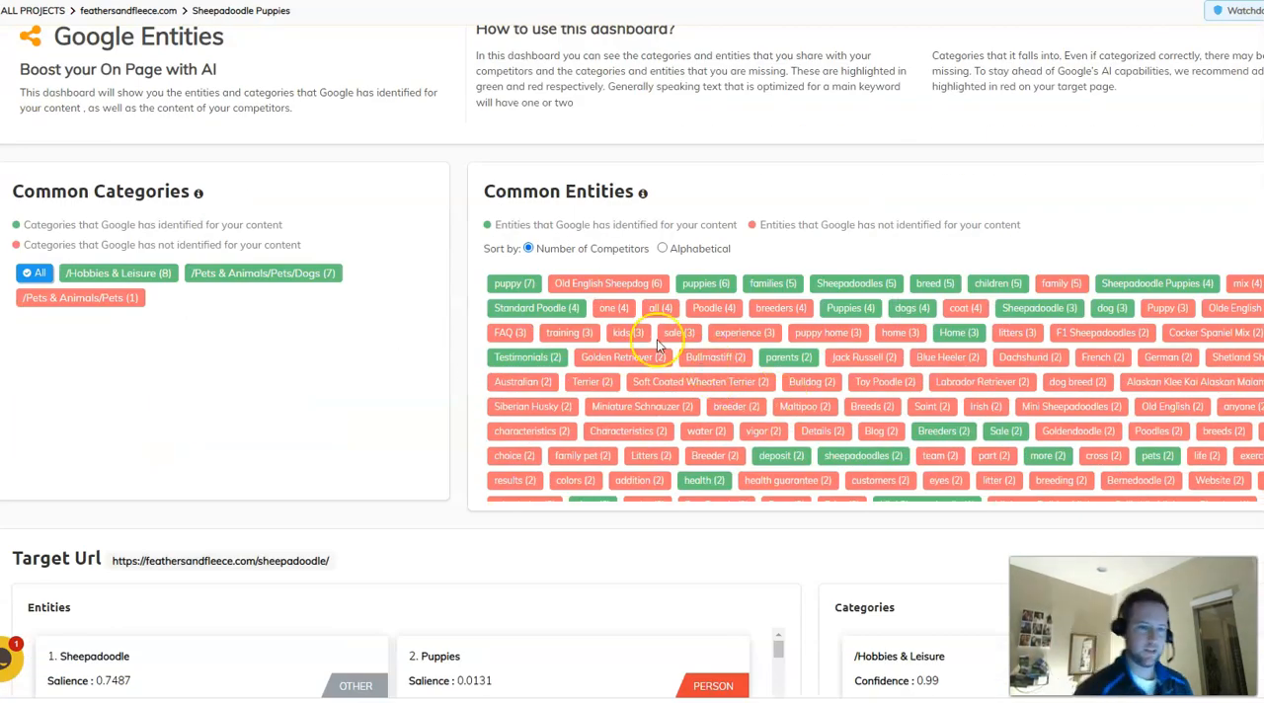
pyautogui.moveTo(407, 300)
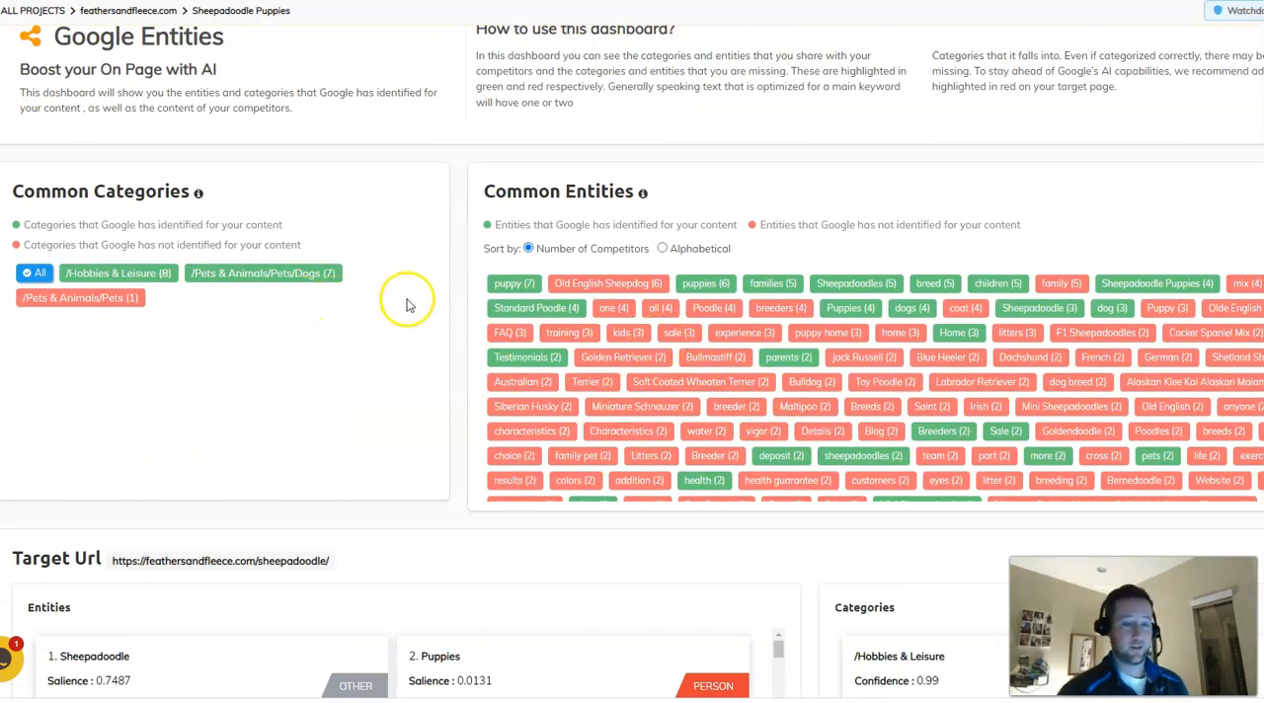
pyautogui.scroll(-3)
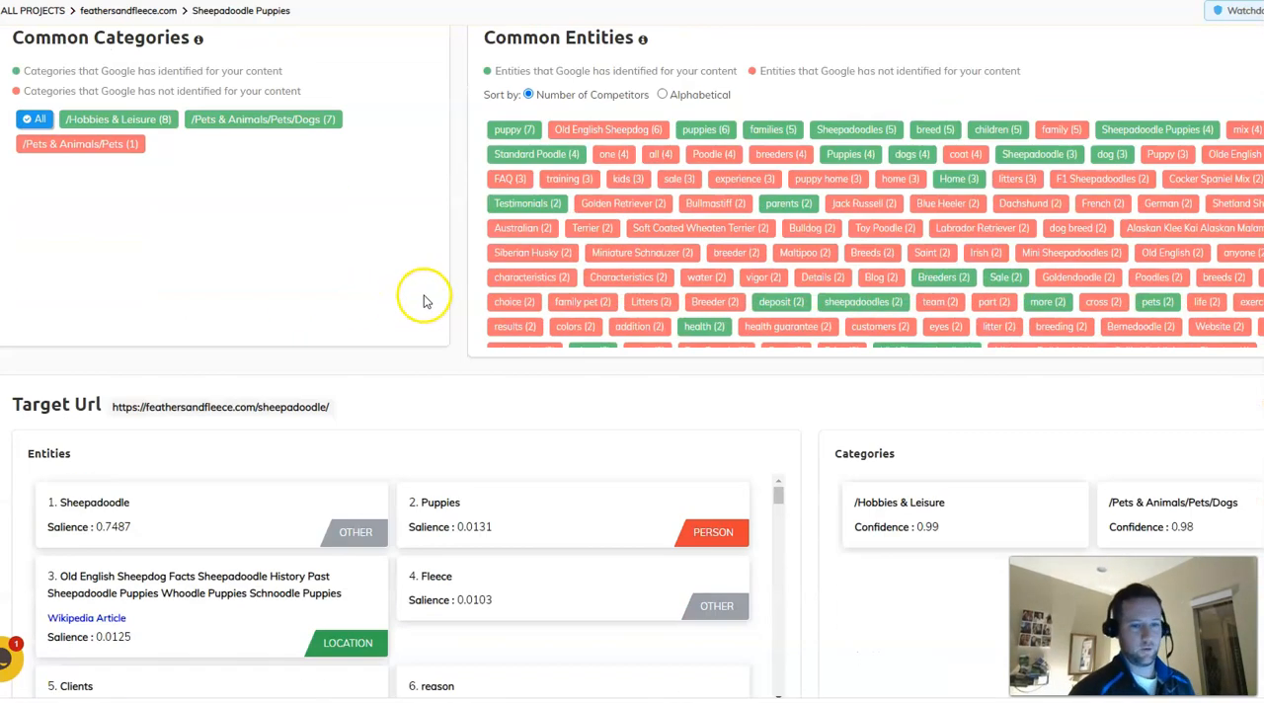
pyautogui.scroll(-3)
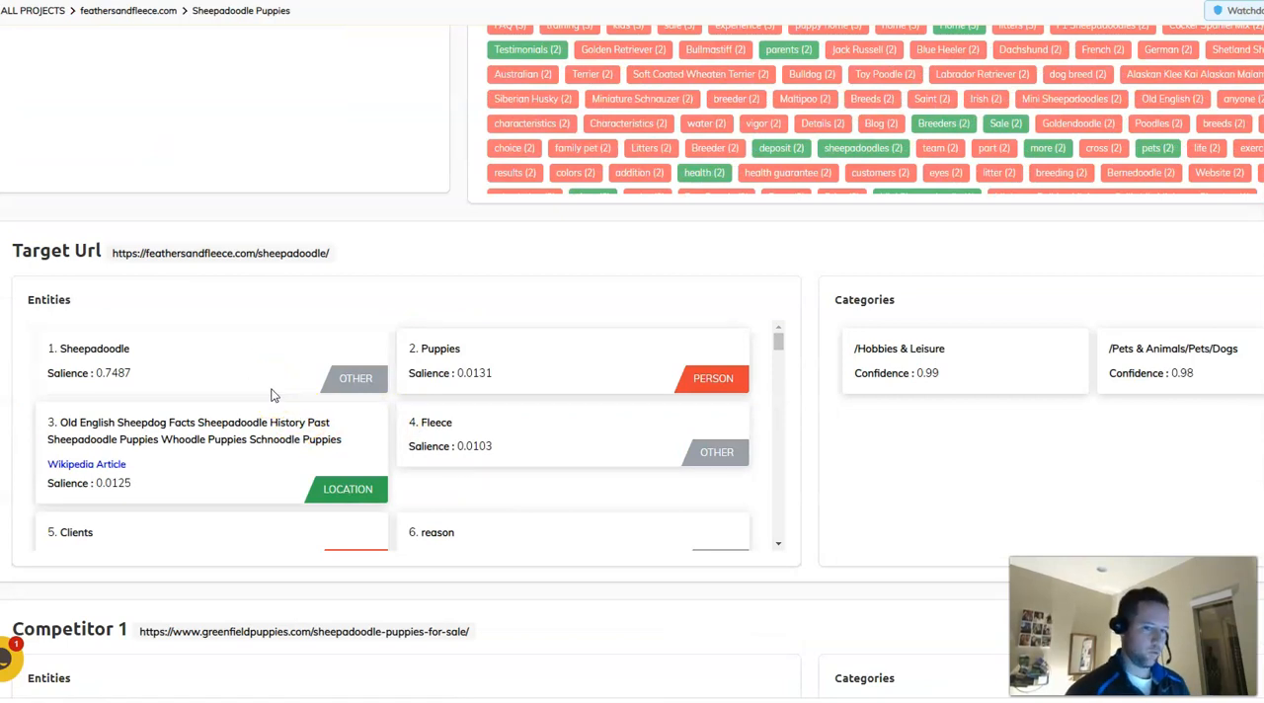
pyautogui.moveTo(454, 235)
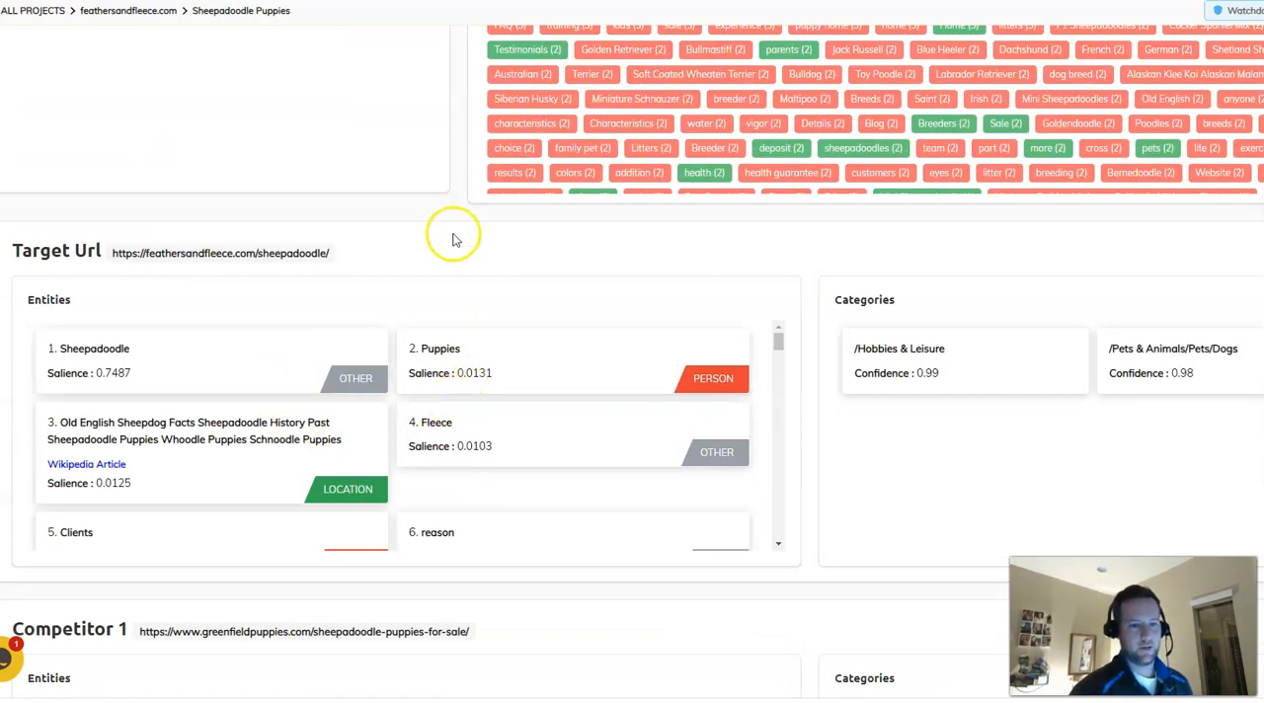
pyautogui.scroll(3)
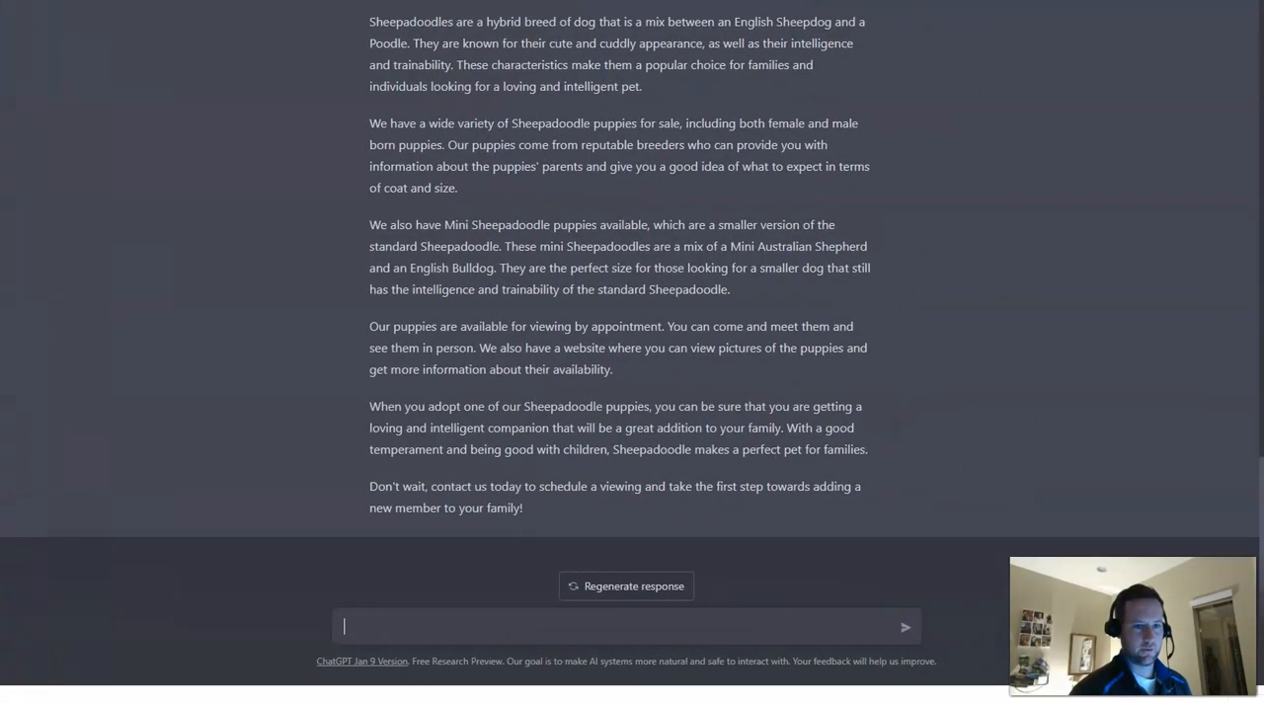
pyautogui.scroll(3)
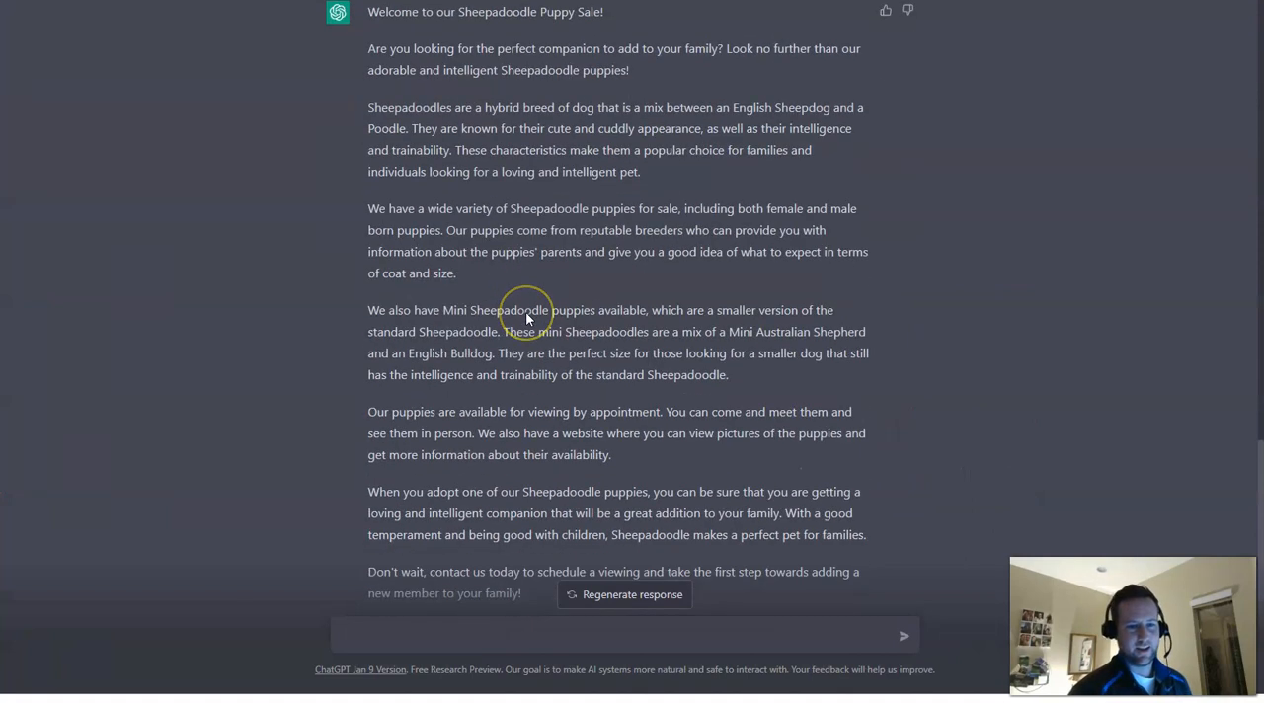
pyautogui.scroll(-3)
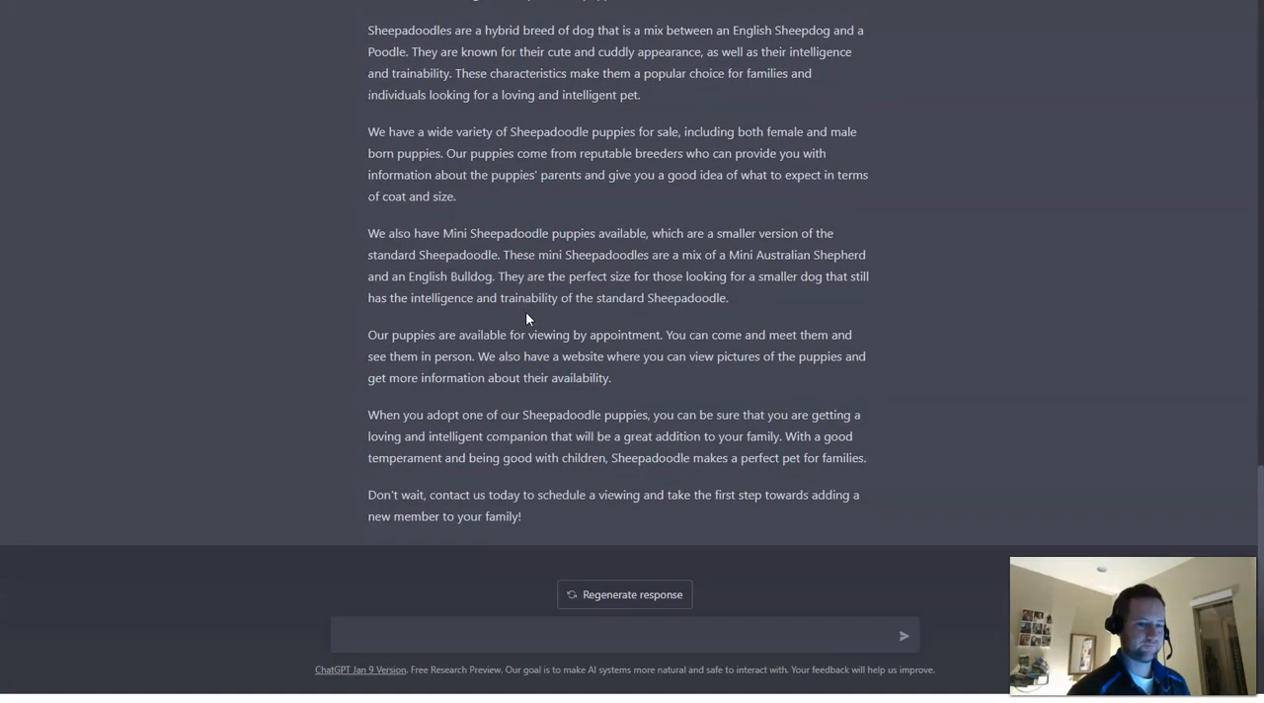
pyautogui.moveTo(280, 298)
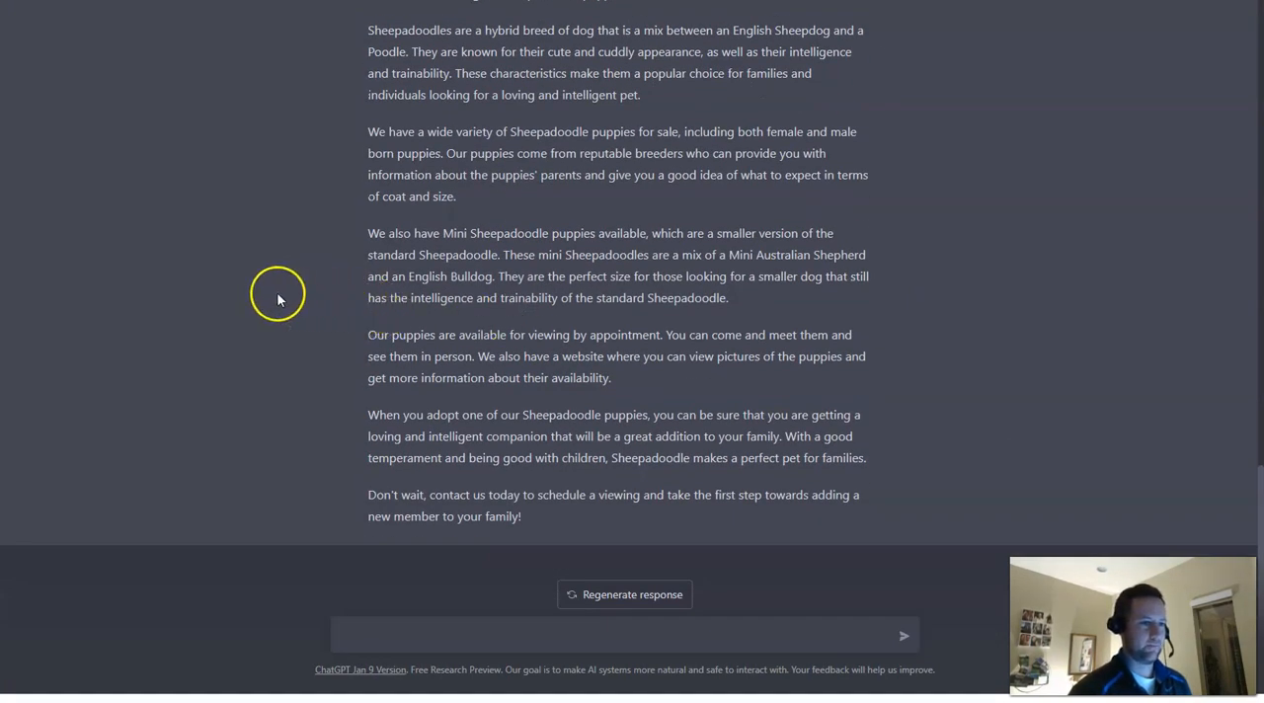
pyautogui.moveTo(135, 24)
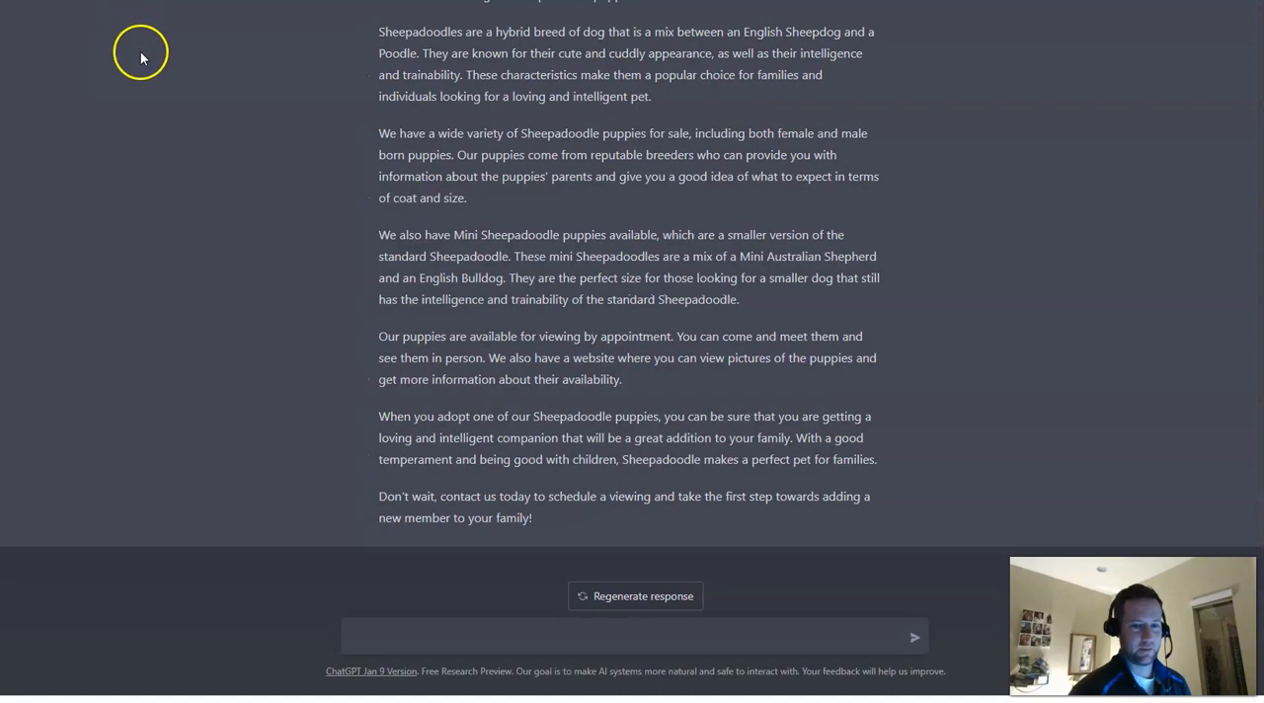
pyautogui.moveTo(154, 138)
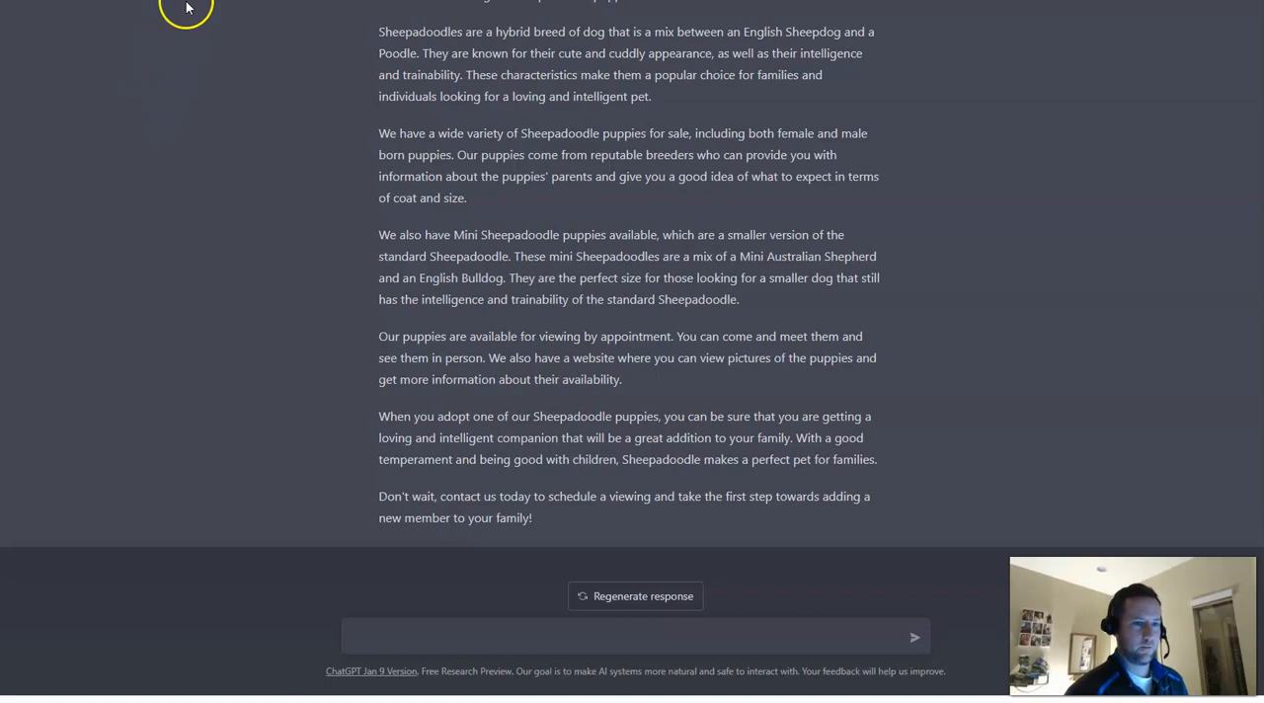
pyautogui.scroll(3)
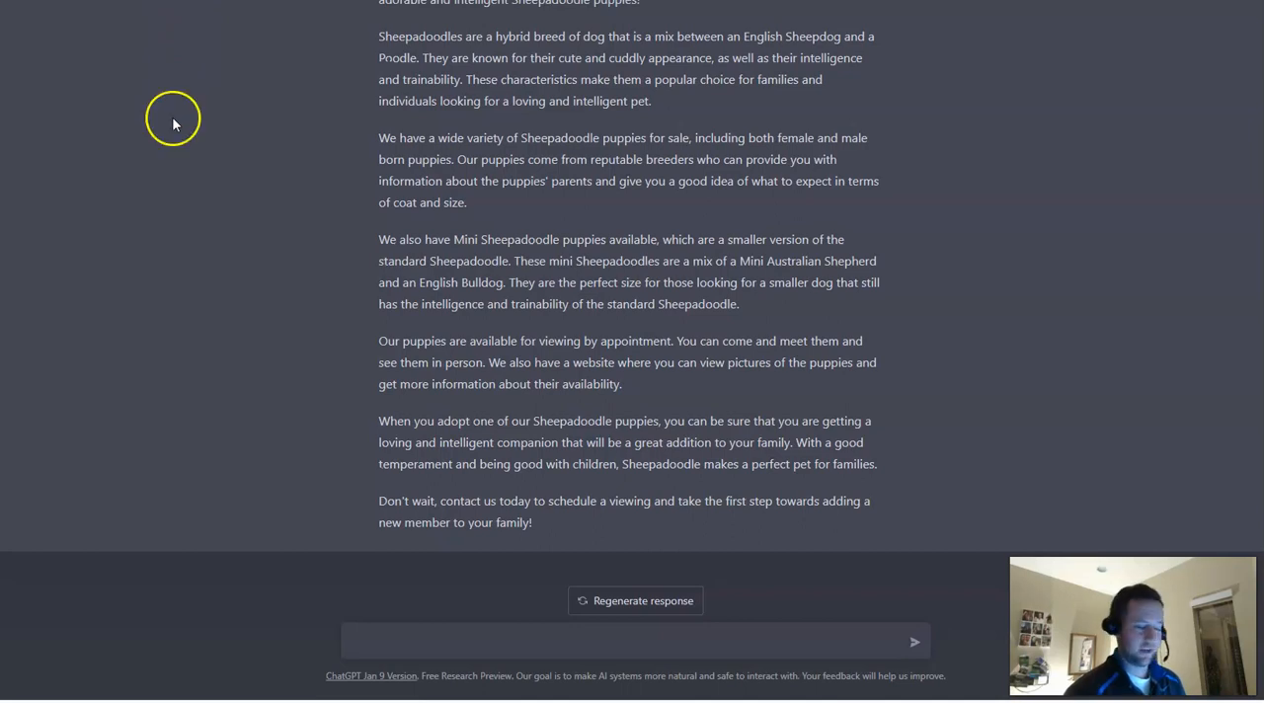
pyautogui.moveTo(208, 170)
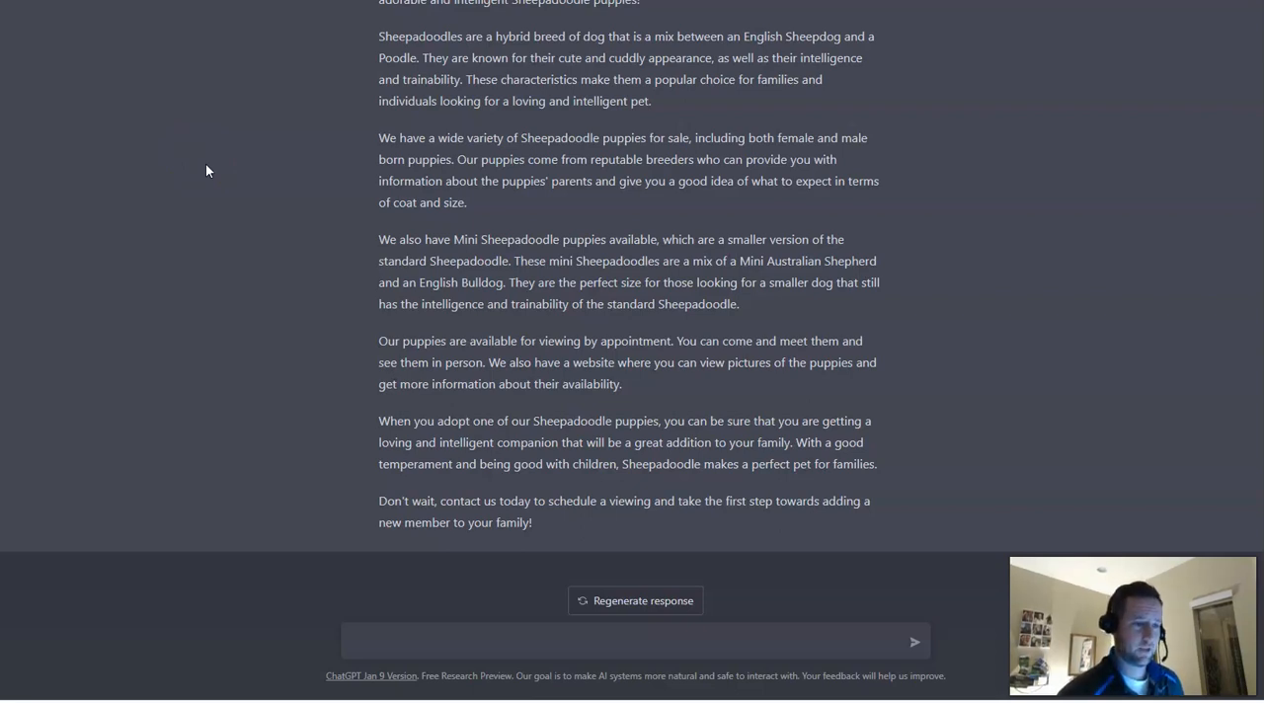
pyautogui.moveTo(192, 131)
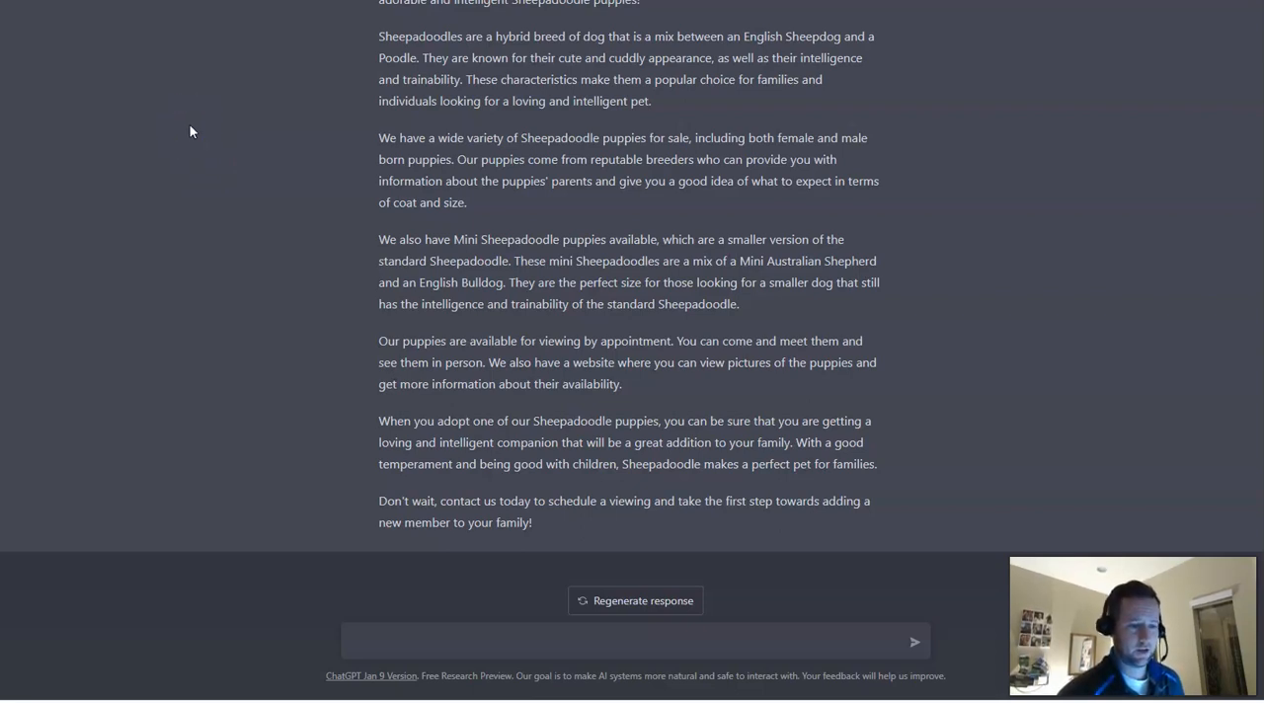